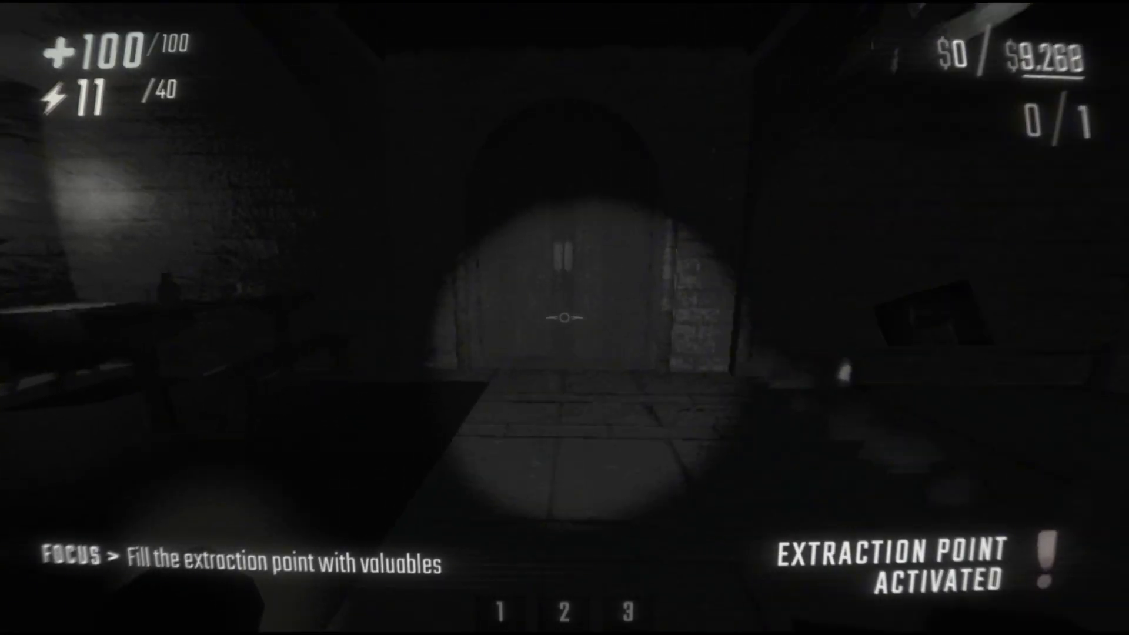
{"action": "mouse_move", "coordinate": [562, 318]}
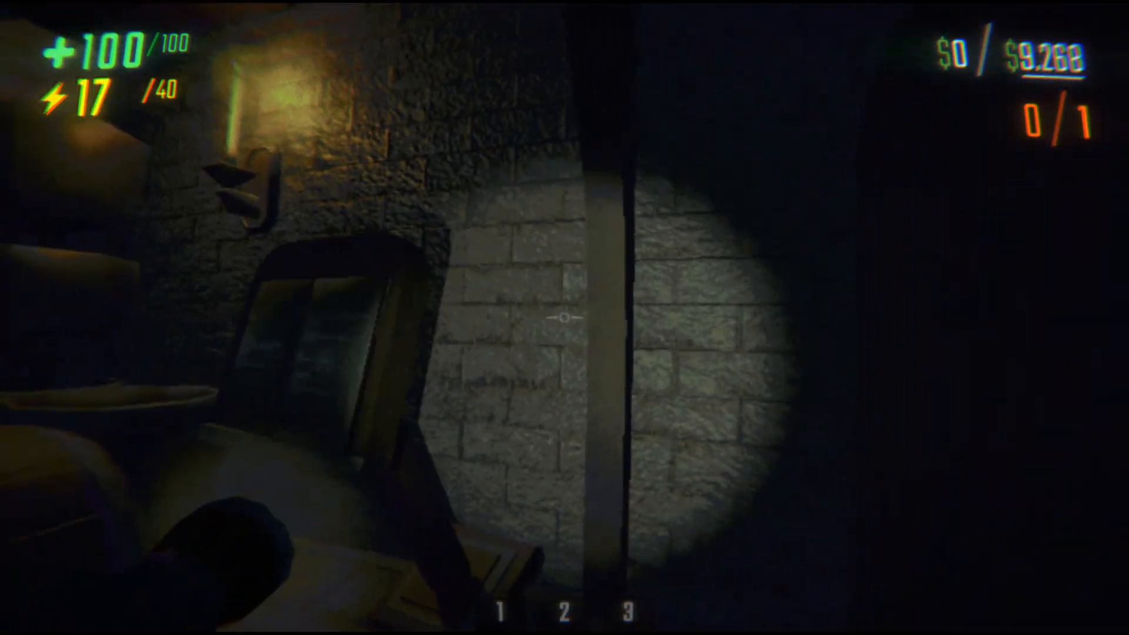
Step: Show file name extensions so the archive reads R.E.P.O by Seami.rar
{"action": "left_click", "coordinate": [562, 319]}
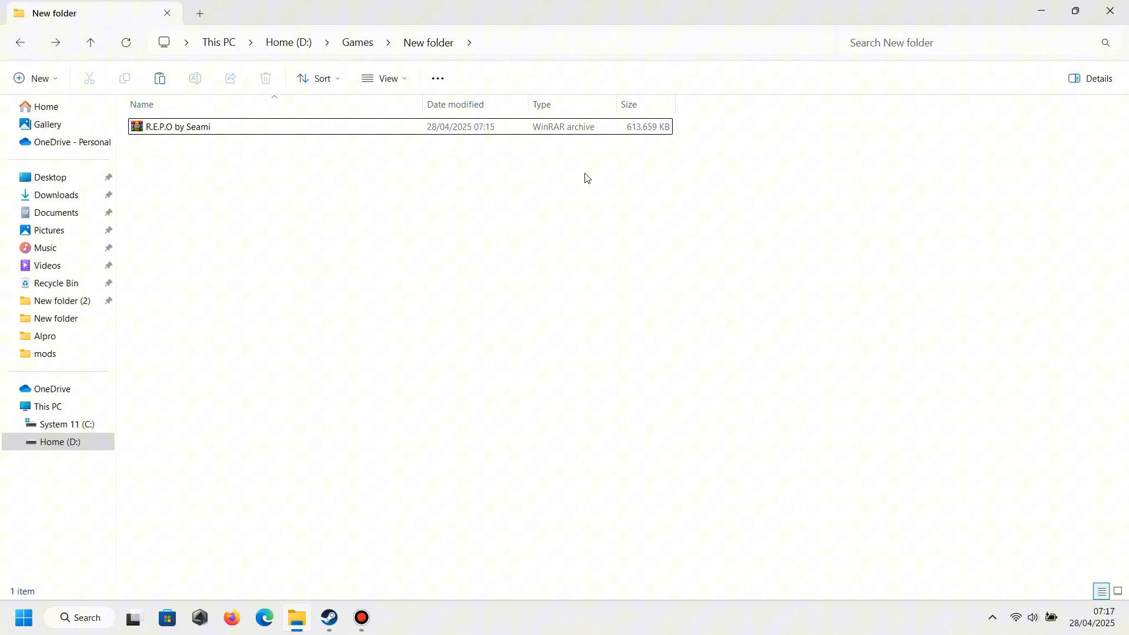
{"action": "mouse_move", "coordinate": [580, 212]}
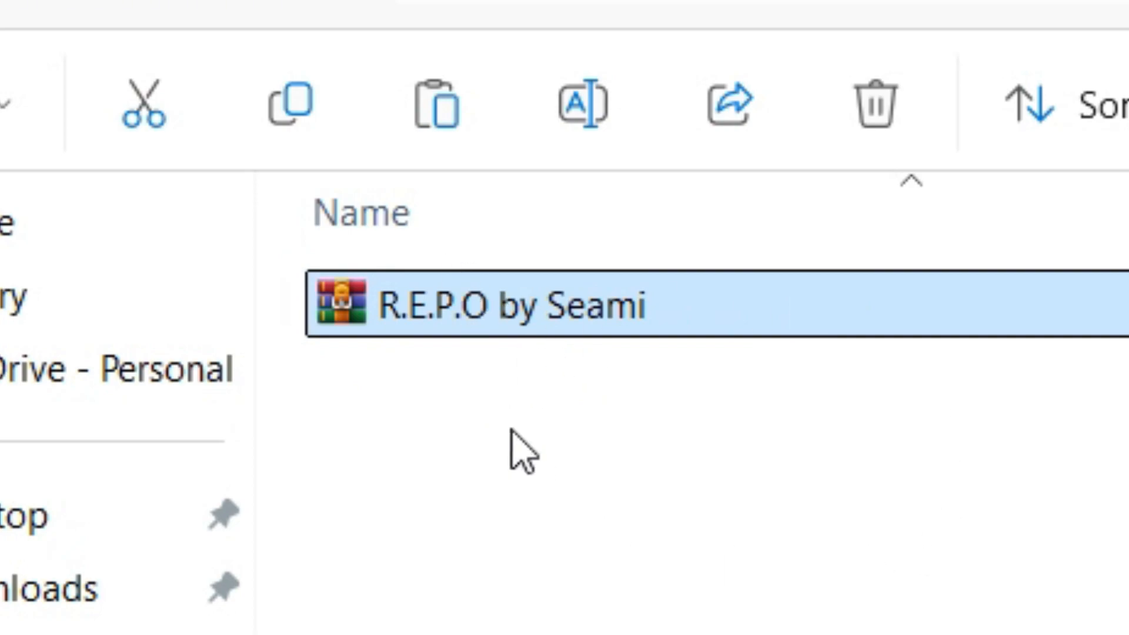
{"action": "double_click", "coordinate": [505, 306]}
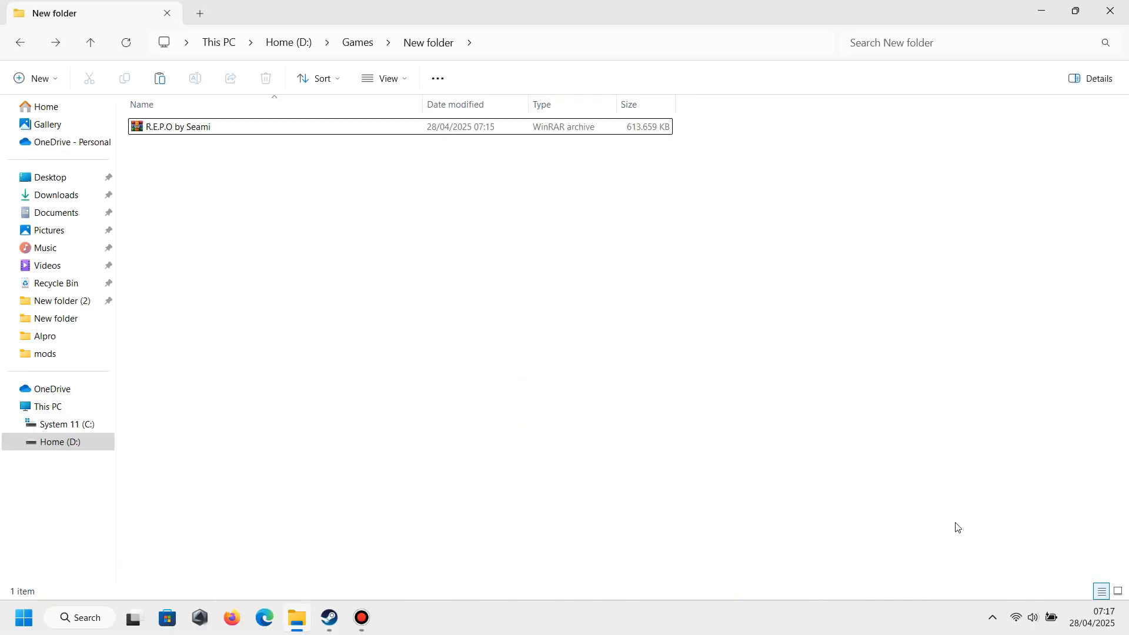
{"action": "mouse_move", "coordinate": [263, 122]}
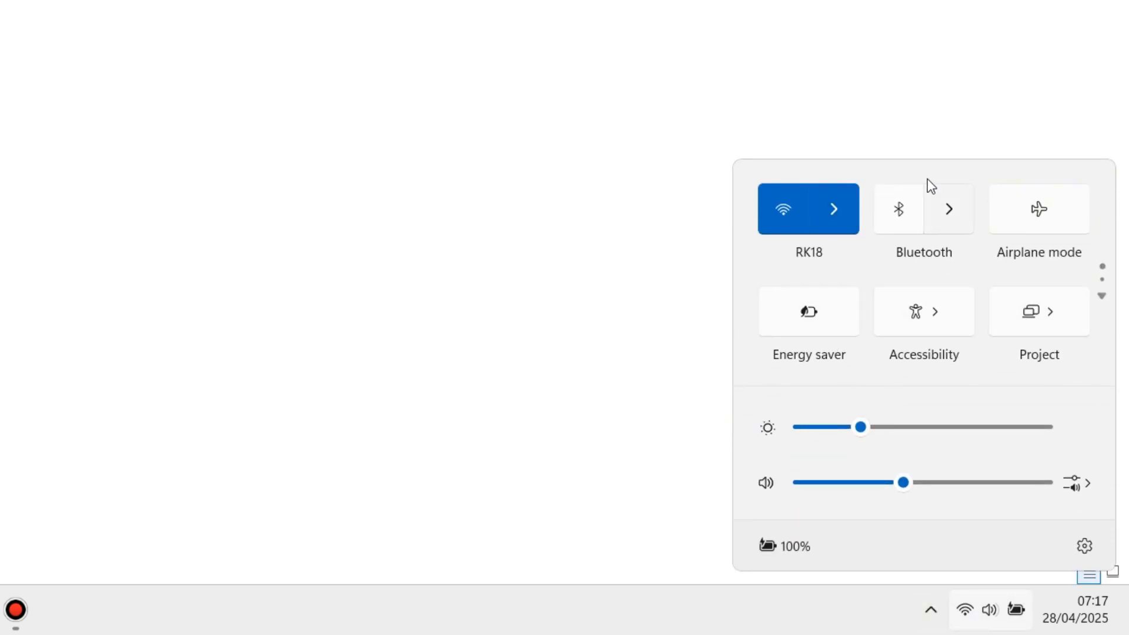
{"action": "mouse_move", "coordinate": [245, 115]}
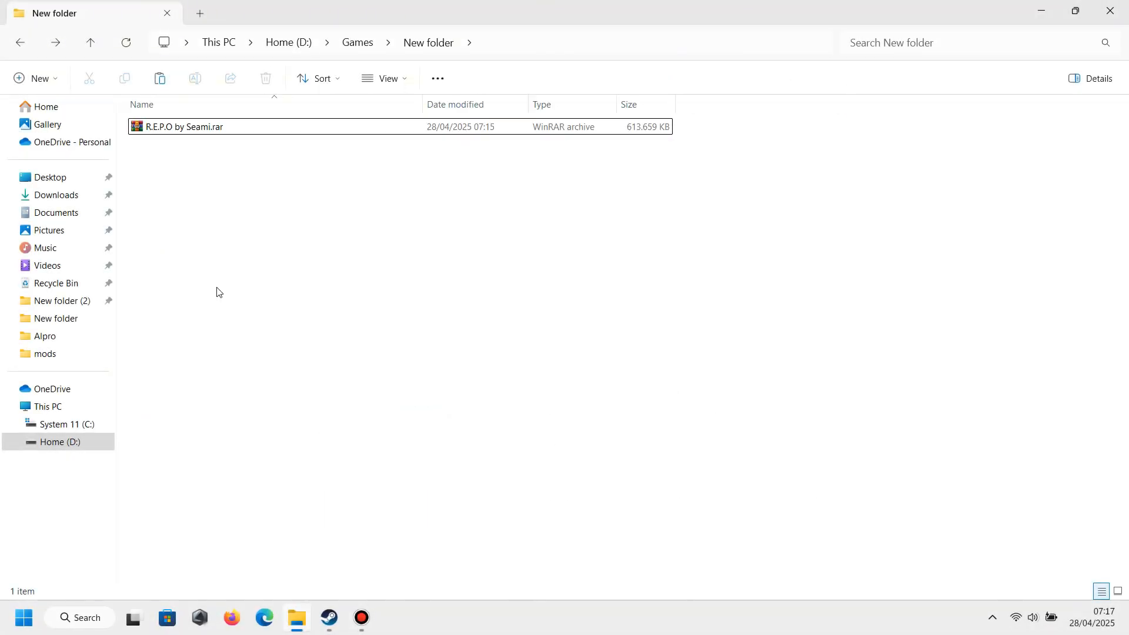
Step: Extract R.E.P.O by Seami.rar here with WinRAR, confirming the archive password
{"action": "right_click", "coordinate": [181, 127]}
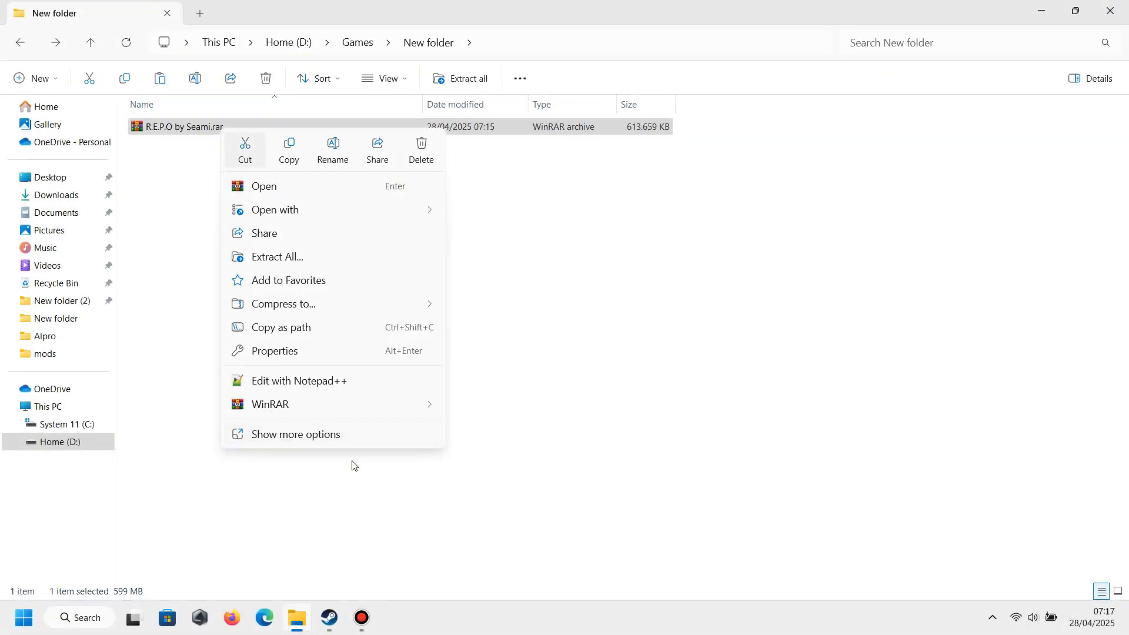
{"action": "left_click", "coordinate": [510, 486]}
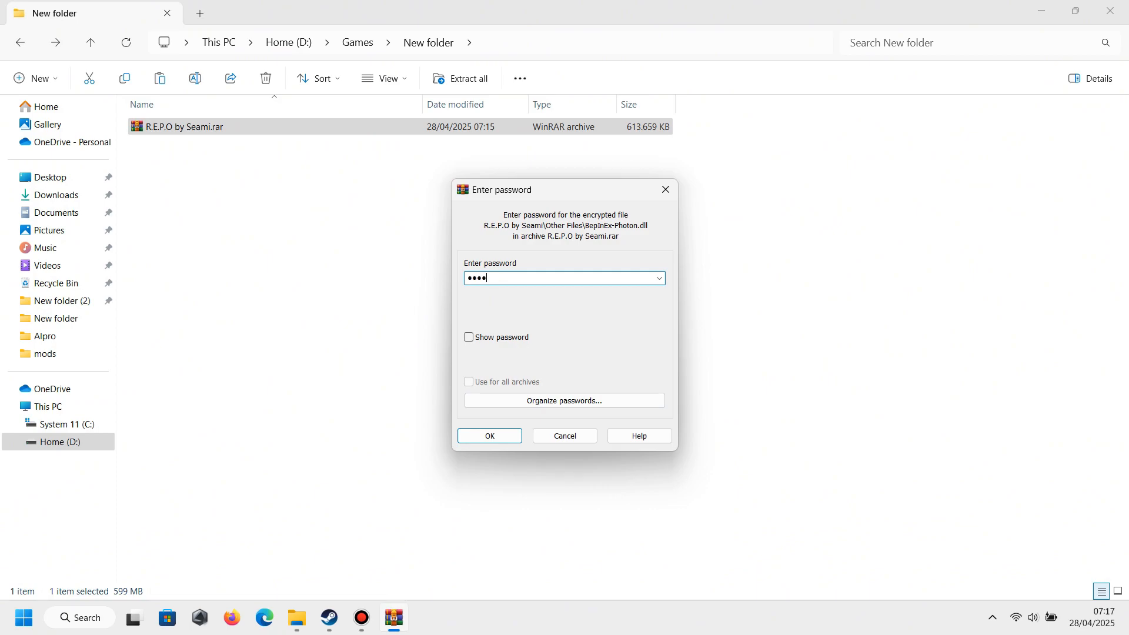
{"action": "left_click", "coordinate": [489, 435]}
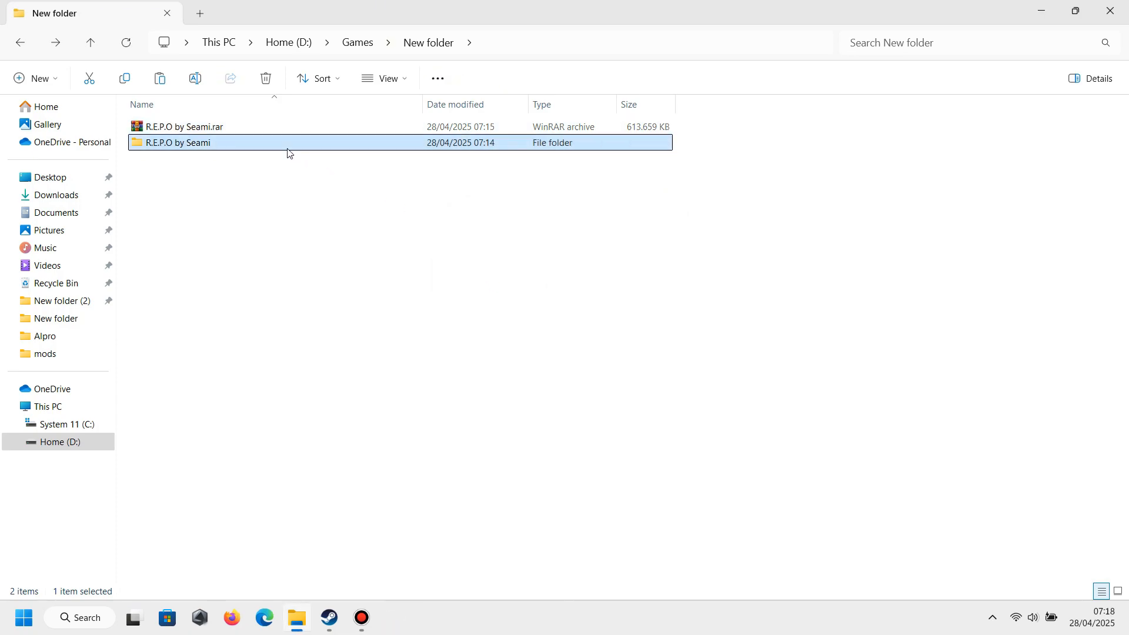
Step: Run r2modman-Setup-3.1.58.exe from R.E.P.O by Seami > Other Files > r2mod
{"action": "double_click", "coordinate": [179, 143]}
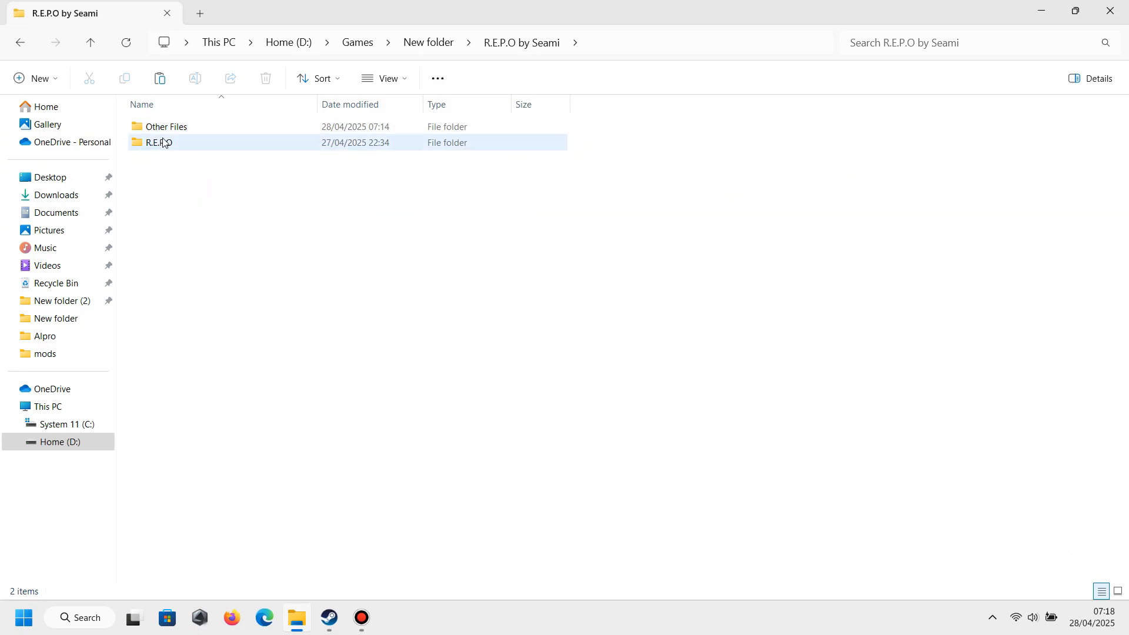
{"action": "left_click", "coordinate": [167, 156]}
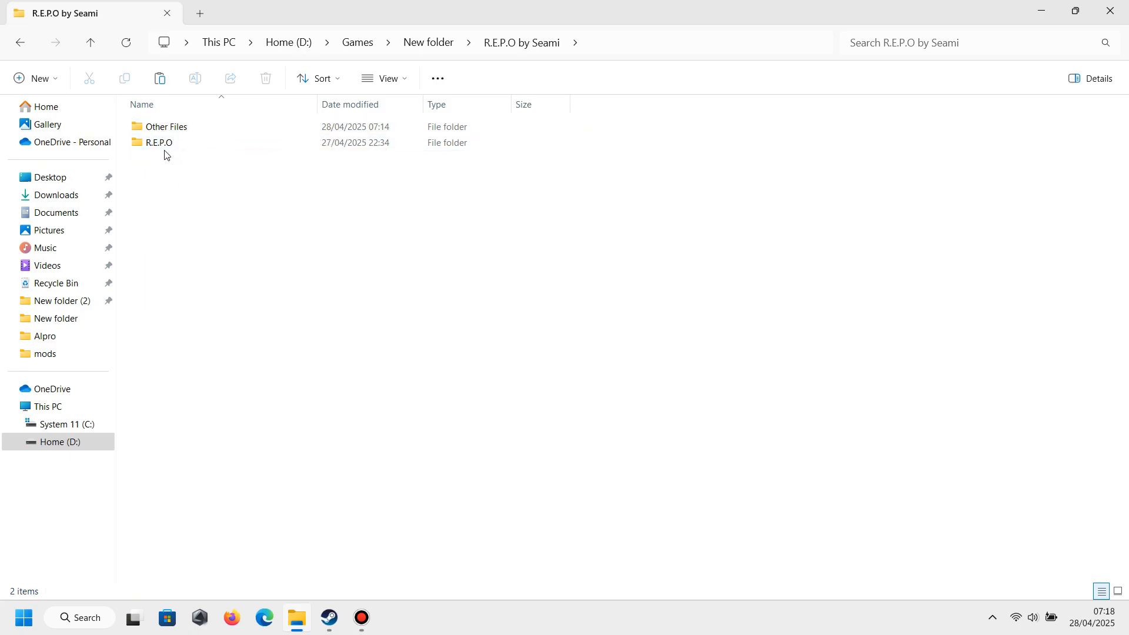
{"action": "left_click", "coordinate": [166, 127]}
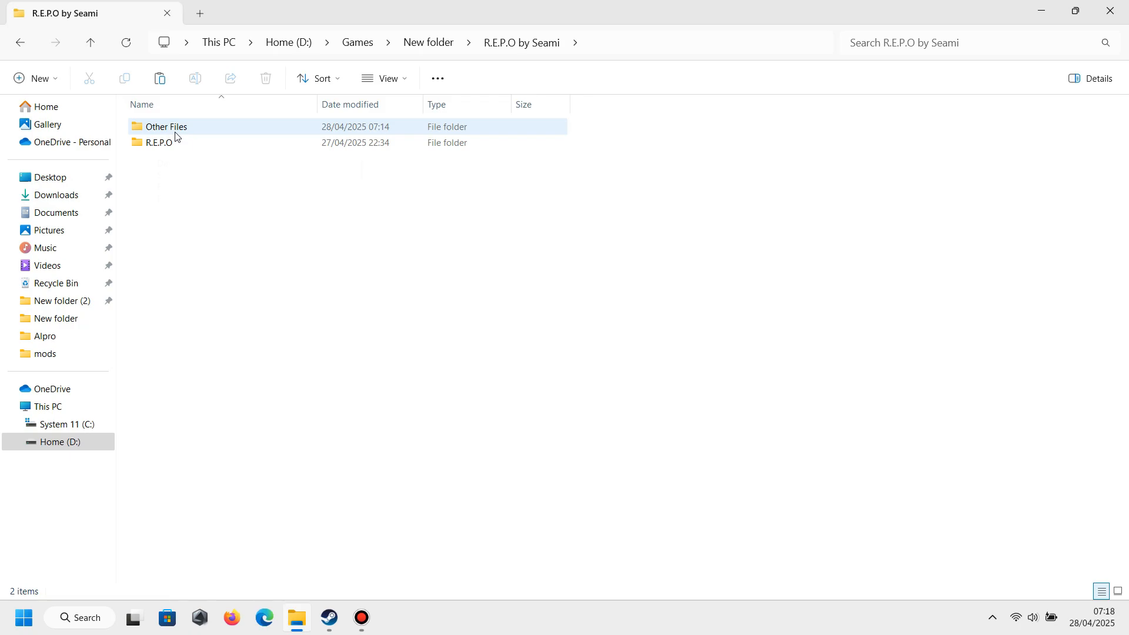
{"action": "double_click", "coordinate": [164, 127]}
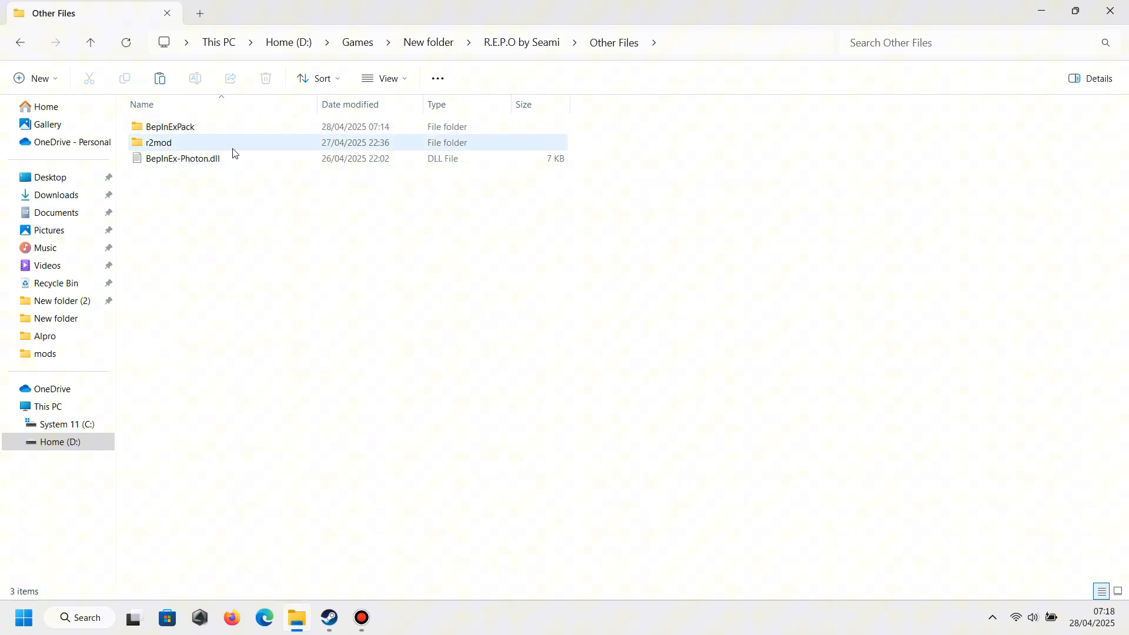
{"action": "double_click", "coordinate": [159, 142]}
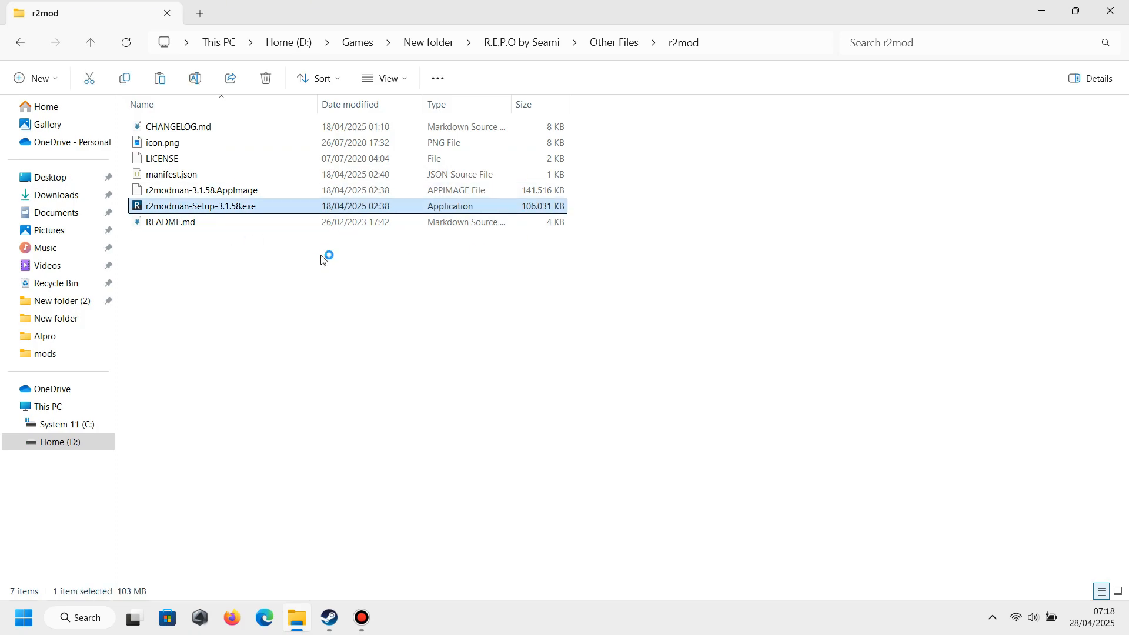
{"action": "double_click", "coordinate": [200, 206]}
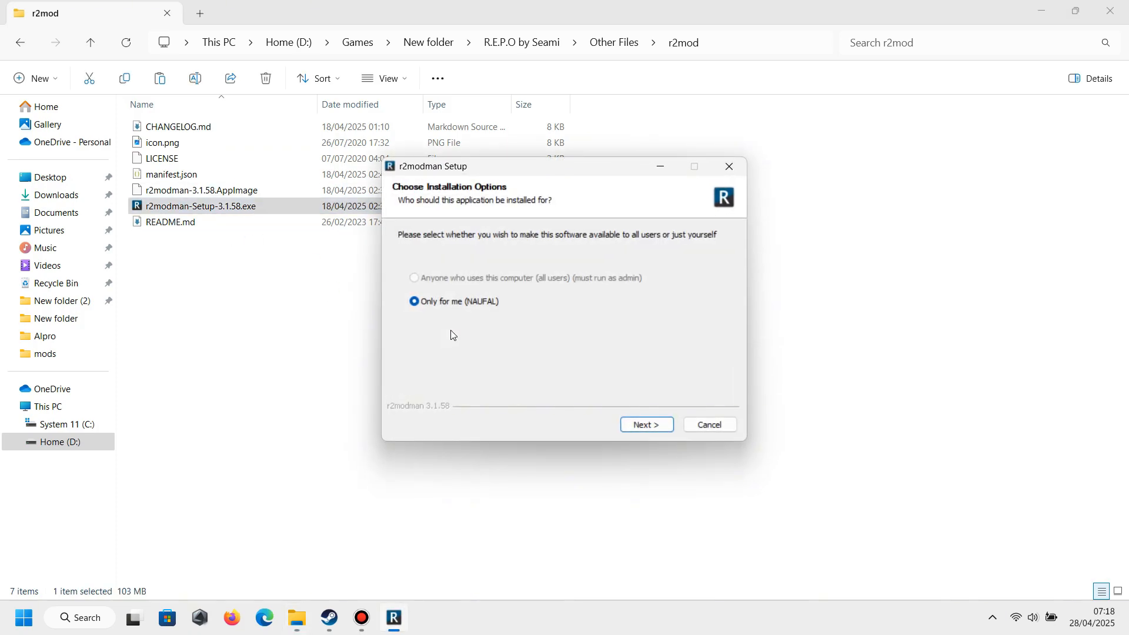
Step: Install r2modman for the current user in the default location and launch it
{"action": "left_click", "coordinate": [647, 425]}
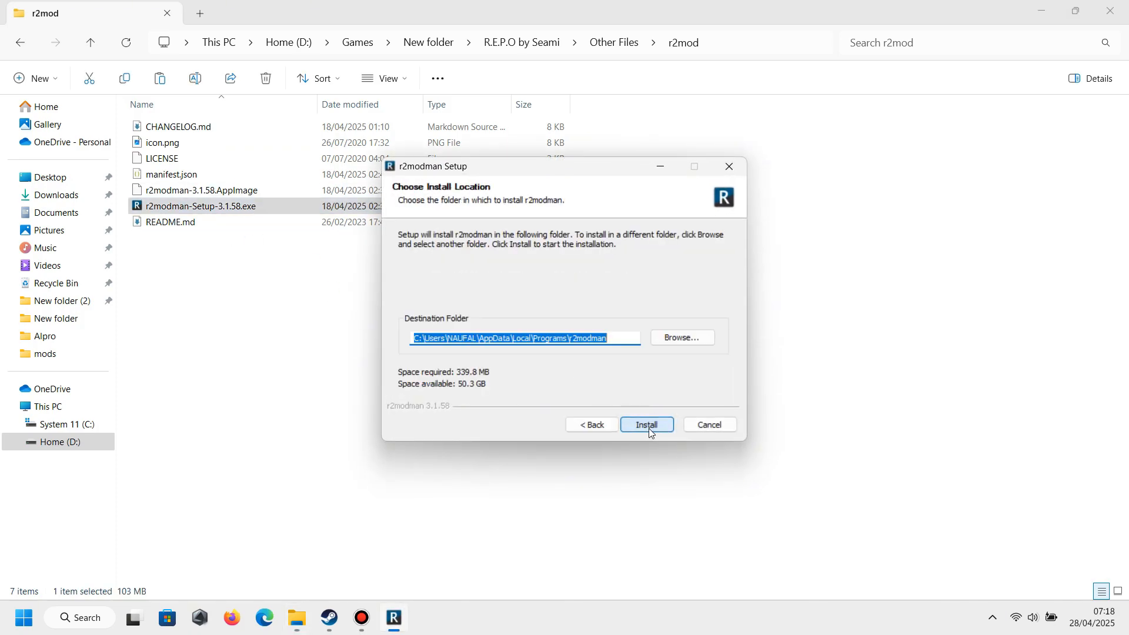
{"action": "left_click", "coordinate": [646, 424]}
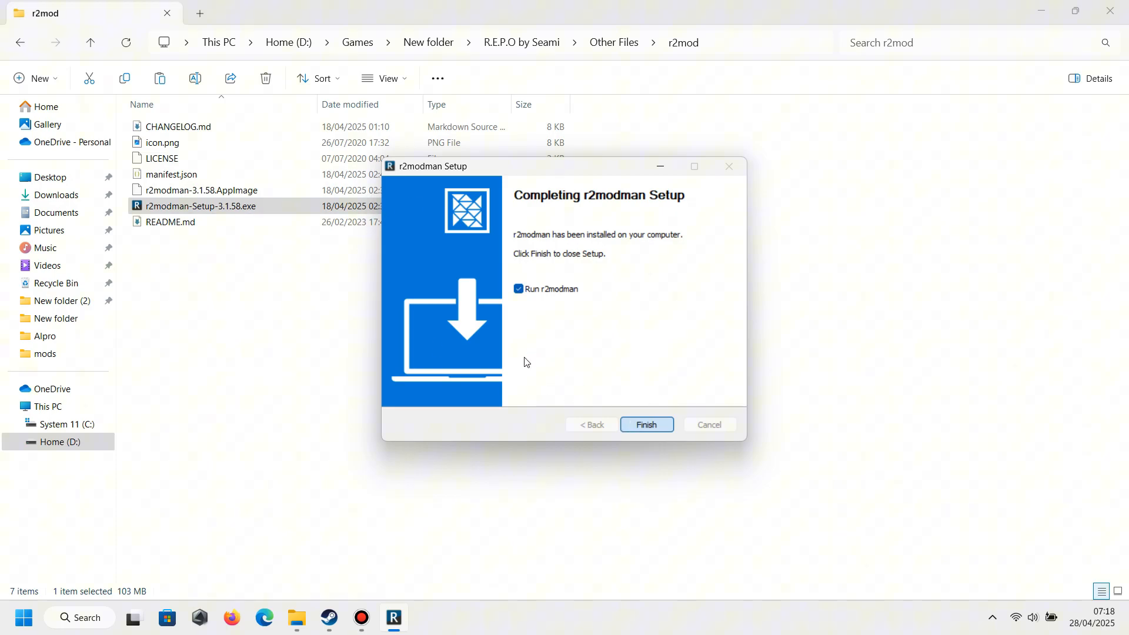
{"action": "left_click", "coordinate": [647, 424]}
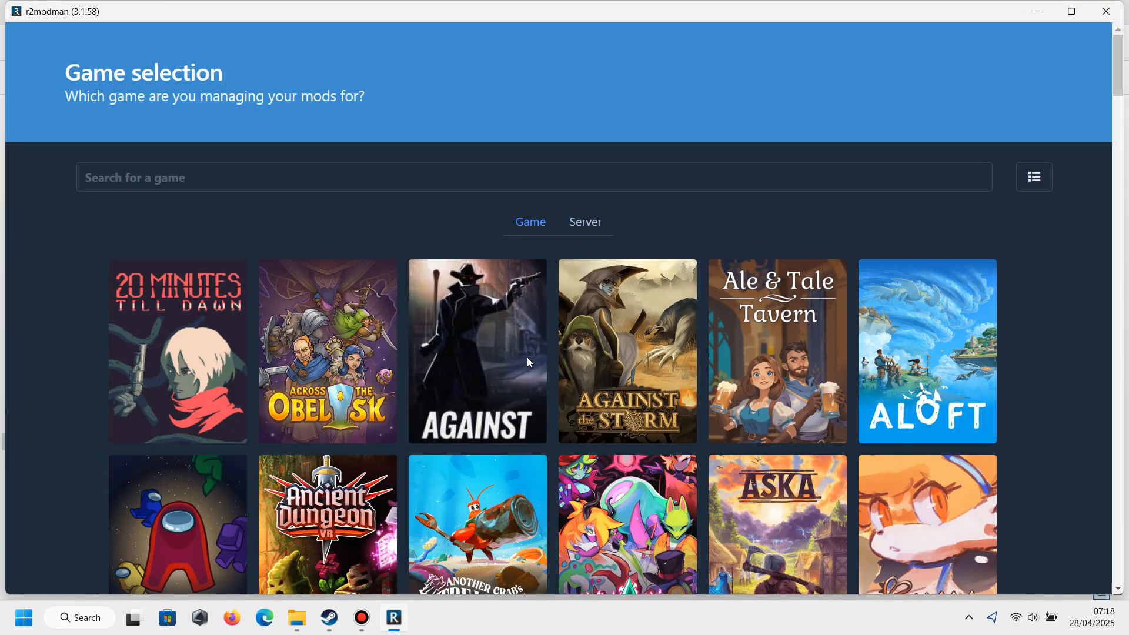
Step: Search 'rep', choose R.E.P.O. with the Default profile, then return to Other Files
{"action": "type", "text": "rep"}
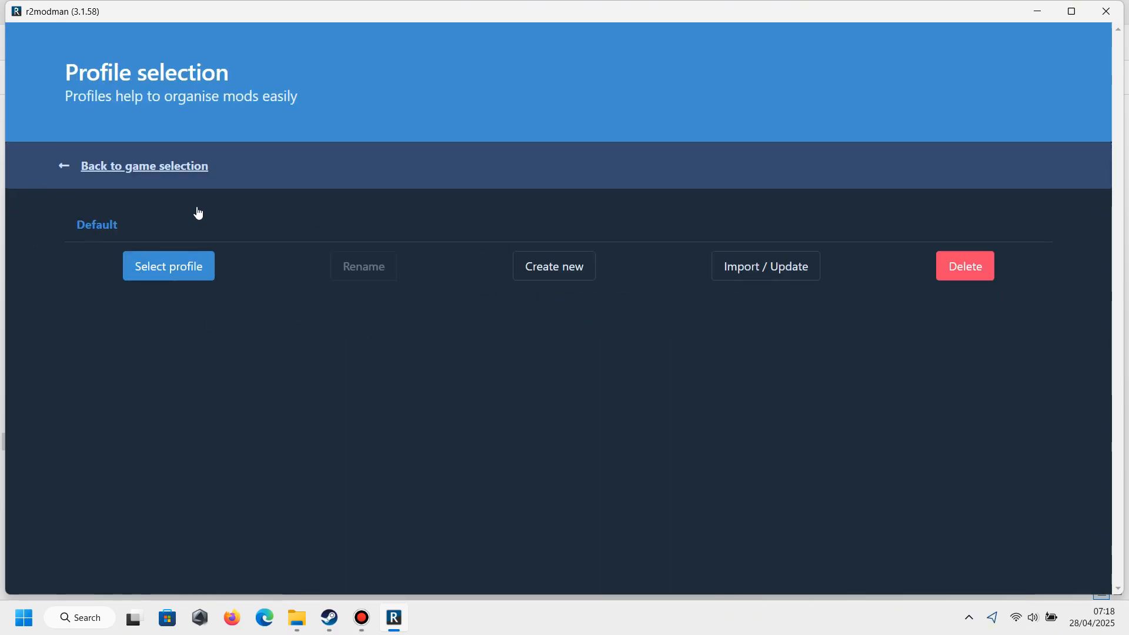
{"action": "left_click", "coordinate": [168, 266]}
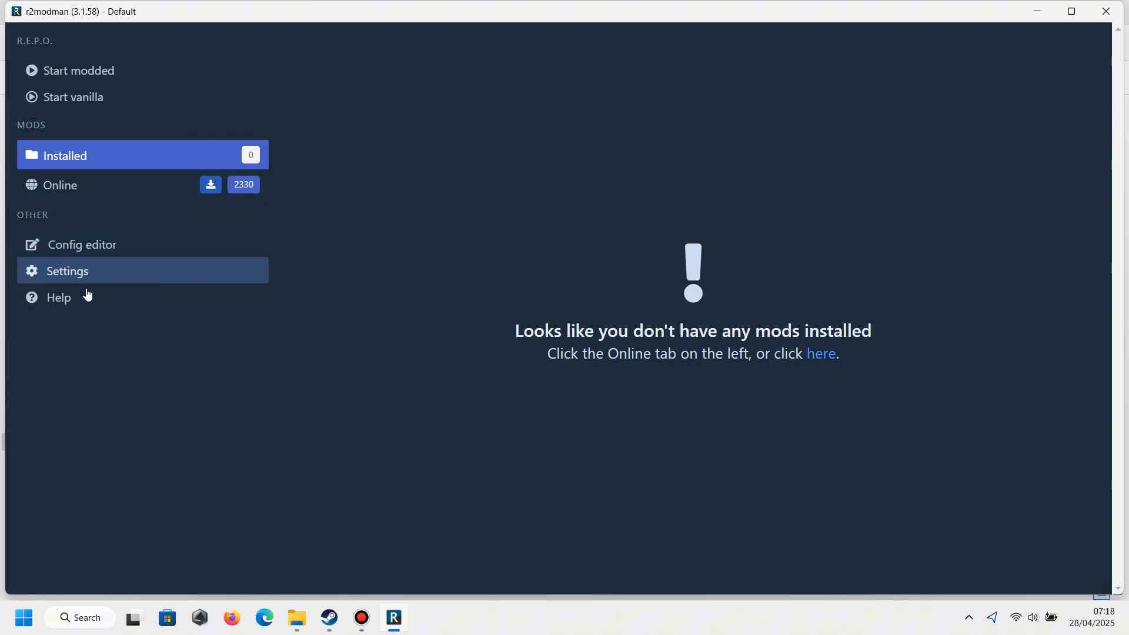
{"action": "left_click", "coordinate": [67, 271]}
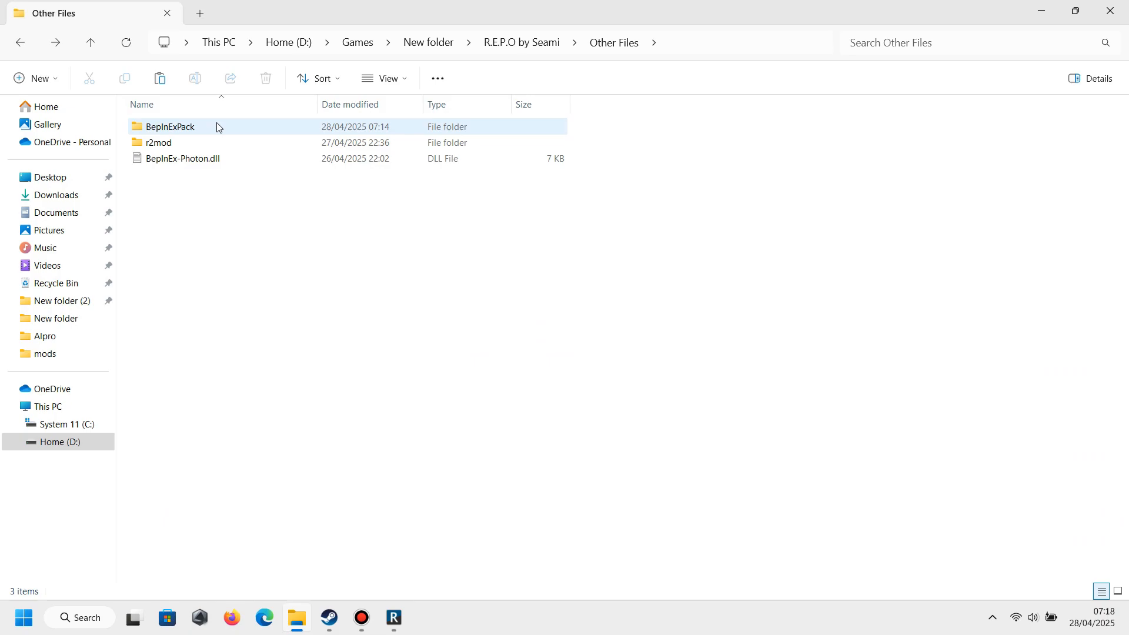
Step: Copy the BepInExPack contents into the R.E.P.O game folder as a BepInEx folder
{"action": "double_click", "coordinate": [169, 127]}
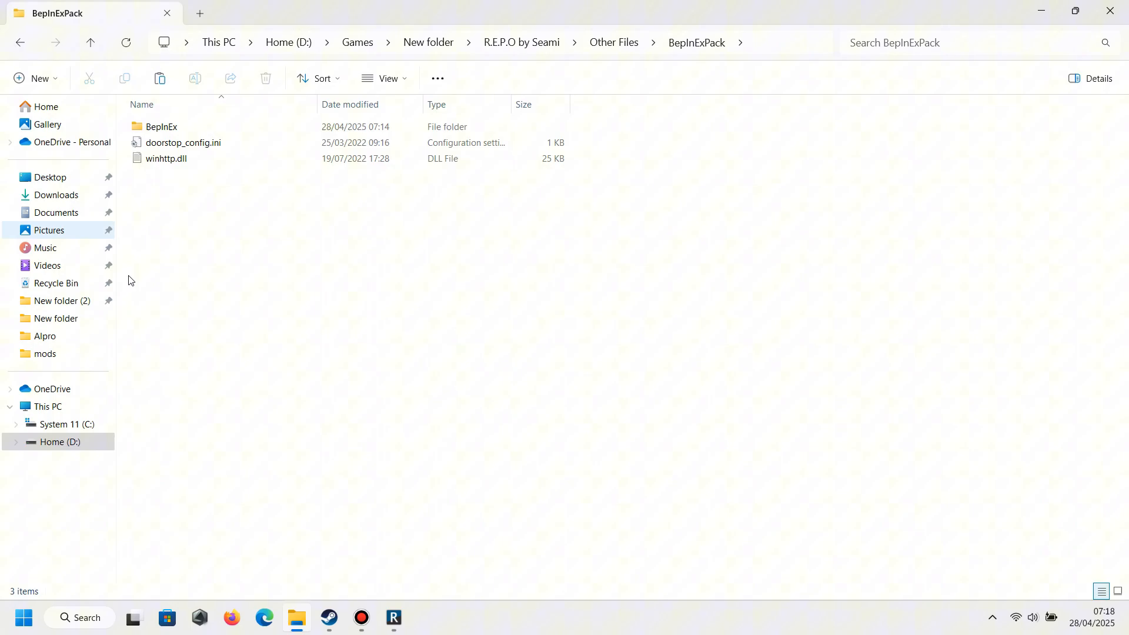
{"action": "key", "text": "ctrl+a"}
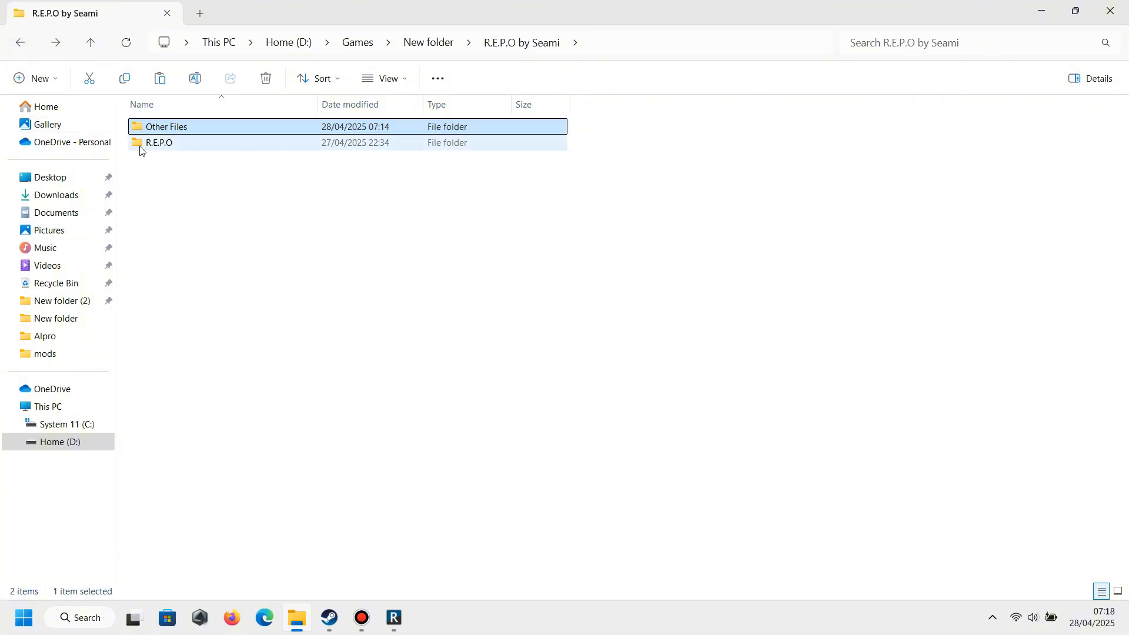
{"action": "double_click", "coordinate": [158, 142]}
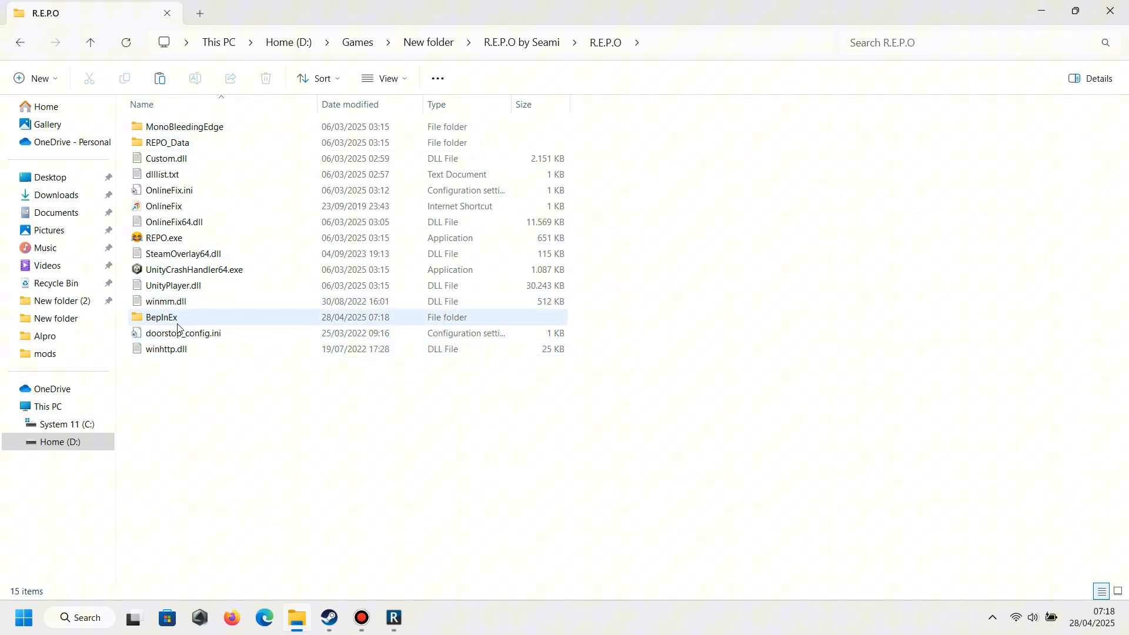
{"action": "left_click", "coordinate": [277, 404]}
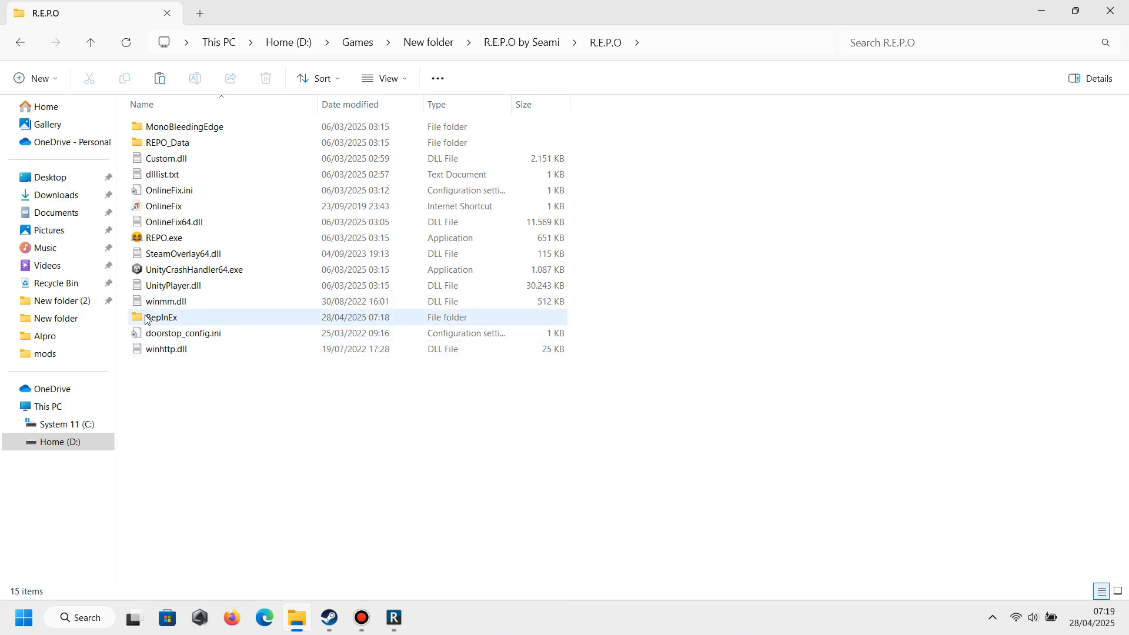
Step: Create a shortcut to REPO.exe in the game folder named REPO MODS
{"action": "right_click", "coordinate": [163, 237]}
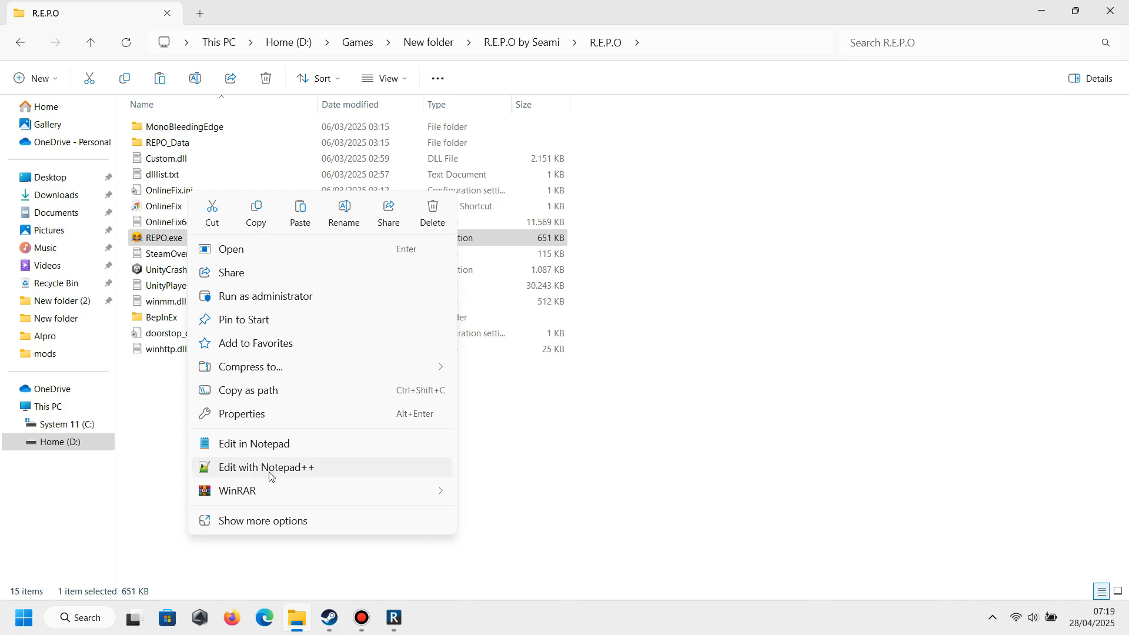
{"action": "left_click", "coordinate": [261, 532]}
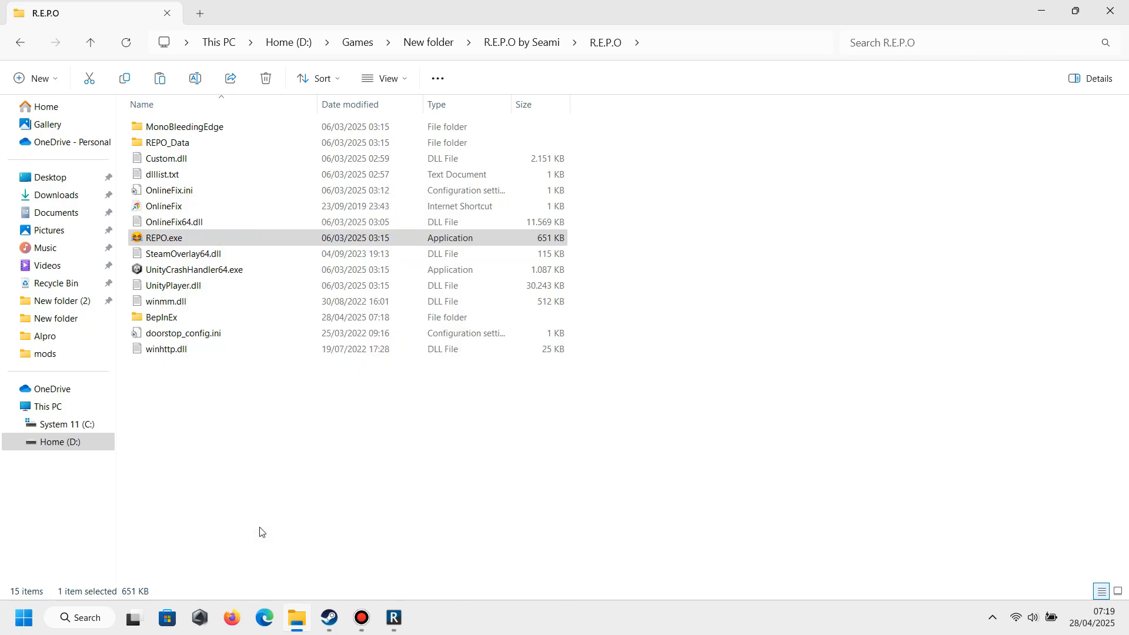
{"action": "right_click", "coordinate": [162, 238]}
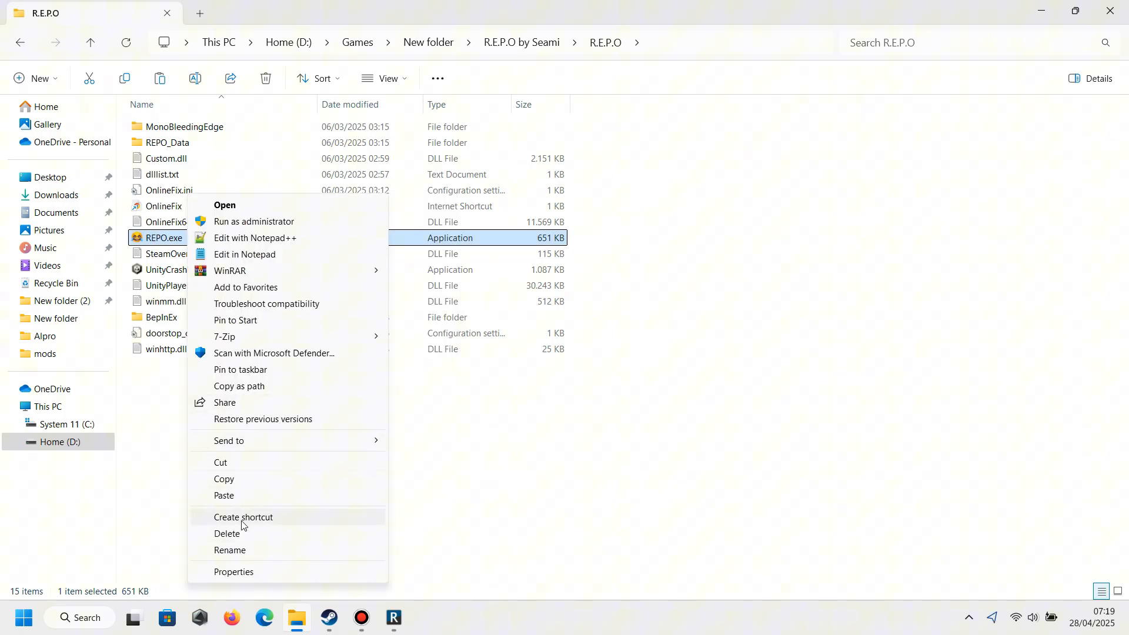
{"action": "left_click", "coordinate": [244, 518]}
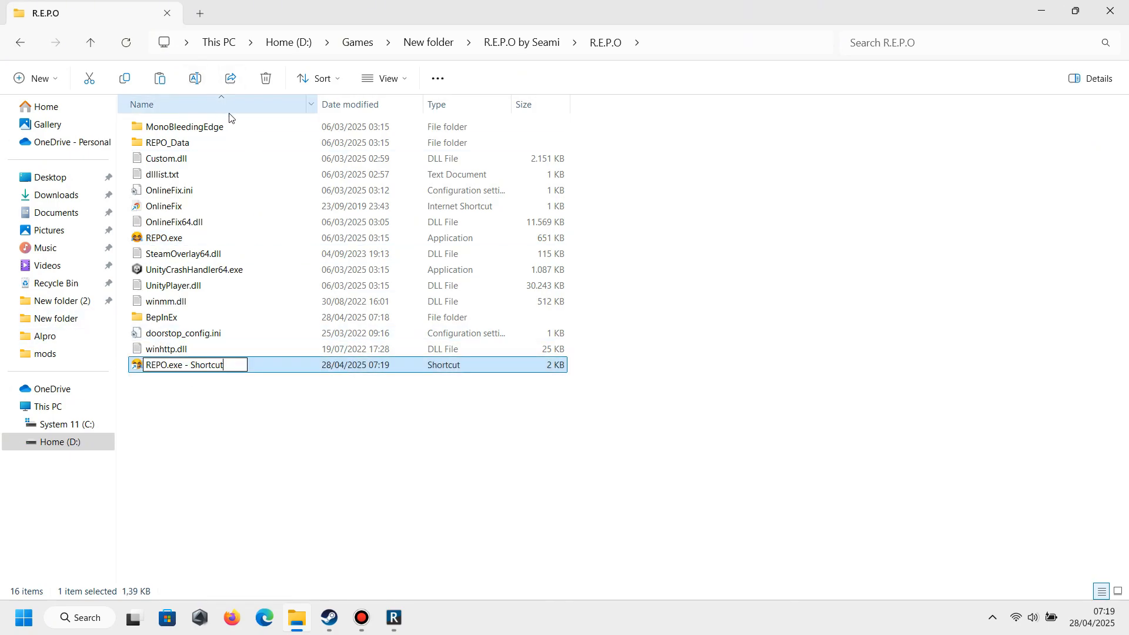
{"action": "type", "text": "REPO MODS"}
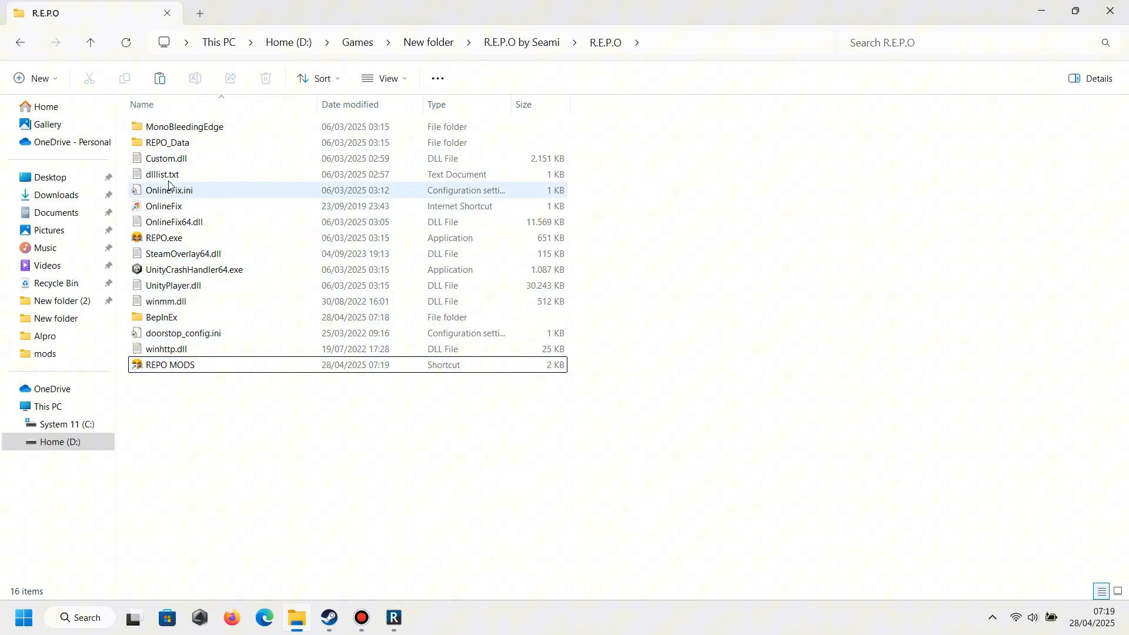
{"action": "left_click", "coordinate": [162, 174]}
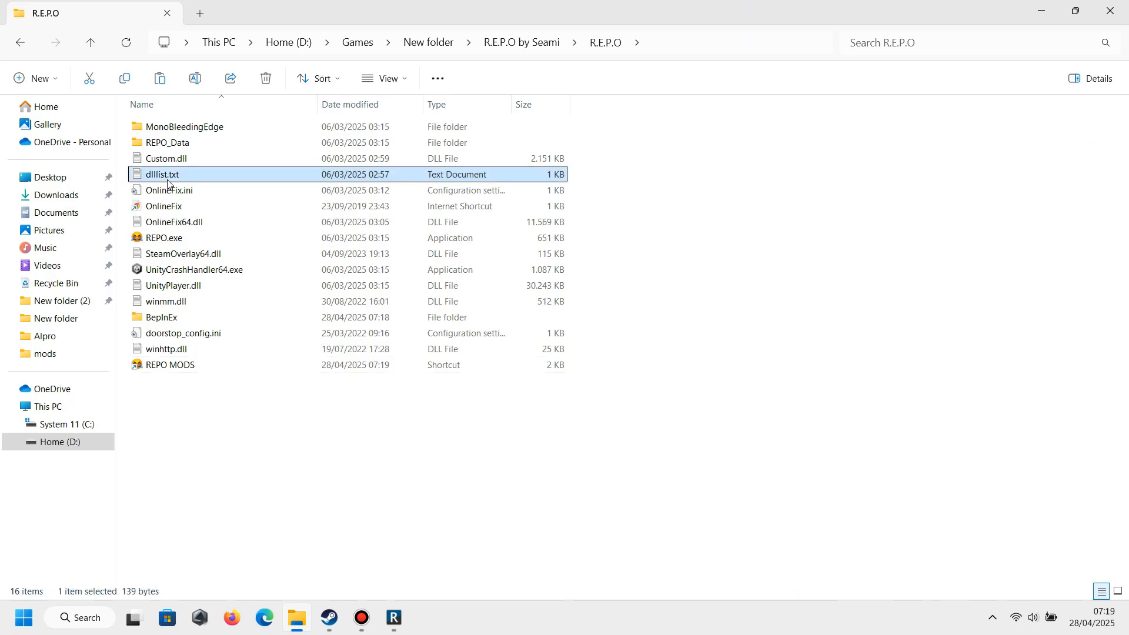
Step: Review dlllist.txt in Notepad, then close it so the Steam library shows
{"action": "double_click", "coordinate": [160, 174]}
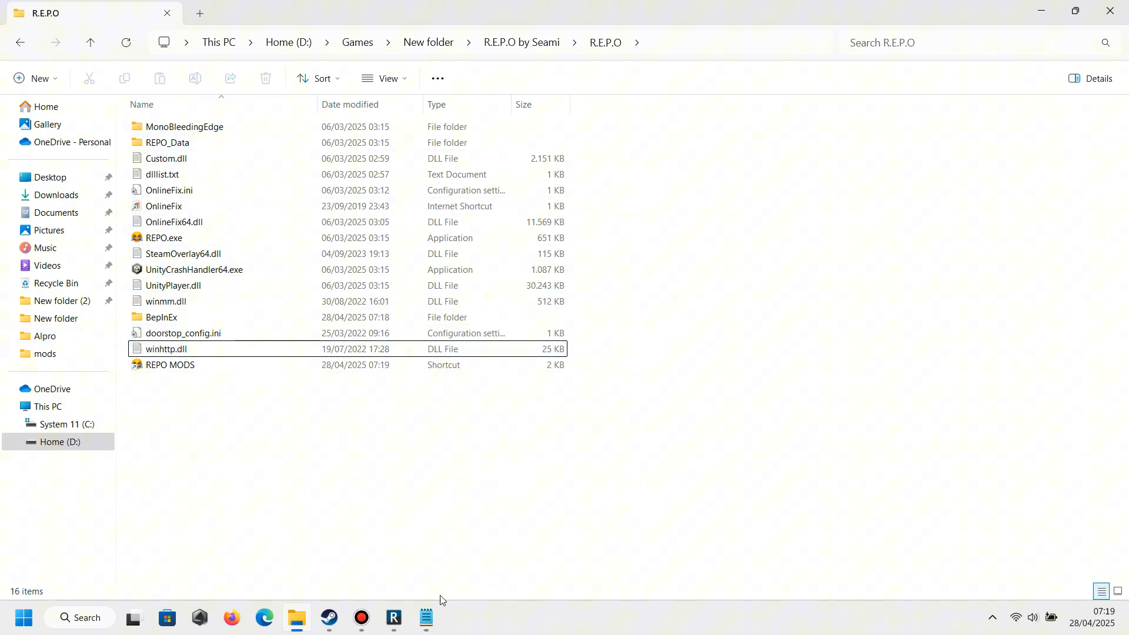
{"action": "double_click", "coordinate": [162, 174]}
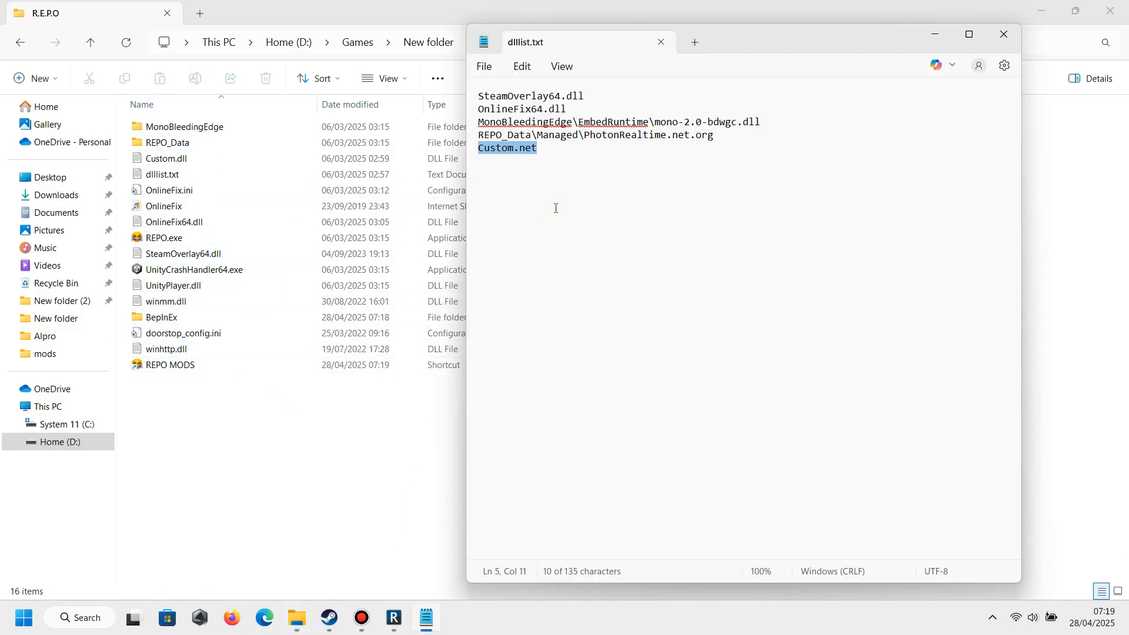
{"action": "left_click", "coordinate": [329, 618]}
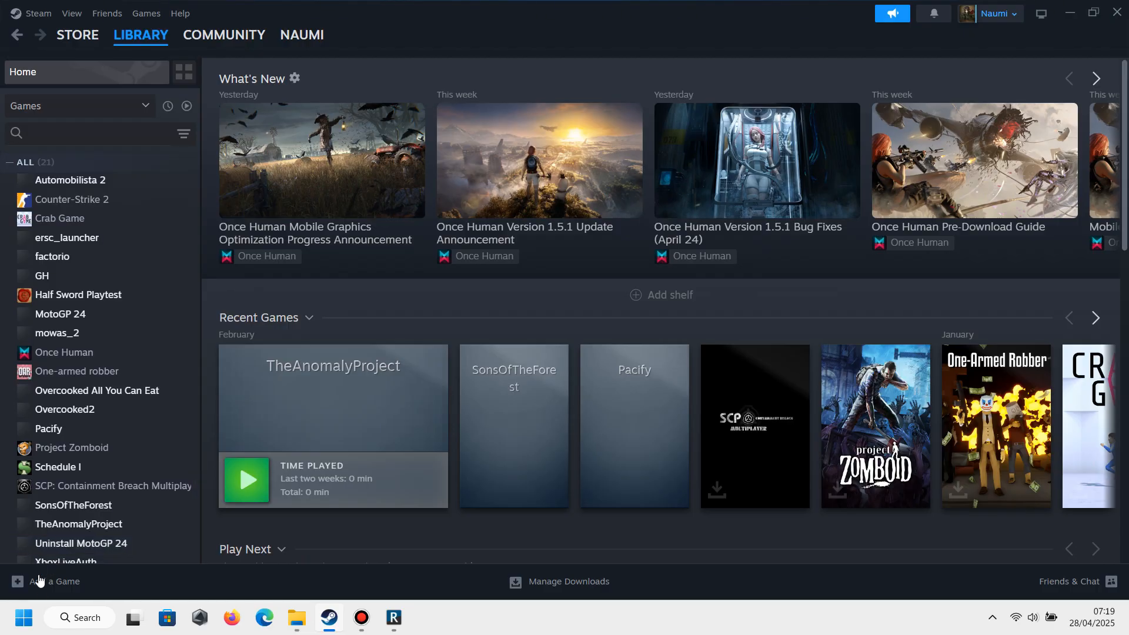
Step: Add REPO from D:\Games\New folder\R.E.P.O by Seami\R.E.P.O as a non-Steam game
{"action": "left_click", "coordinate": [45, 581]}
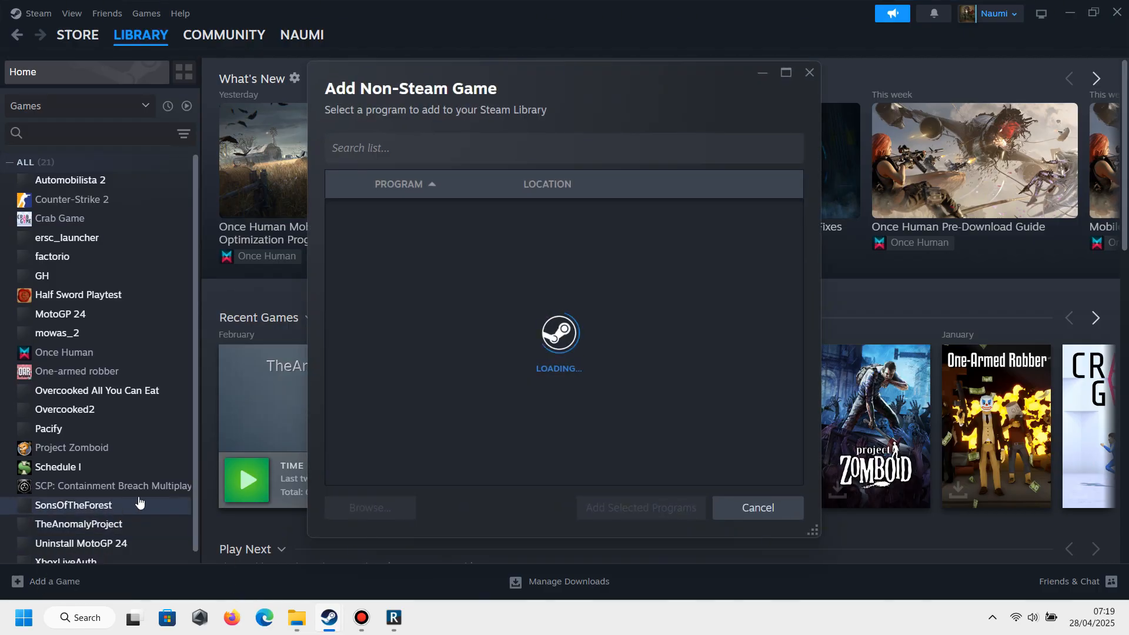
{"action": "left_click", "coordinate": [370, 508]}
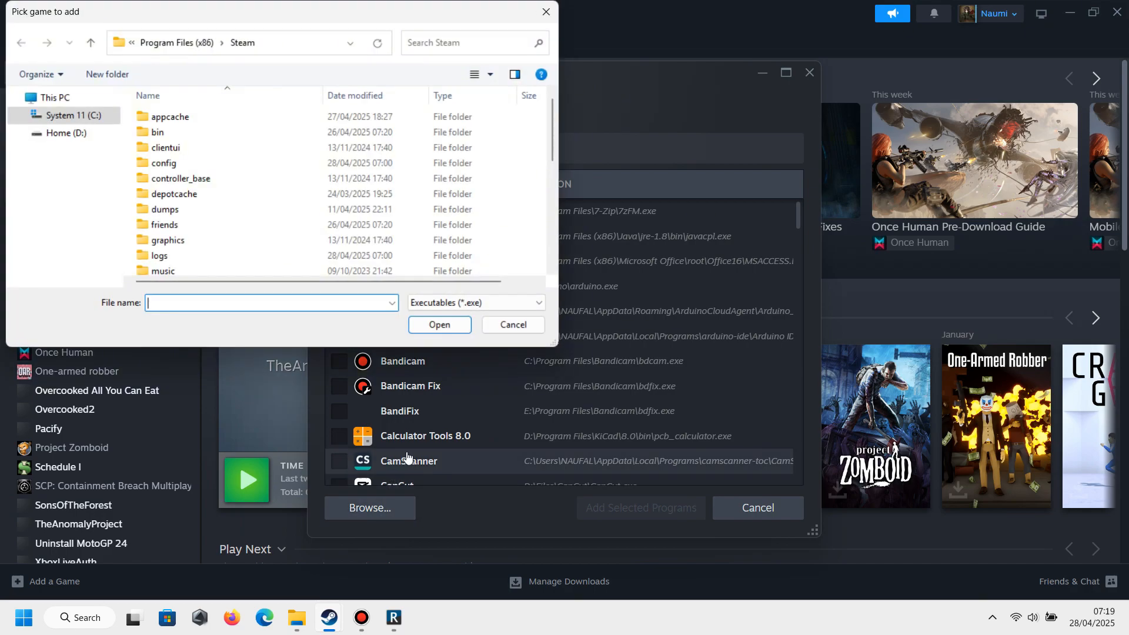
{"action": "left_click", "coordinate": [66, 133]}
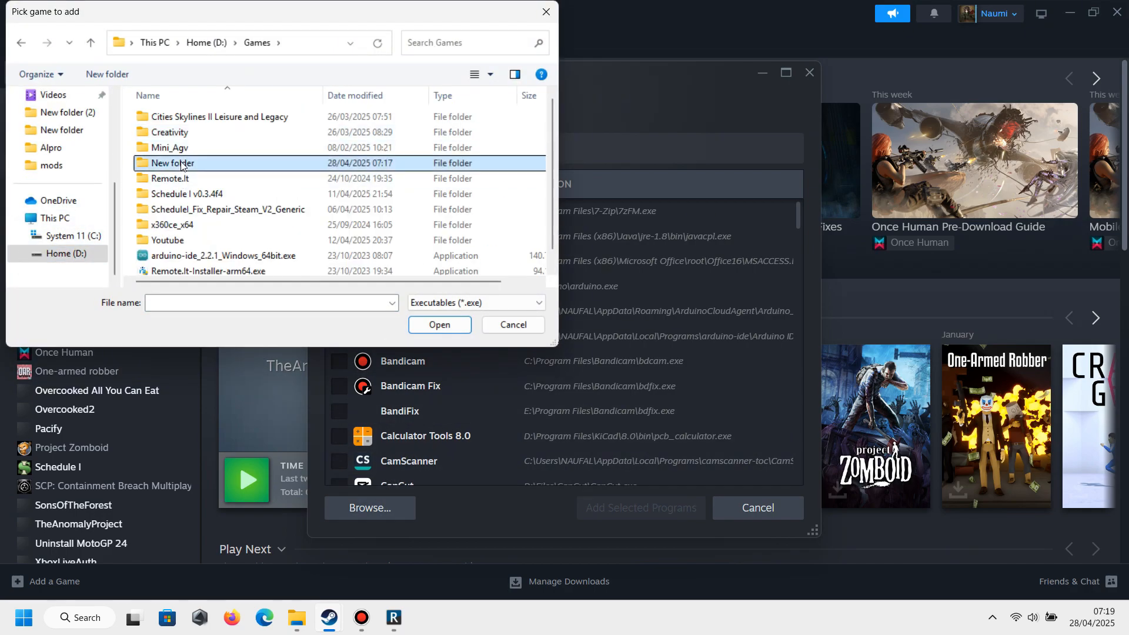
{"action": "double_click", "coordinate": [174, 162]}
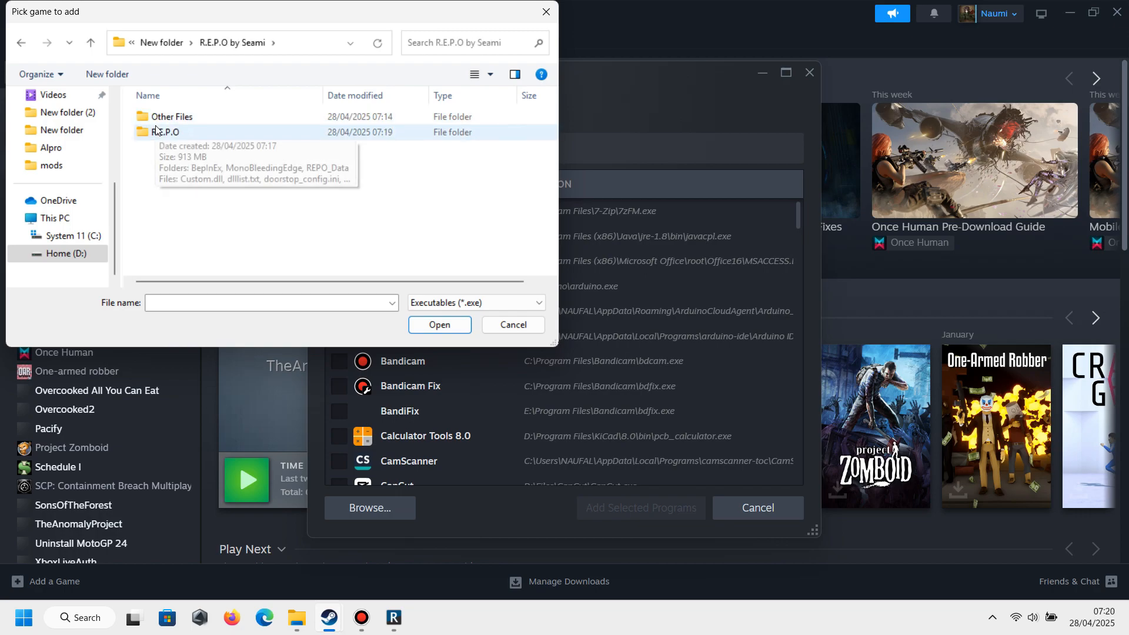
{"action": "double_click", "coordinate": [169, 132]}
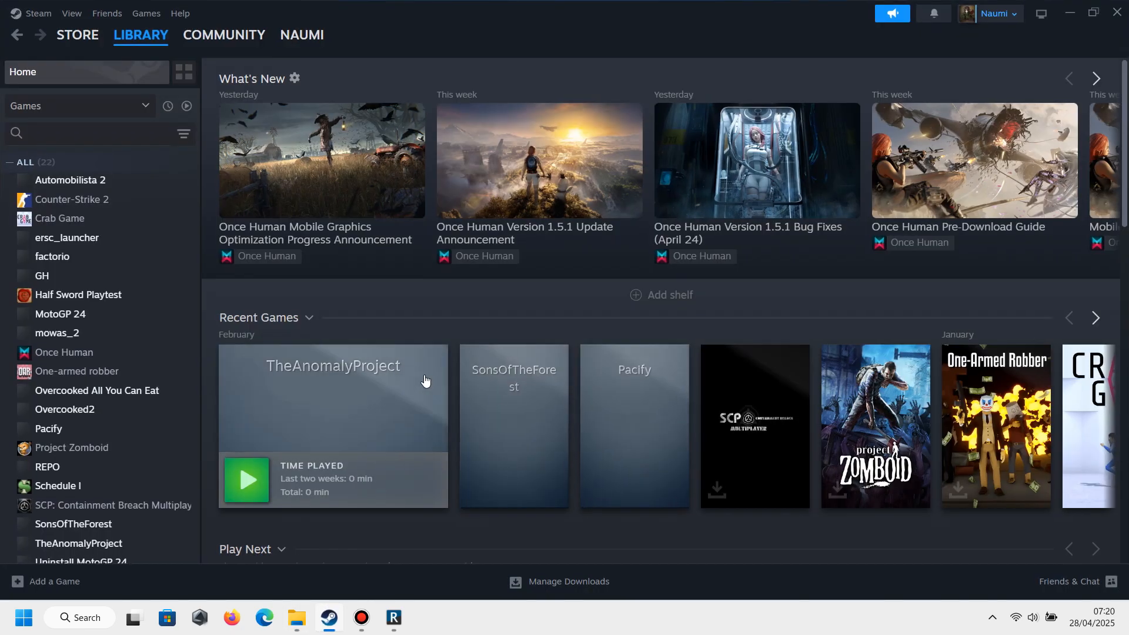
Step: Search the Online mod catalogue for 'ikea' in r2modman
{"action": "left_click", "coordinate": [393, 618]}
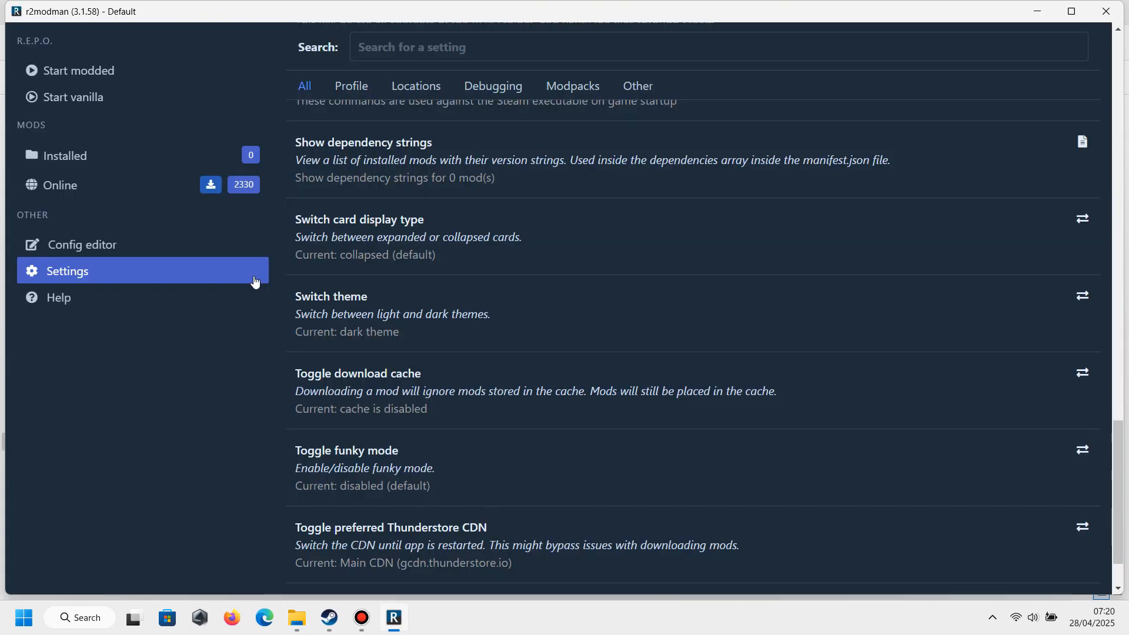
{"action": "left_click", "coordinate": [65, 155]}
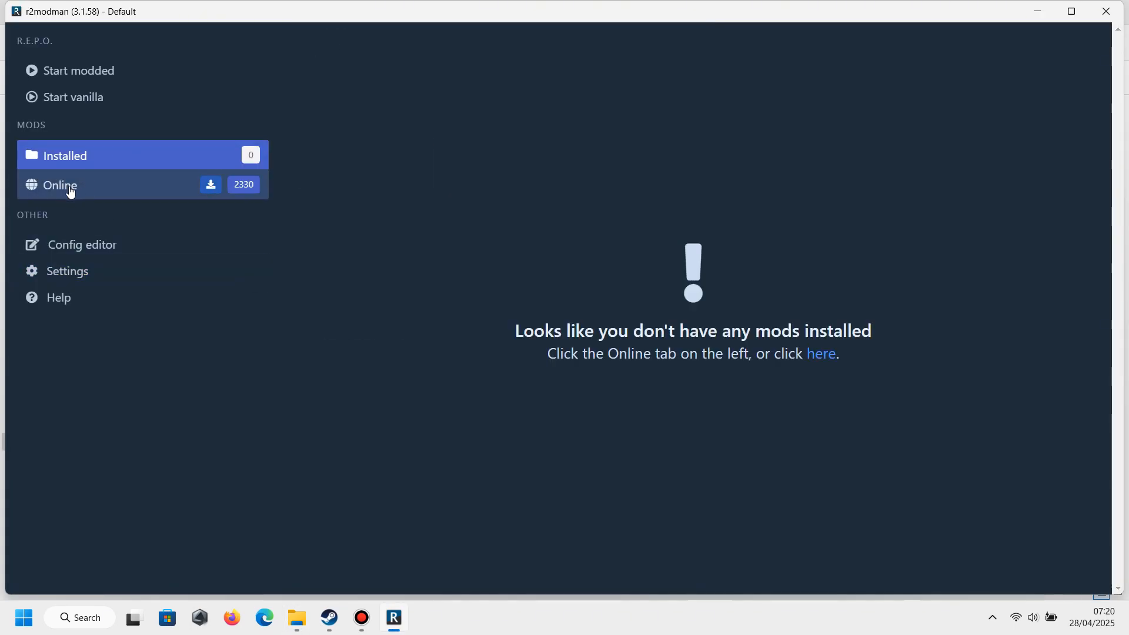
{"action": "left_click", "coordinate": [59, 185]}
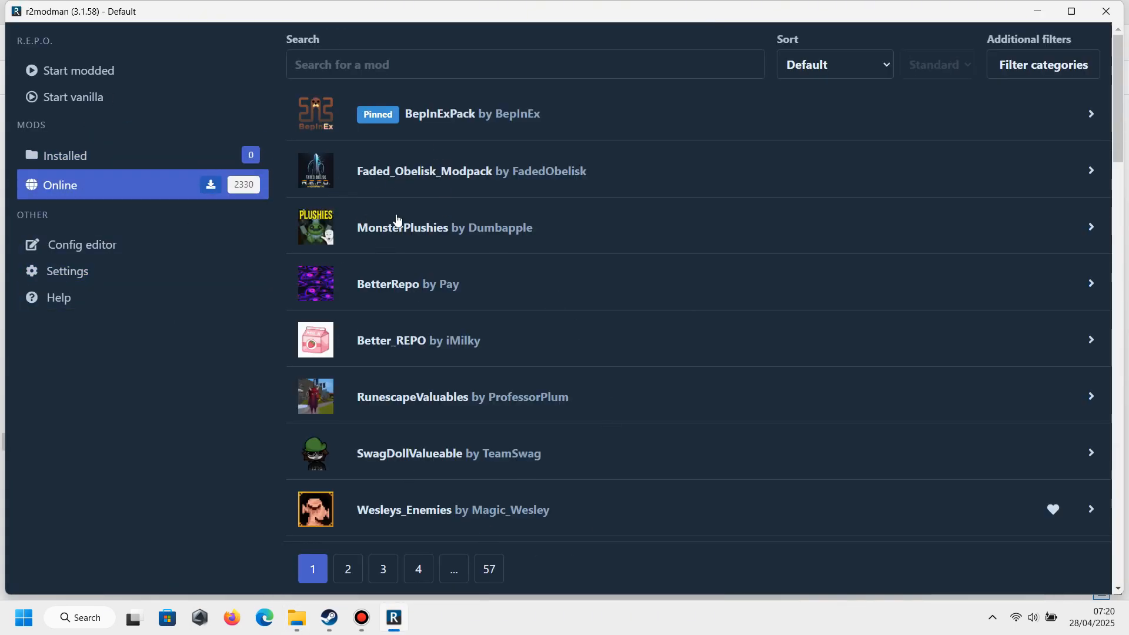
{"action": "left_click", "coordinate": [519, 64]}
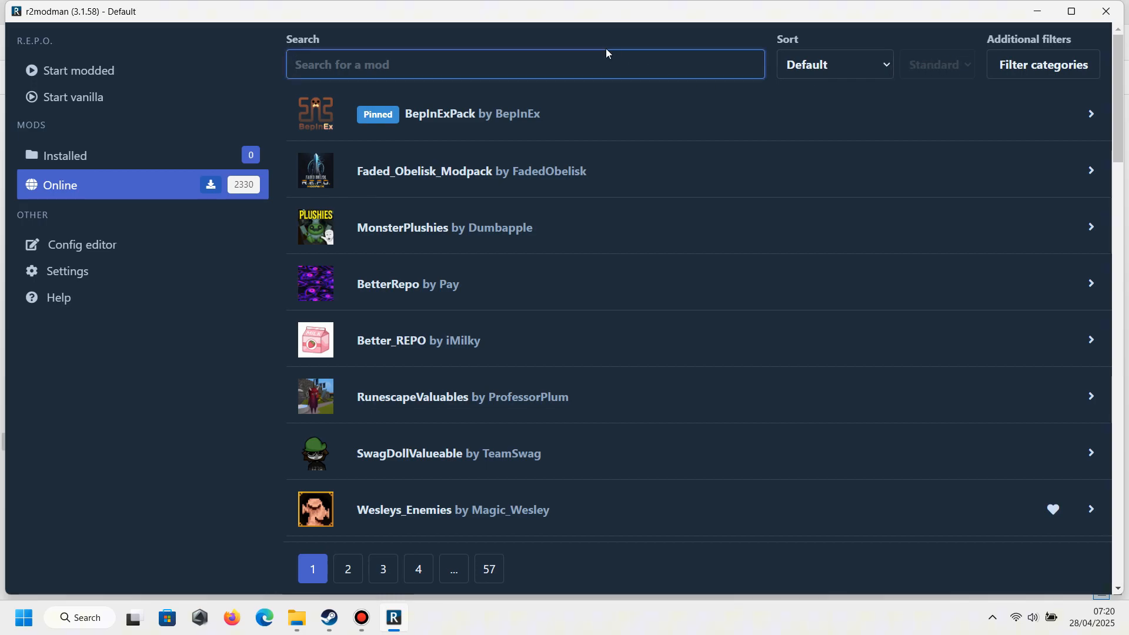
{"action": "type", "text": "ikea"}
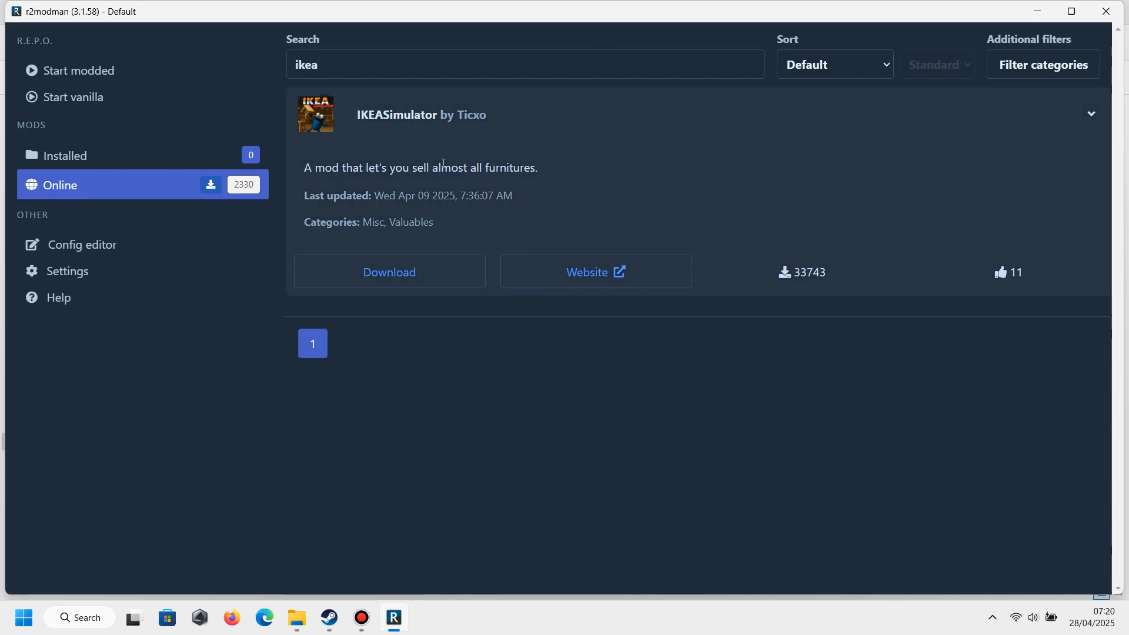
Step: Download IKEASimulator with its dependencies BepInExPack and REPOLib and confirm all three installed
{"action": "left_click", "coordinate": [388, 272]}
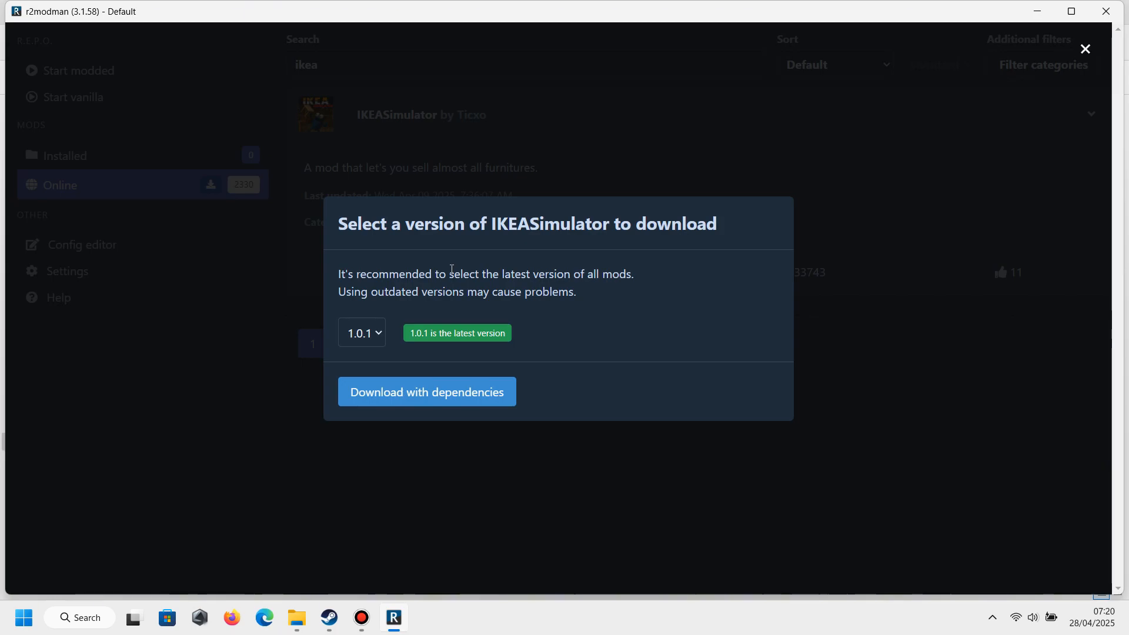
{"action": "left_click", "coordinate": [427, 392]}
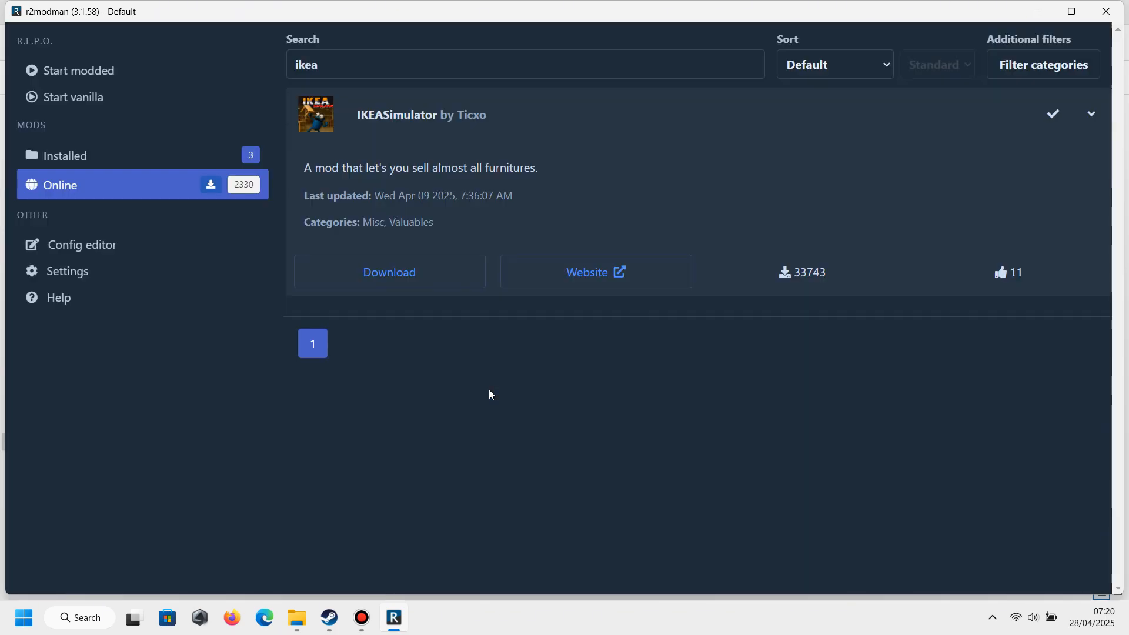
{"action": "left_click", "coordinate": [64, 155]}
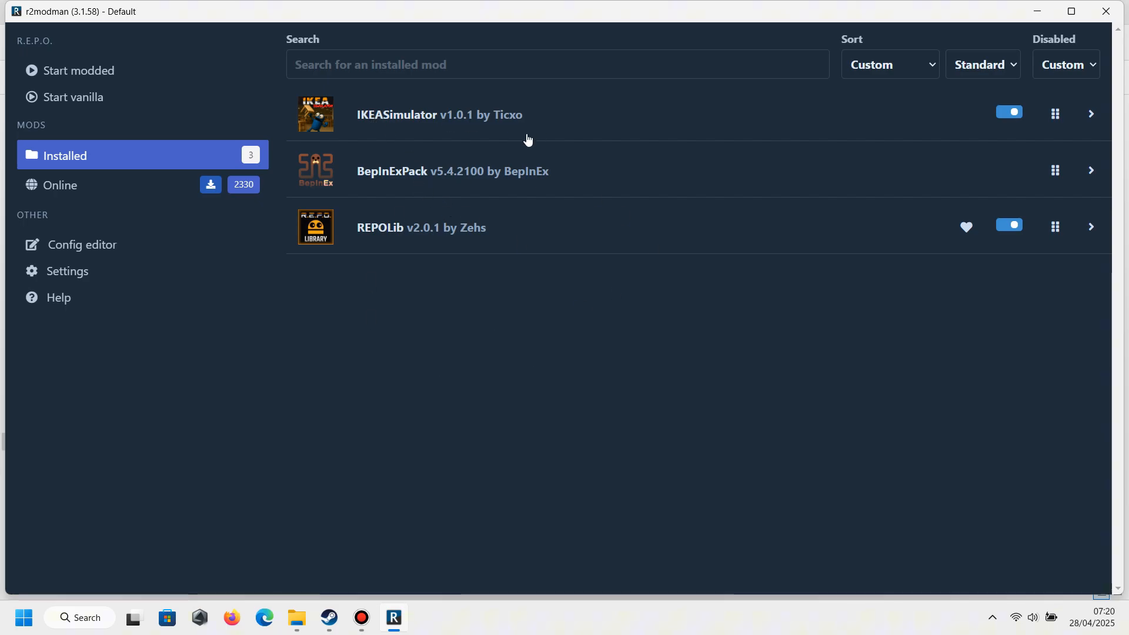
{"action": "mouse_move", "coordinate": [506, 218]}
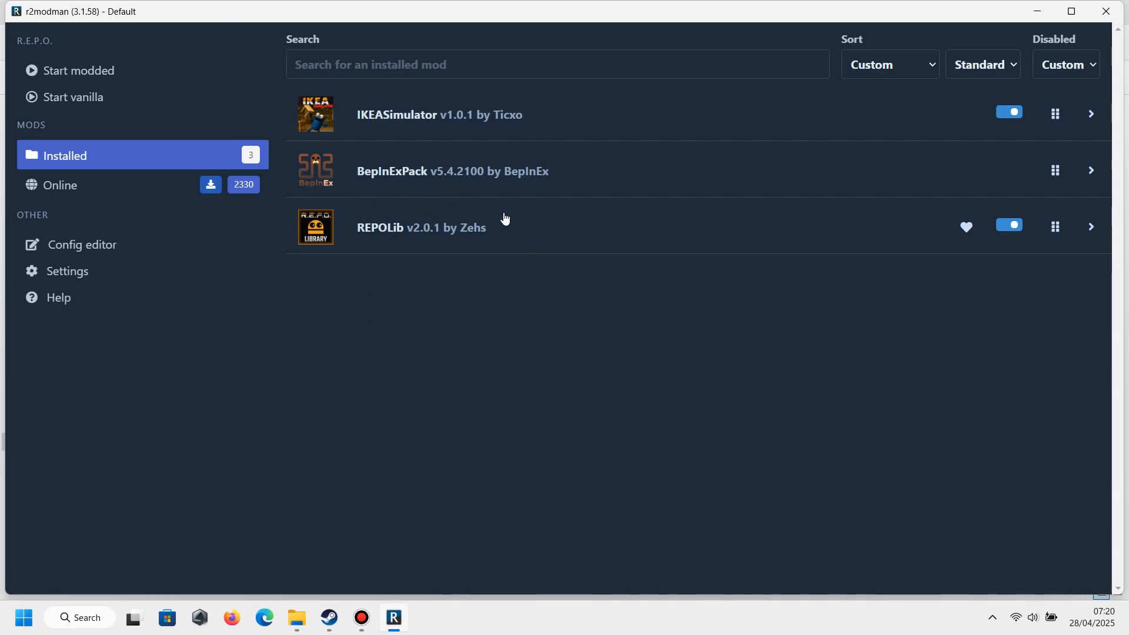
{"action": "mouse_move", "coordinate": [85, 270]}
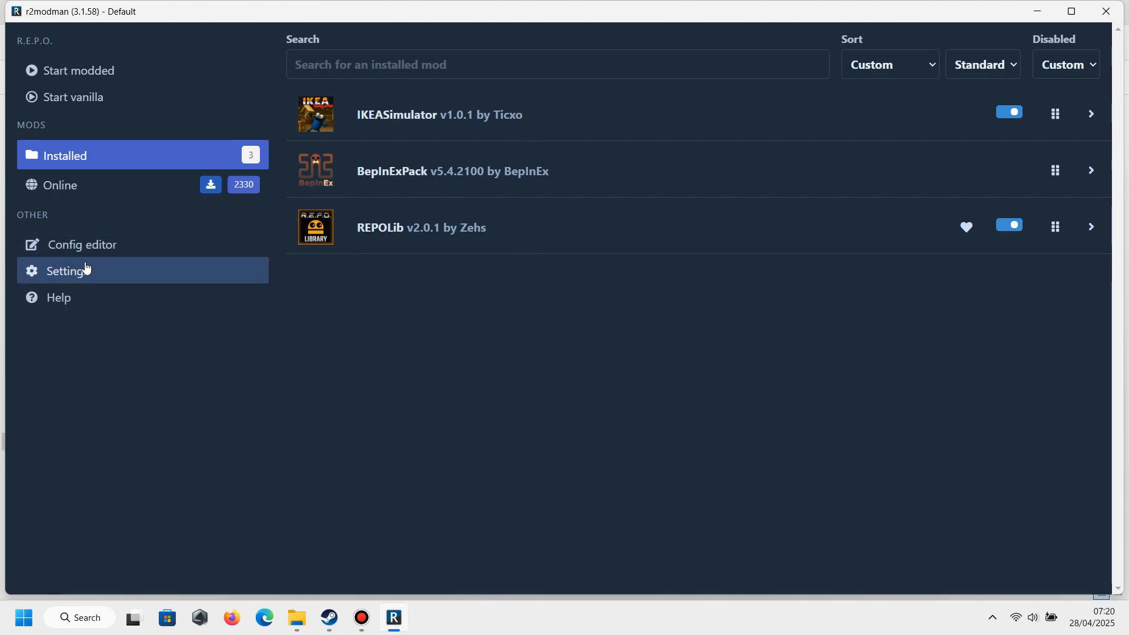
Step: Start changing the R.E.P.O. folder from r2modman's Settings
{"action": "left_click", "coordinate": [66, 270]}
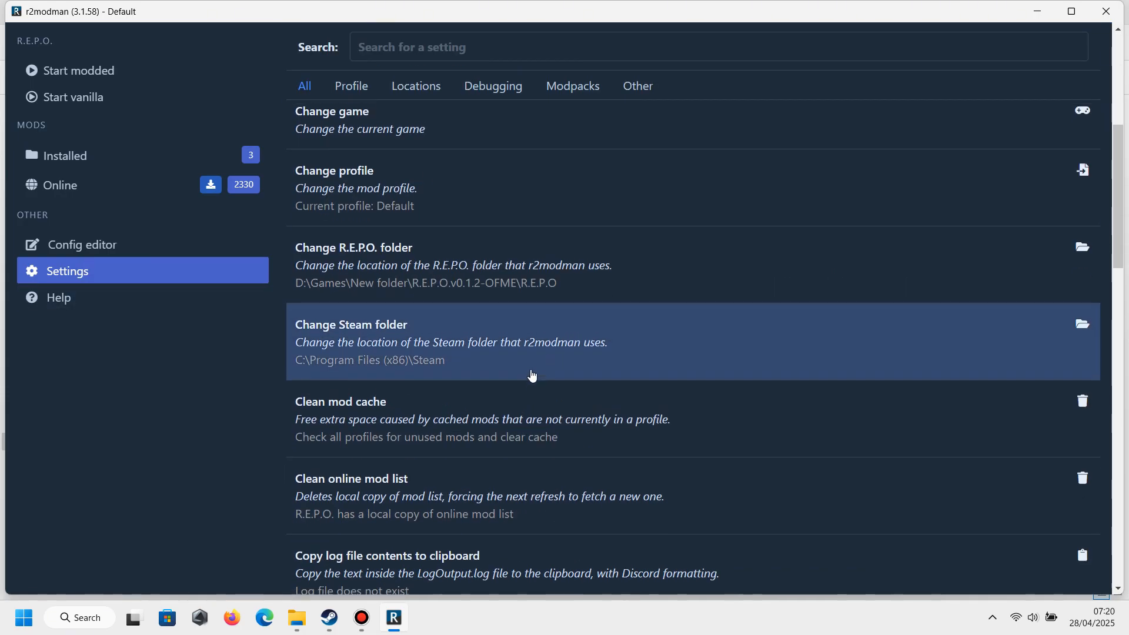
{"action": "scroll", "scroll_direction": "down", "scroll_amount": 3}
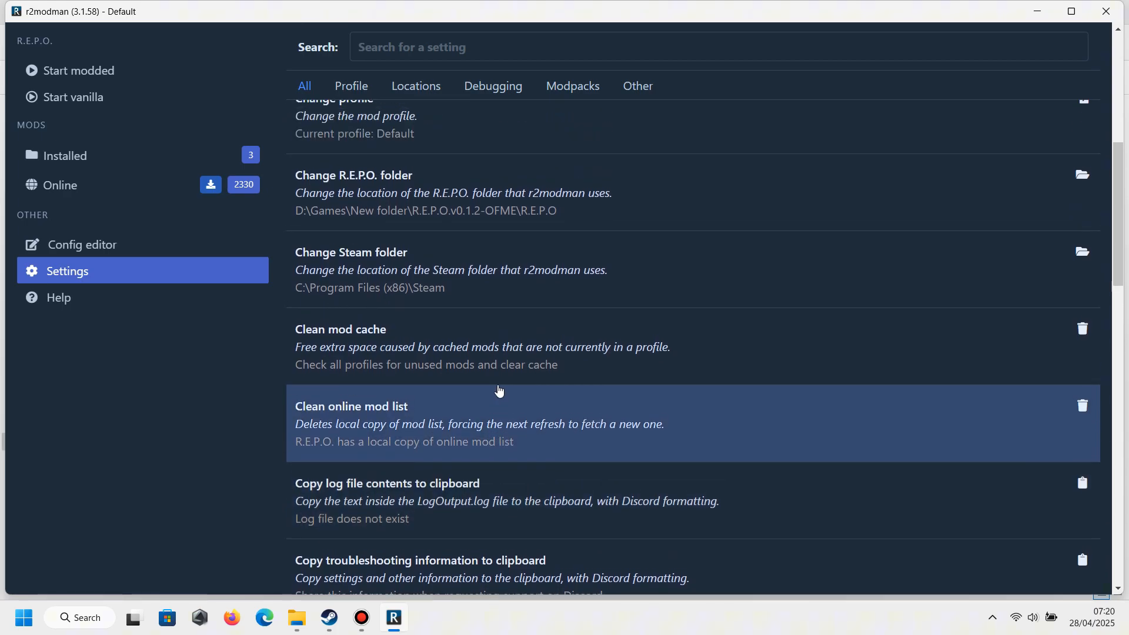
{"action": "left_click", "coordinate": [1082, 174]}
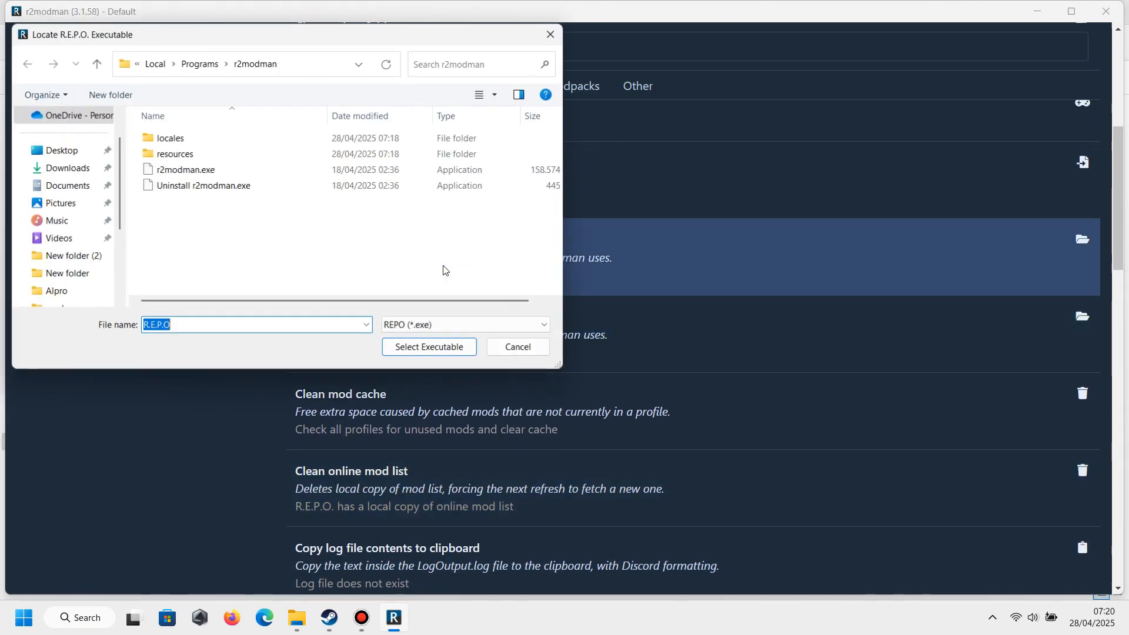
{"action": "mouse_move", "coordinate": [203, 186]}
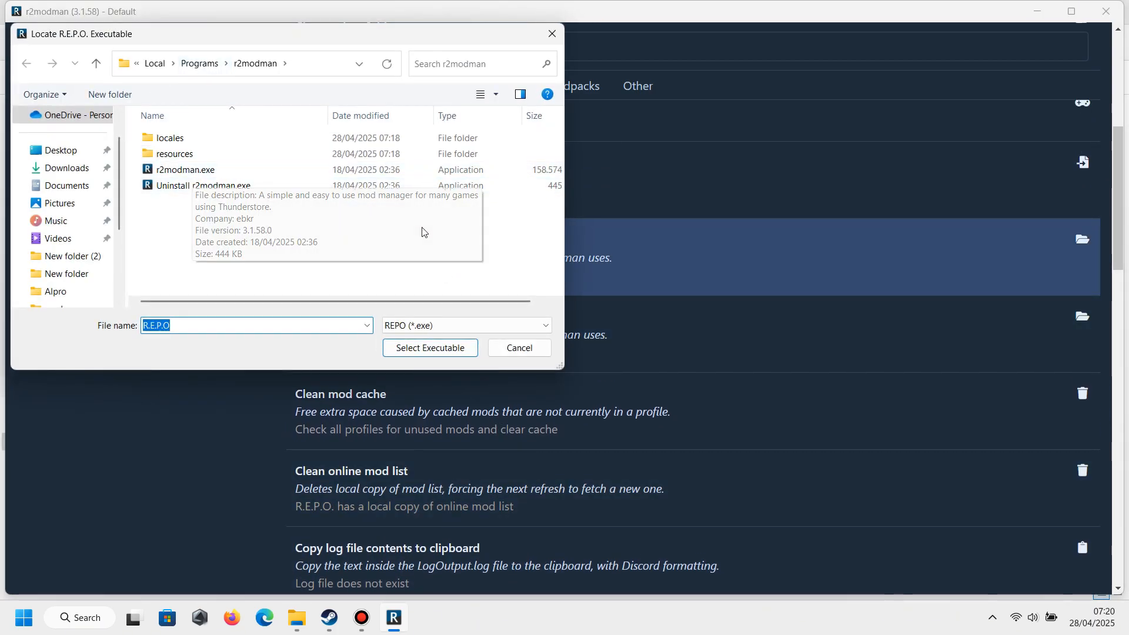
{"action": "left_click", "coordinate": [430, 347]}
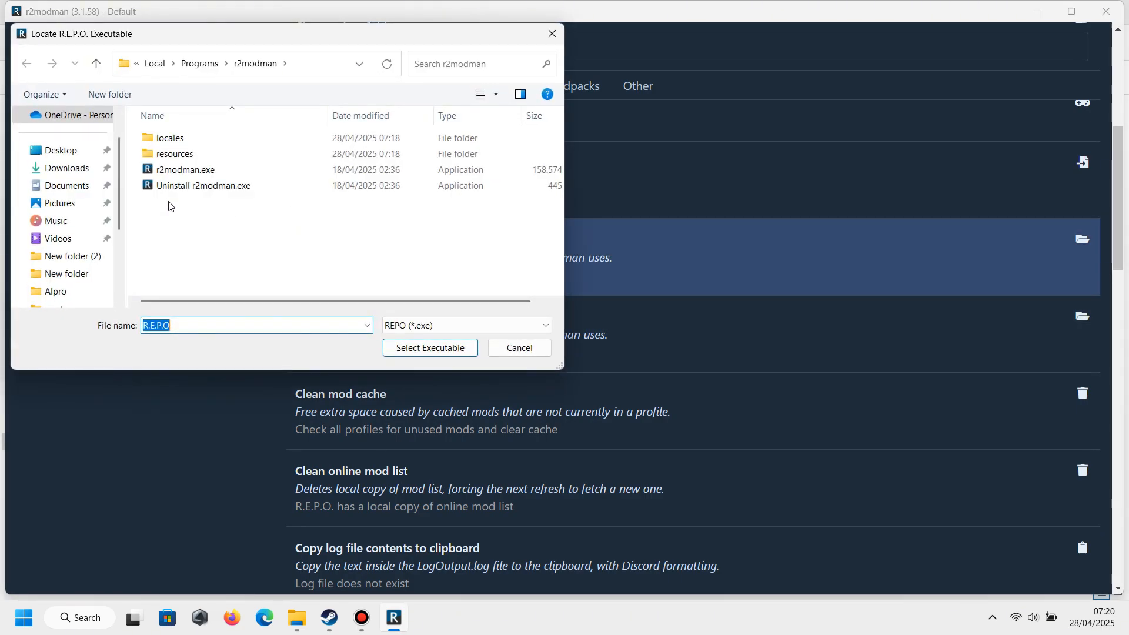
{"action": "scroll", "scroll_direction": "down", "scroll_amount": 3}
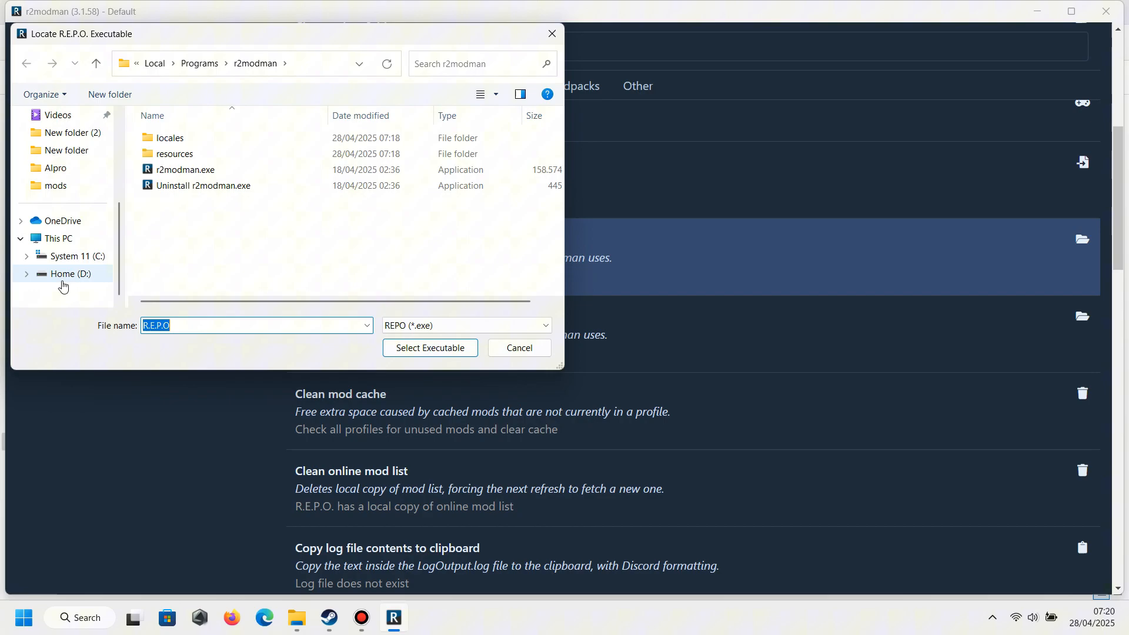
Step: Select REPO.exe in D: > Games > New folder > R.E.P.O by Seami > R.E.P.O as the executable
{"action": "left_click", "coordinate": [69, 273]}
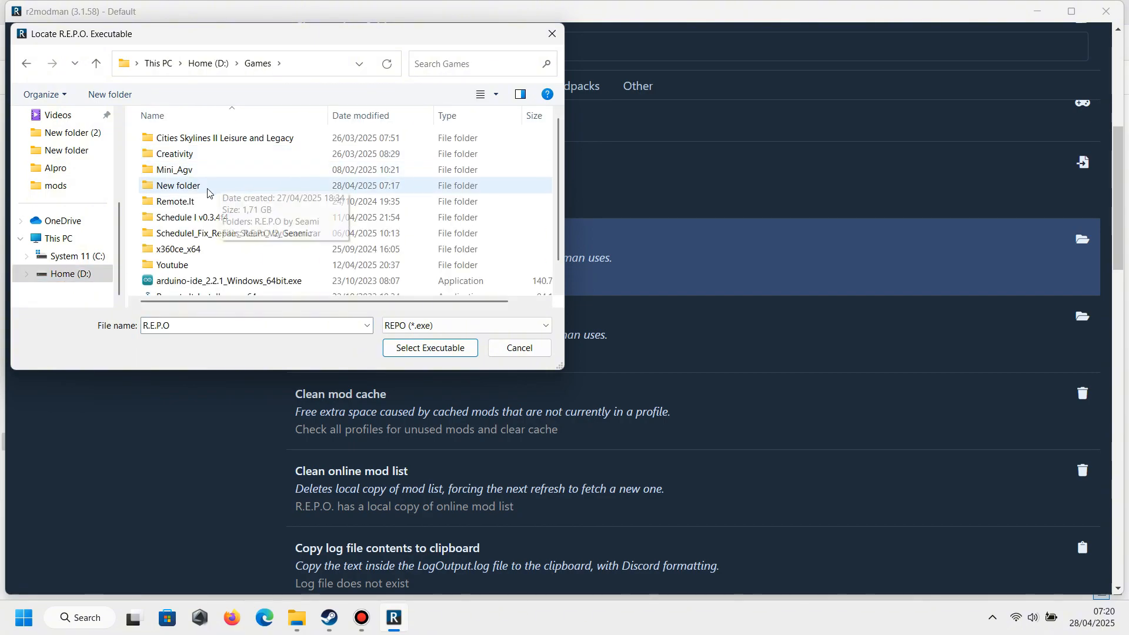
{"action": "double_click", "coordinate": [176, 186]}
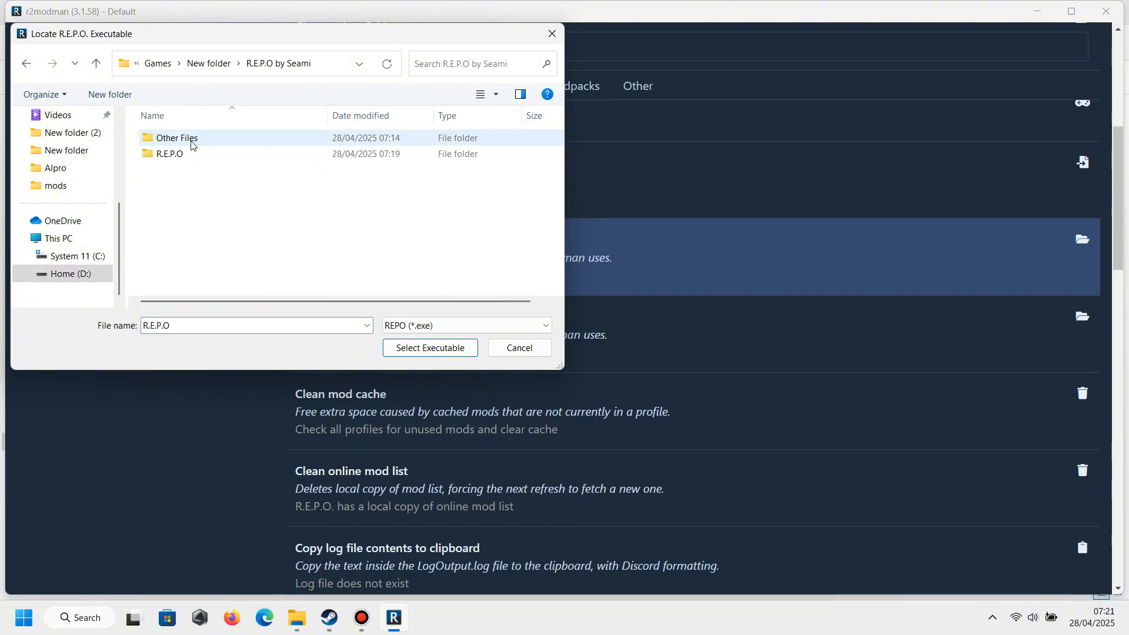
{"action": "double_click", "coordinate": [167, 153]}
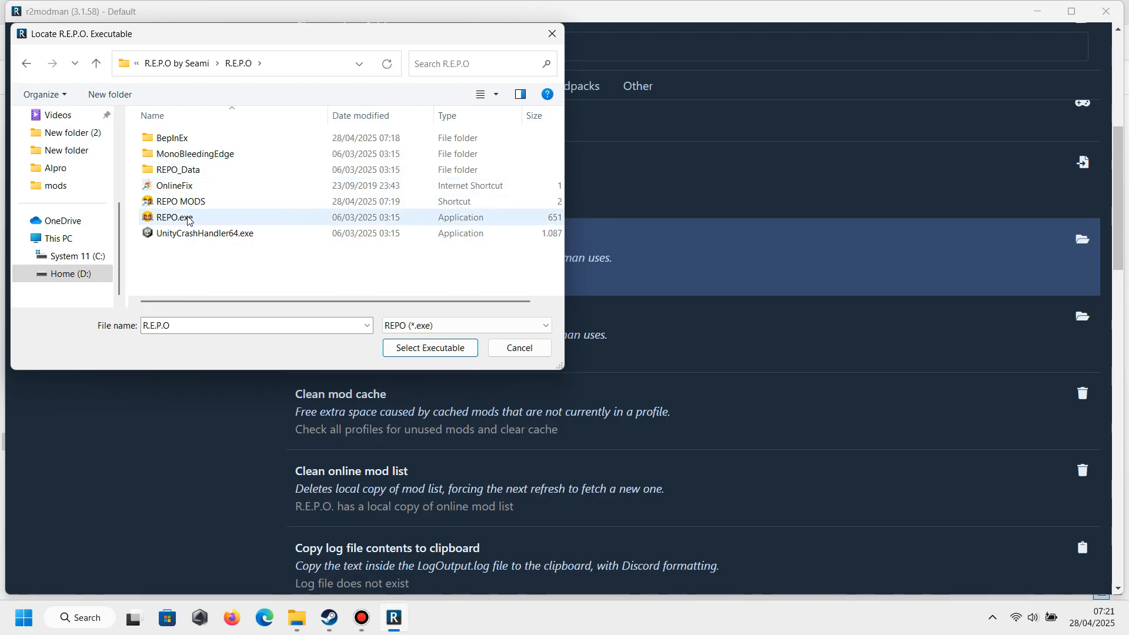
{"action": "left_click", "coordinate": [430, 347]}
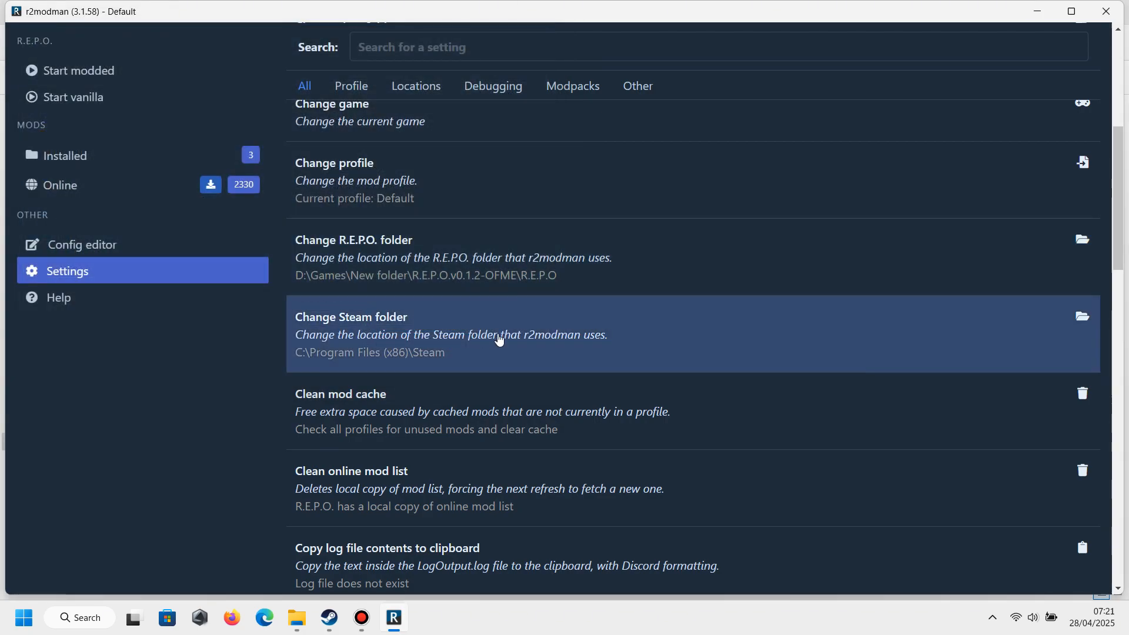
Step: Copy the default Modded launch parameters, then switch to the game folder in File Explorer
{"action": "scroll", "scroll_direction": "down", "scroll_amount": 3}
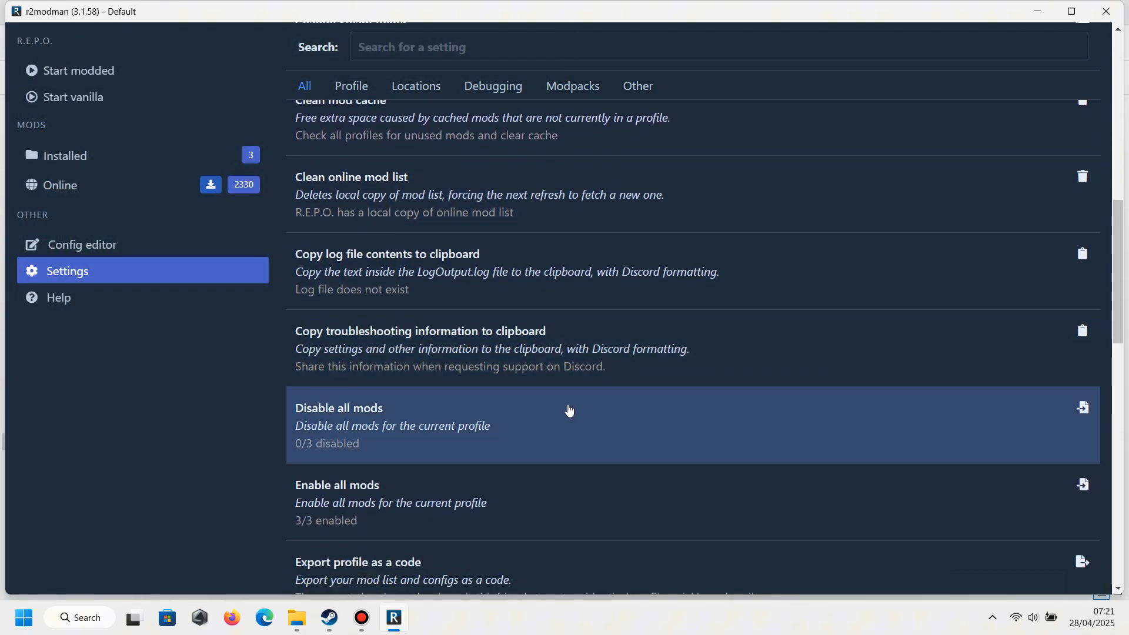
{"action": "scroll", "scroll_direction": "down", "scroll_amount": 3}
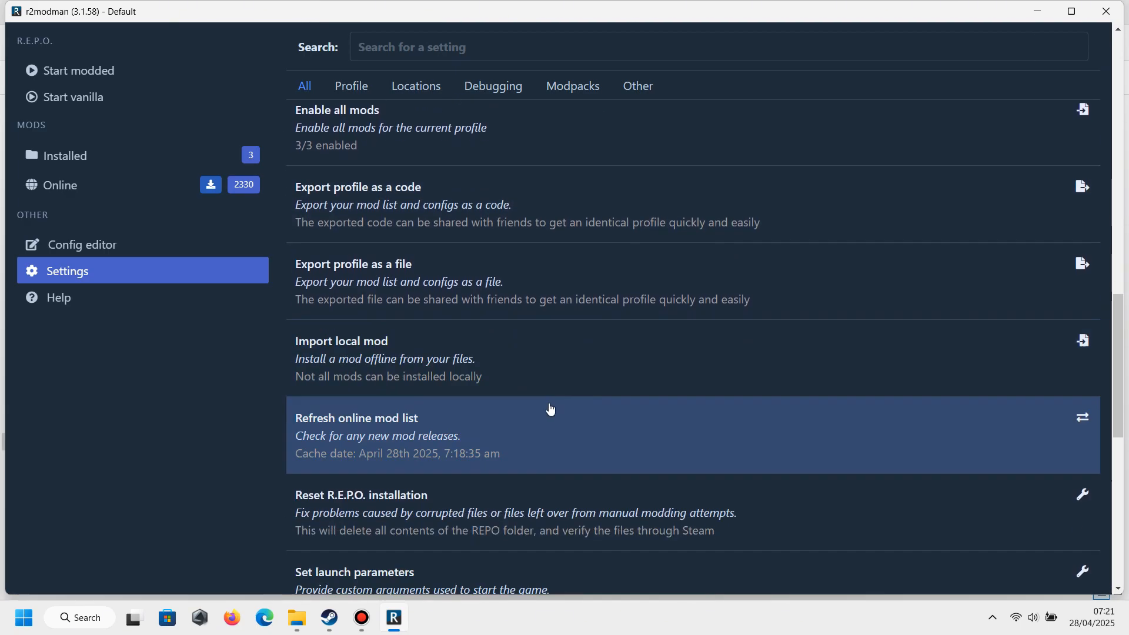
{"action": "left_click", "coordinate": [354, 572]}
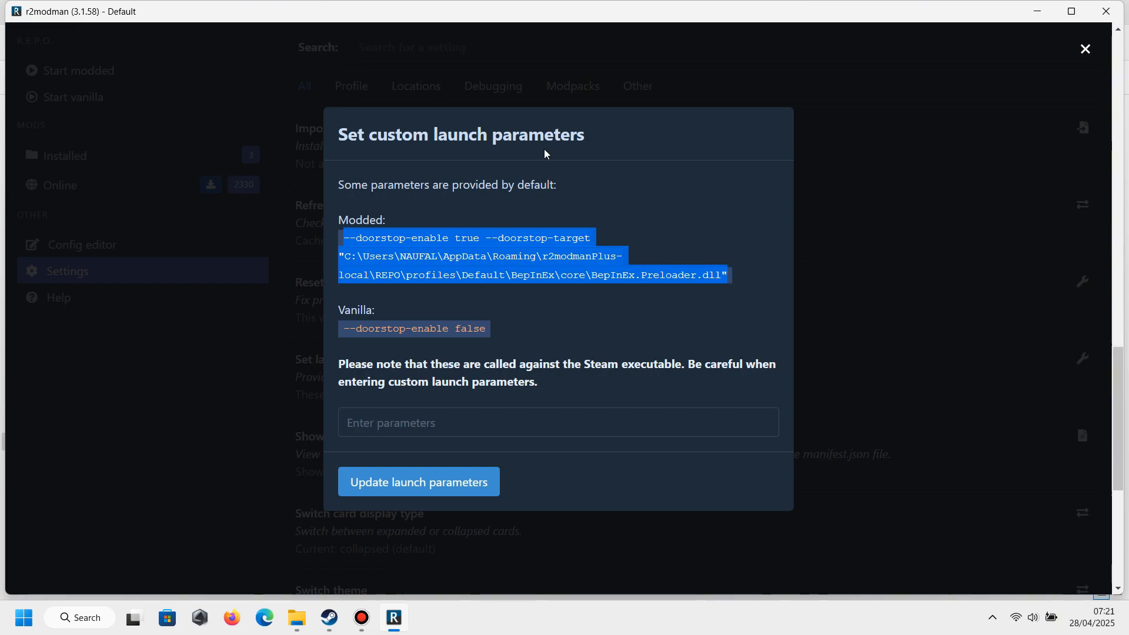
{"action": "mouse_move", "coordinate": [669, 198]}
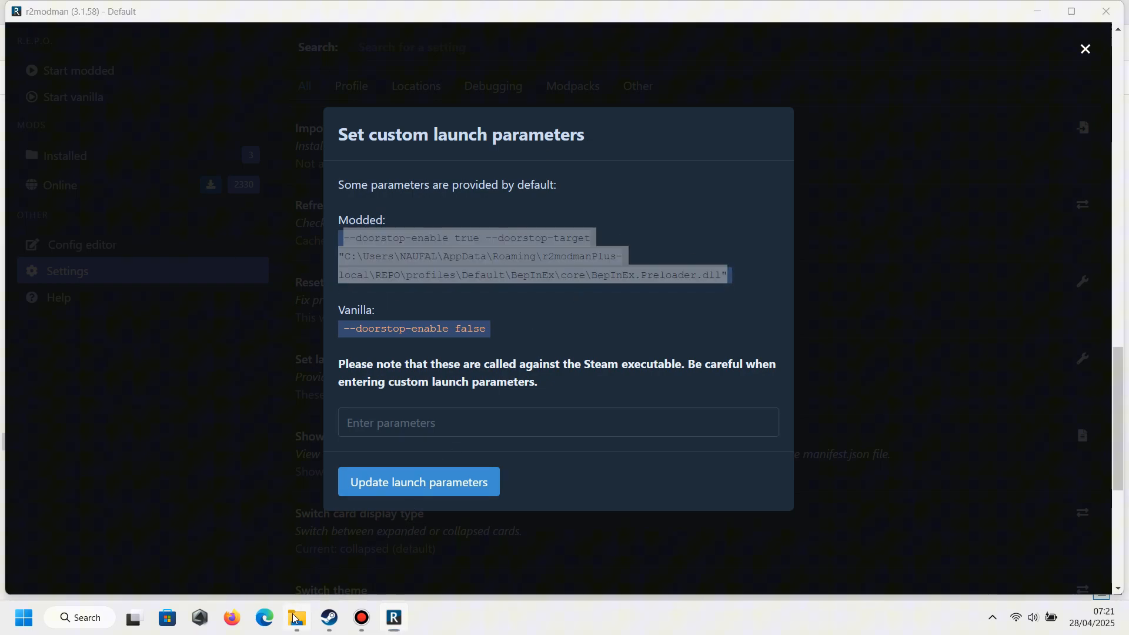
{"action": "left_click", "coordinate": [297, 618]}
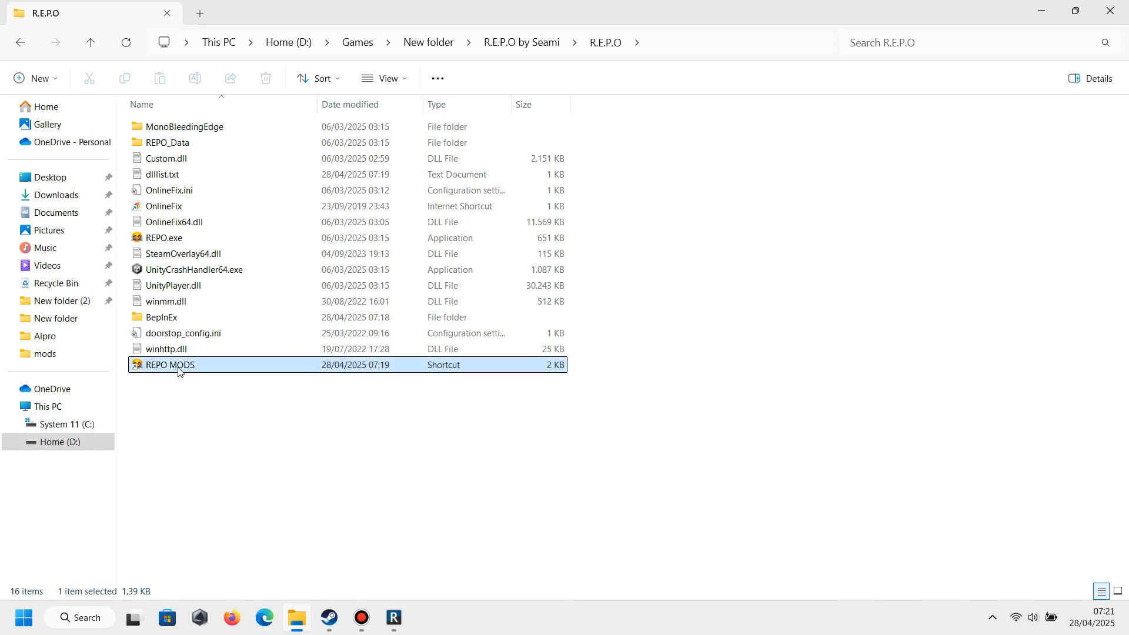
Step: Append the BepInEx preloader launch parameters to the REPO MODS shortcut's Target and save it
{"action": "right_click", "coordinate": [170, 365]}
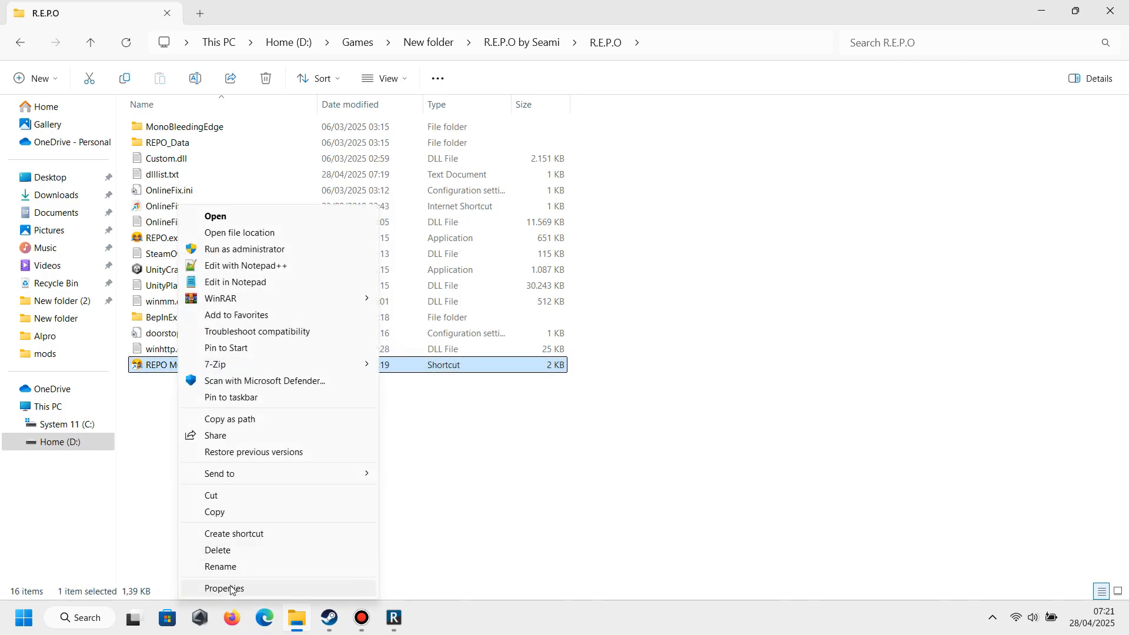
{"action": "left_click", "coordinate": [225, 588]}
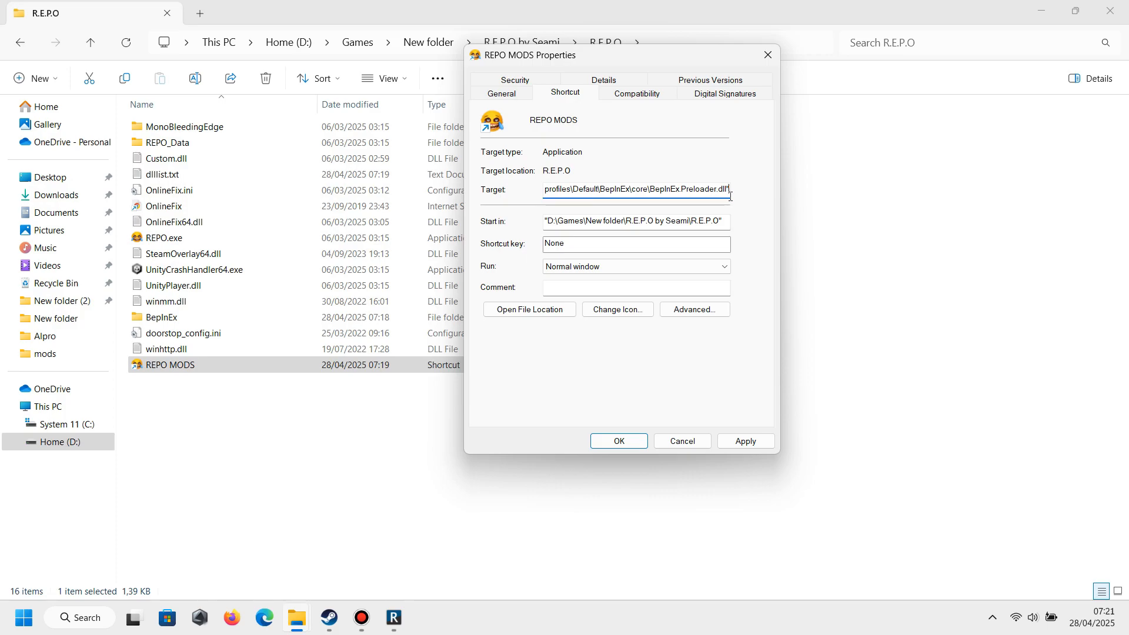
{"action": "left_click", "coordinate": [618, 441]}
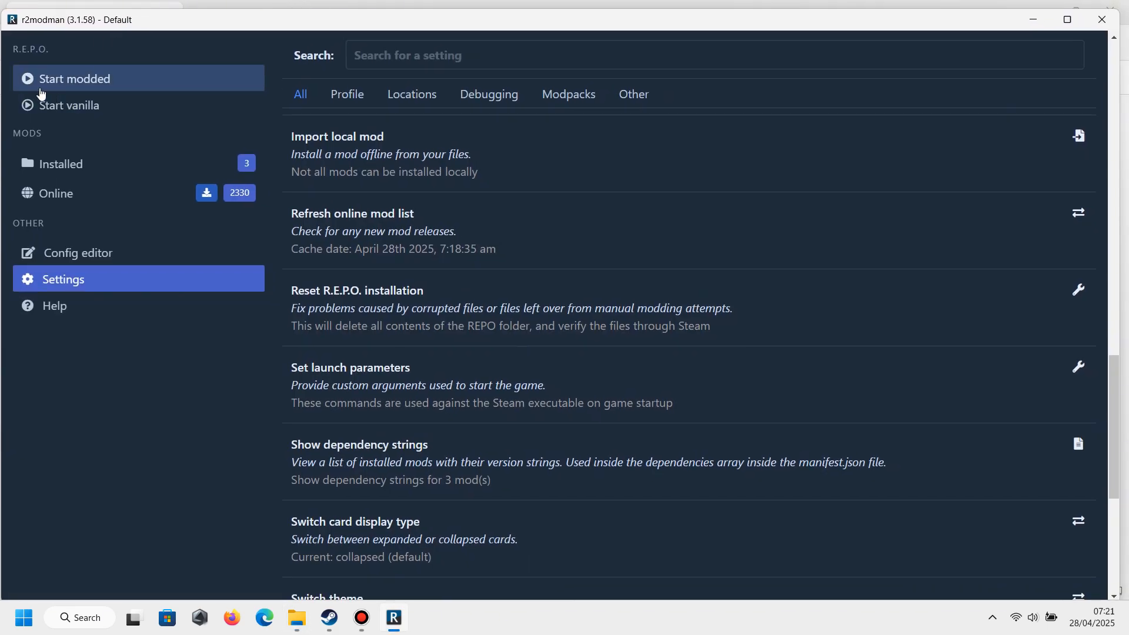
{"action": "mouse_move", "coordinate": [138, 80]}
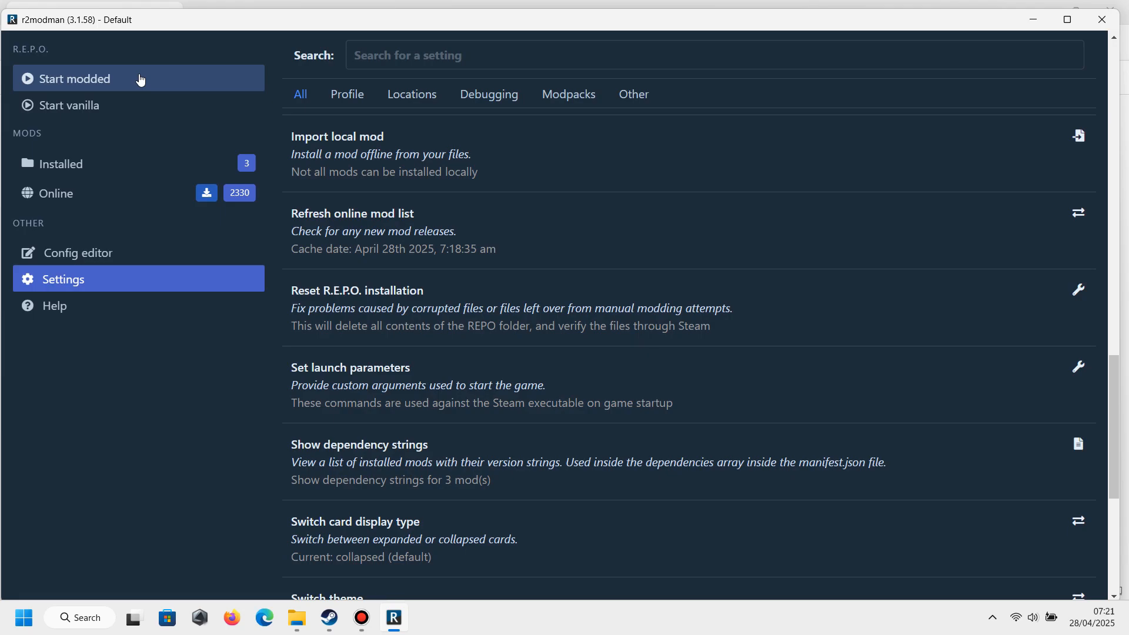
Step: Start R.E.P.O. modded from the r2modman sidebar; Steam reports a No licenses launch error
{"action": "left_click", "coordinate": [75, 77]}
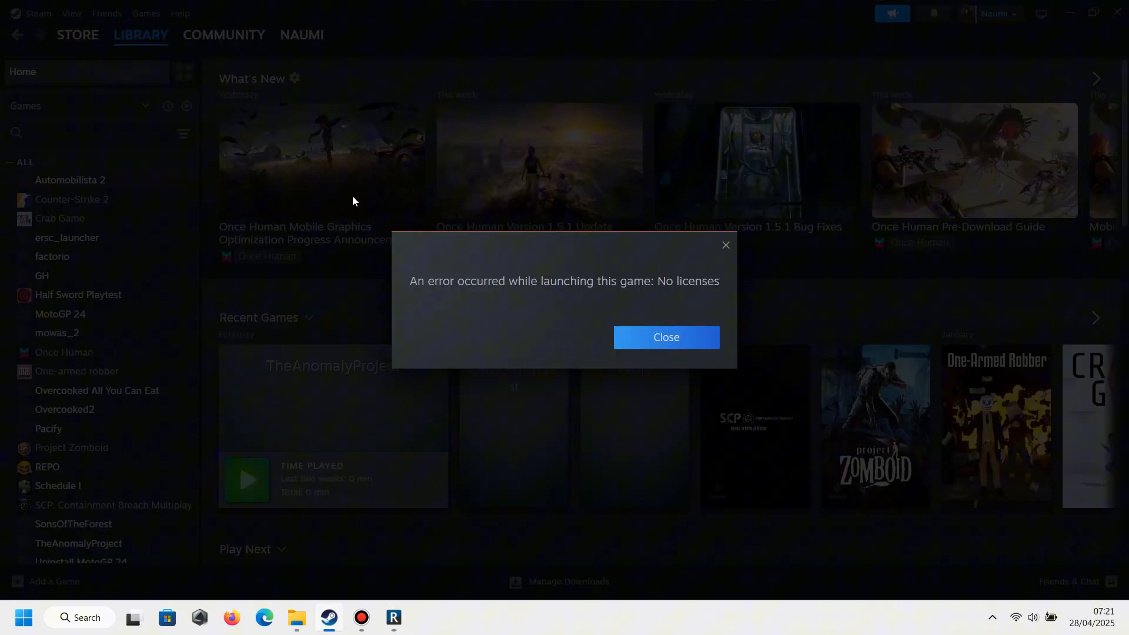
{"action": "mouse_move", "coordinate": [630, 282]}
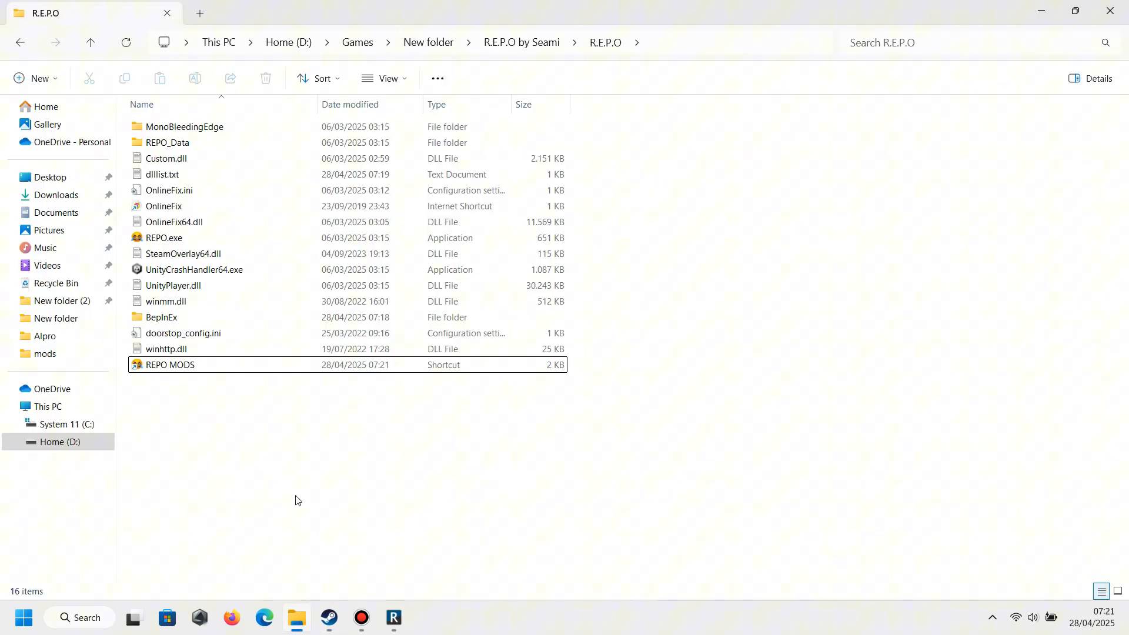
Step: Run the REPO MODS shortcut so BepInEx loads REPOLib and IKEASimulator into R.E.P.O.'s main menu
{"action": "left_click", "coordinate": [169, 364]}
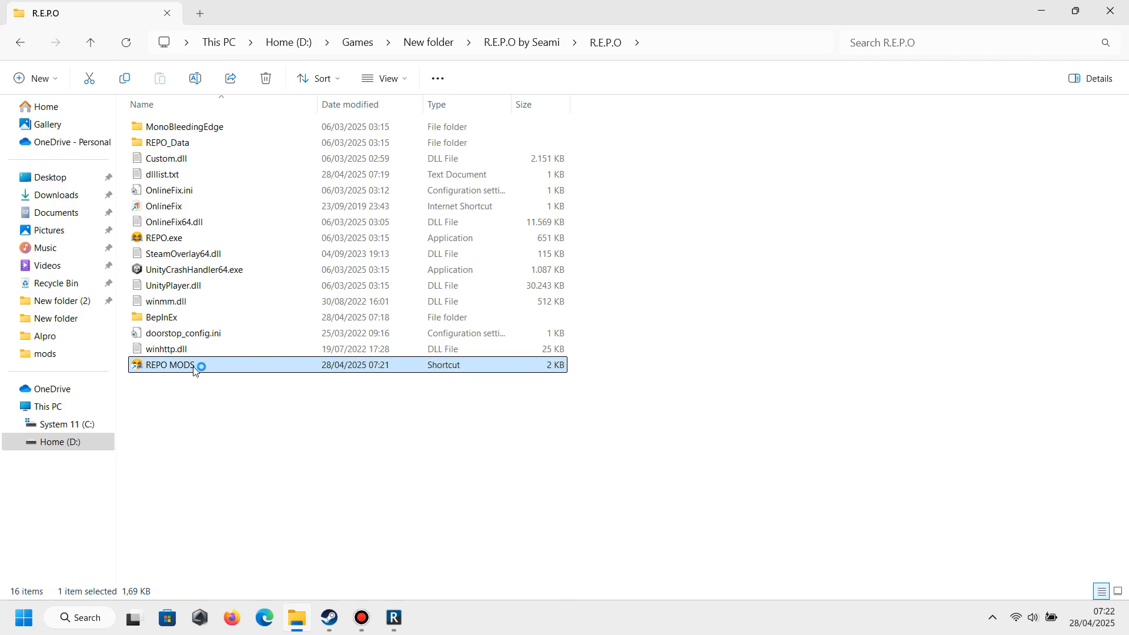
{"action": "double_click", "coordinate": [165, 366]}
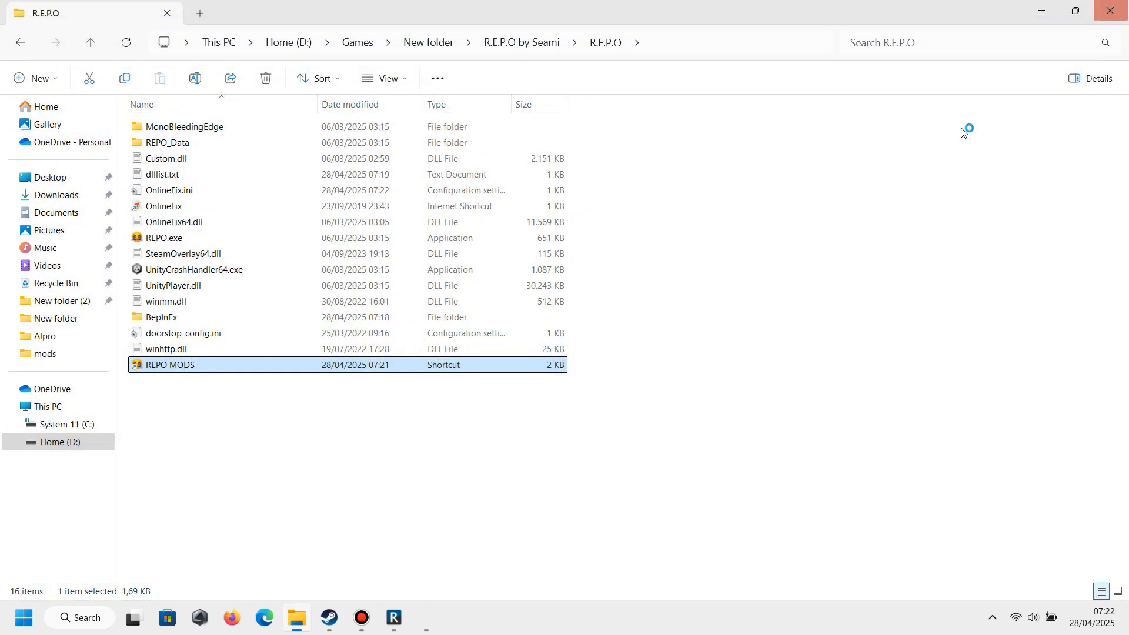
{"action": "double_click", "coordinate": [169, 364]}
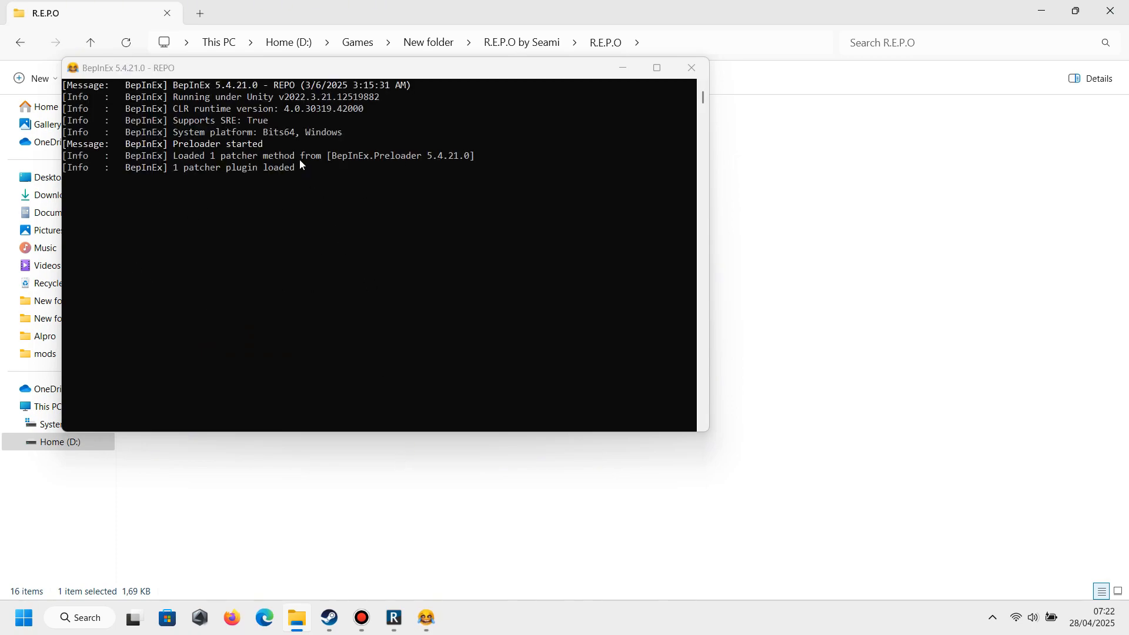
{"action": "mouse_move", "coordinate": [266, 244]}
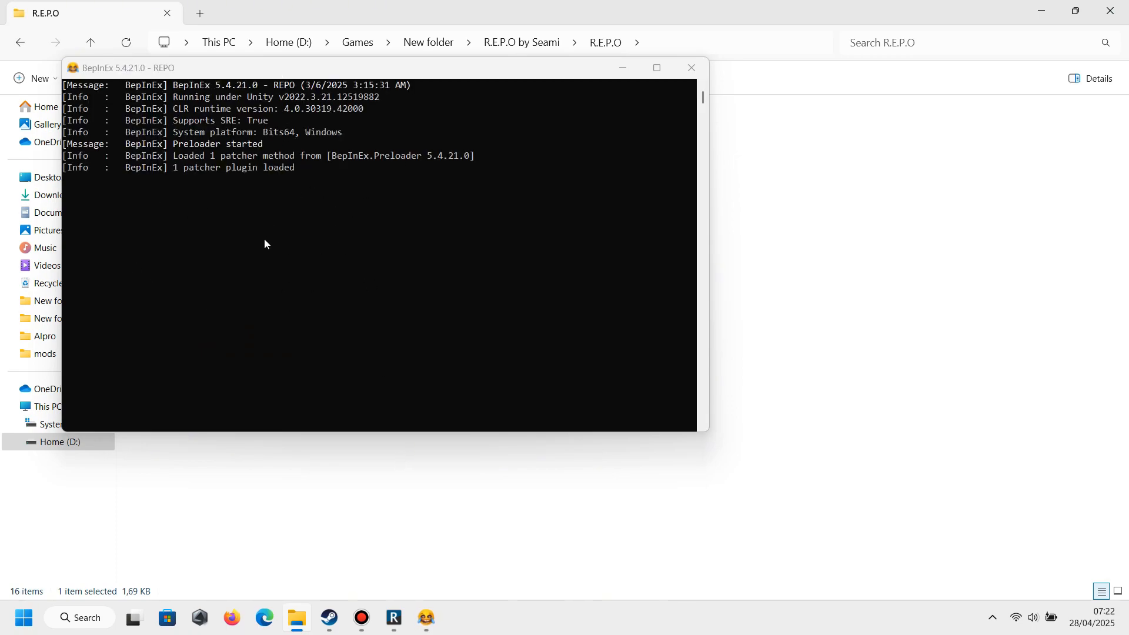
{"action": "mouse_move", "coordinate": [269, 235]}
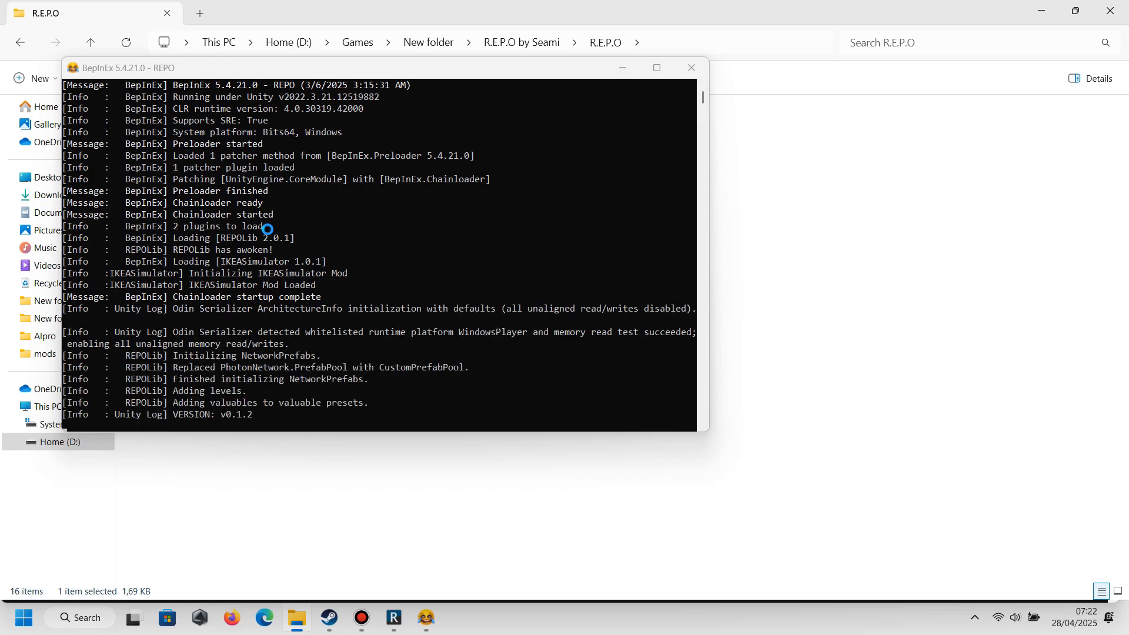
{"action": "scroll", "scroll_direction": "down", "scroll_amount": 3}
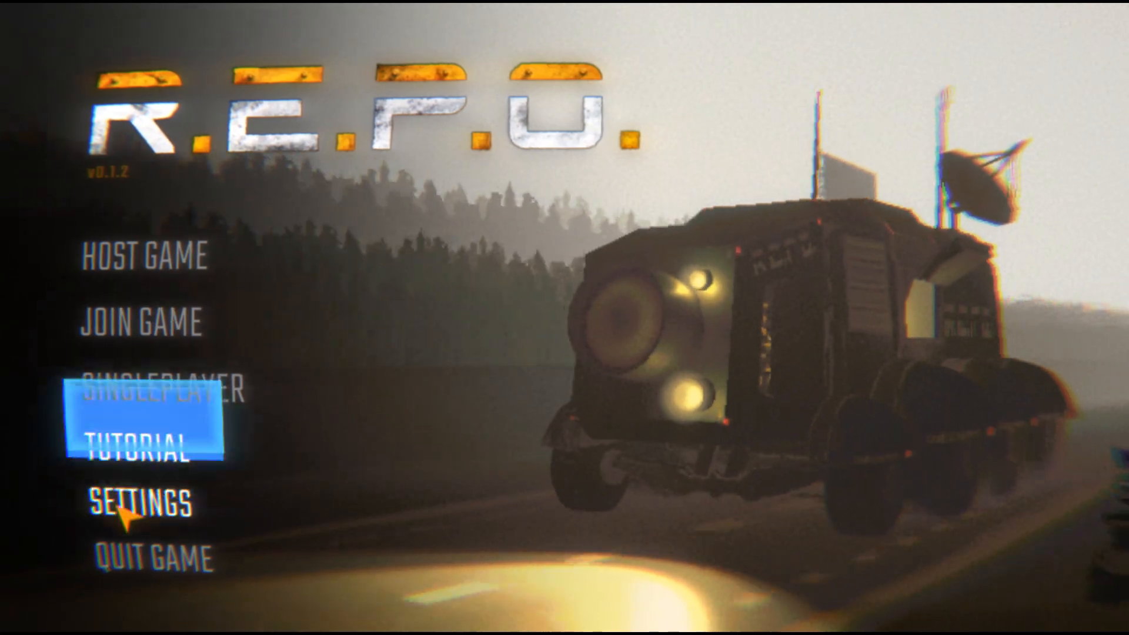
Step: Host a multiplayer game as host, then acknowledge the DISCONNECTED CustomAuthenticationFailed message
{"action": "left_click", "coordinate": [145, 396]}
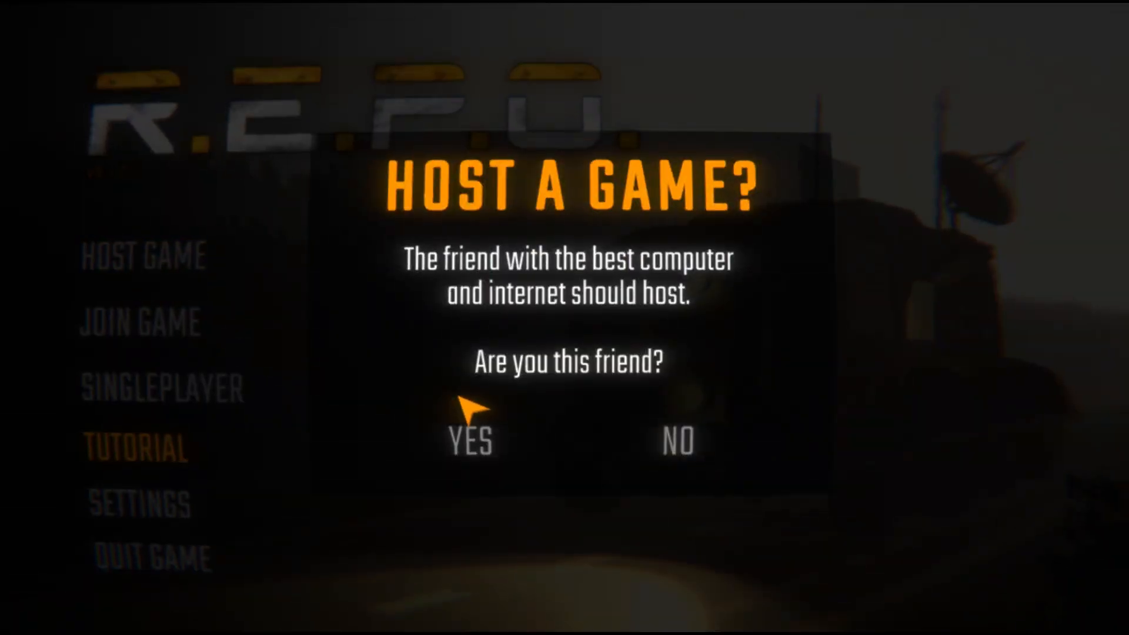
{"action": "left_click", "coordinate": [472, 440]}
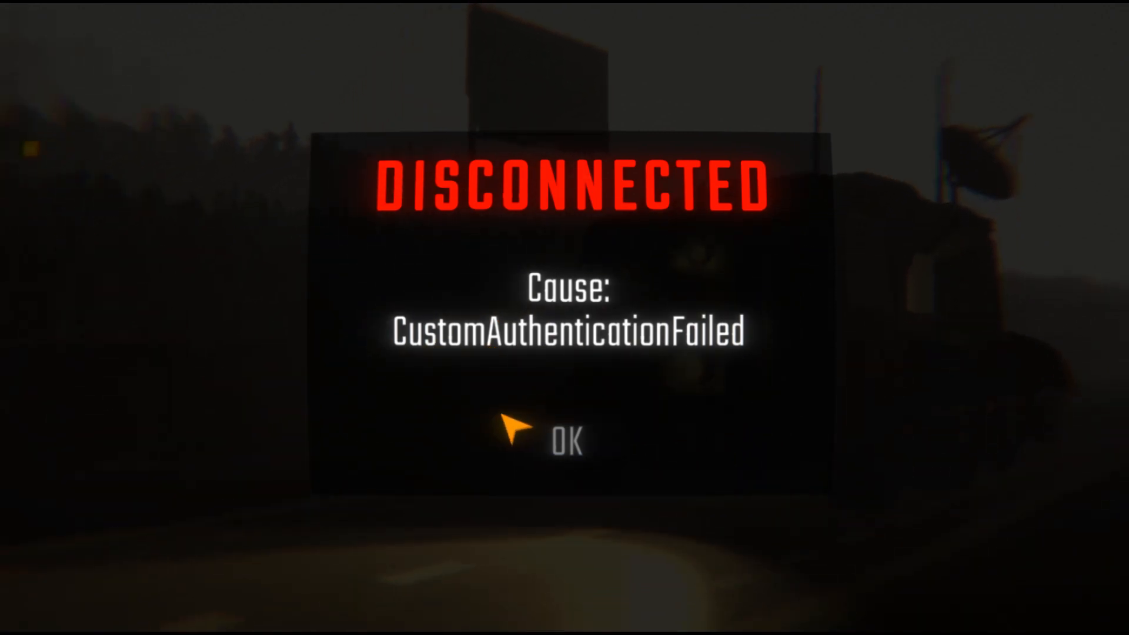
{"action": "left_click", "coordinate": [565, 440]}
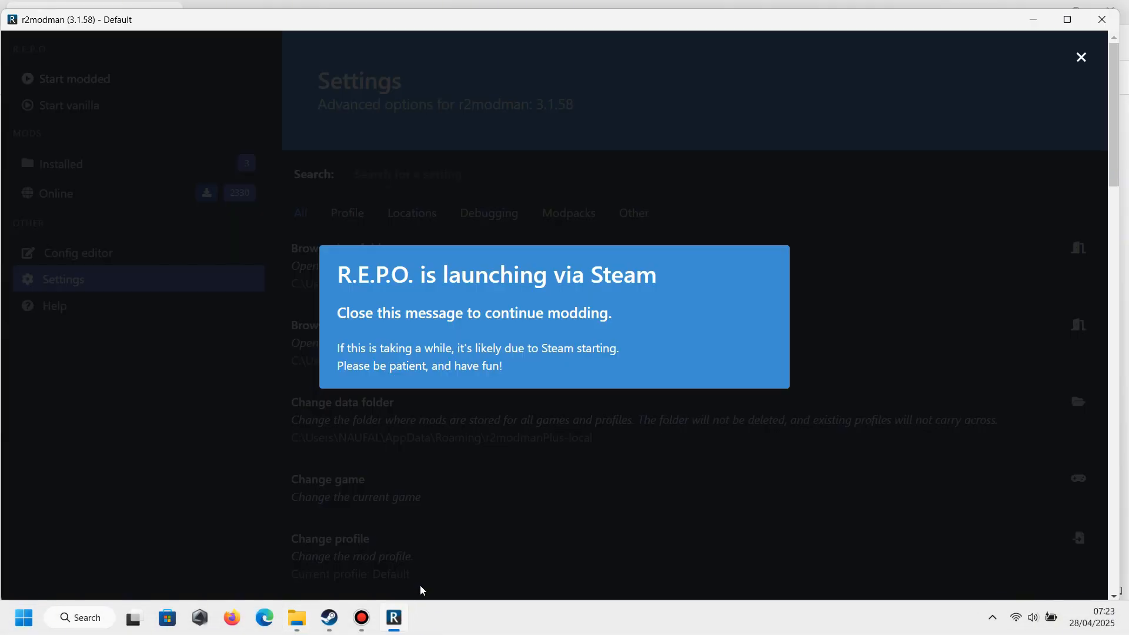
Step: Dismiss the launch notice, show Set launch parameters and select the default Modded preloader path
{"action": "left_click", "coordinate": [1081, 57]}
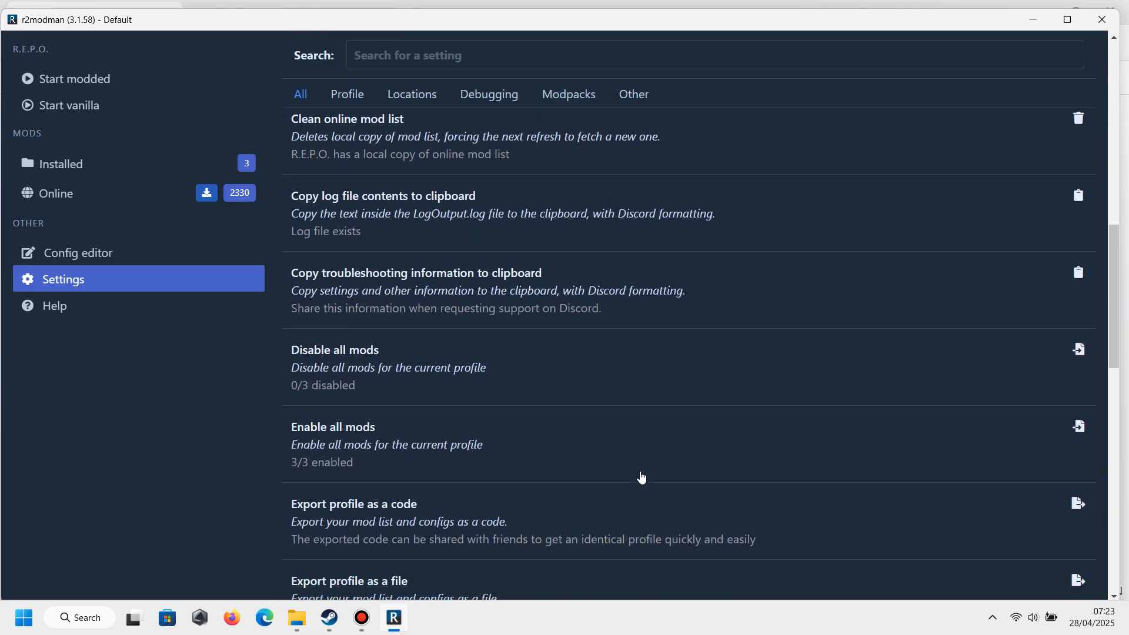
{"action": "scroll", "scroll_direction": "down", "scroll_amount": 3}
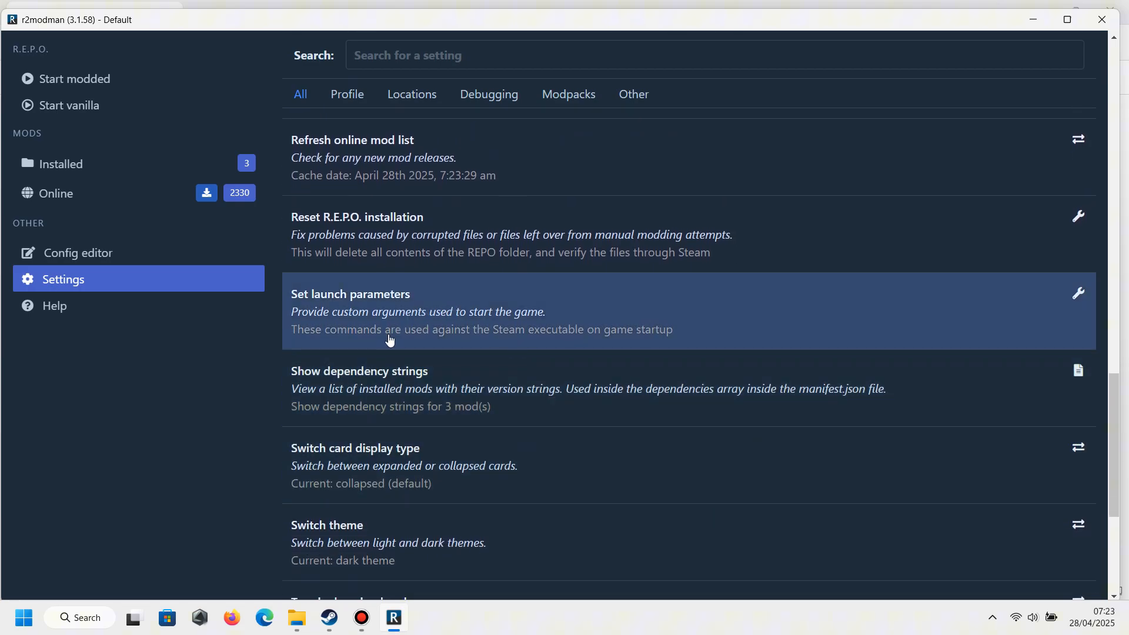
{"action": "left_click", "coordinate": [388, 329]}
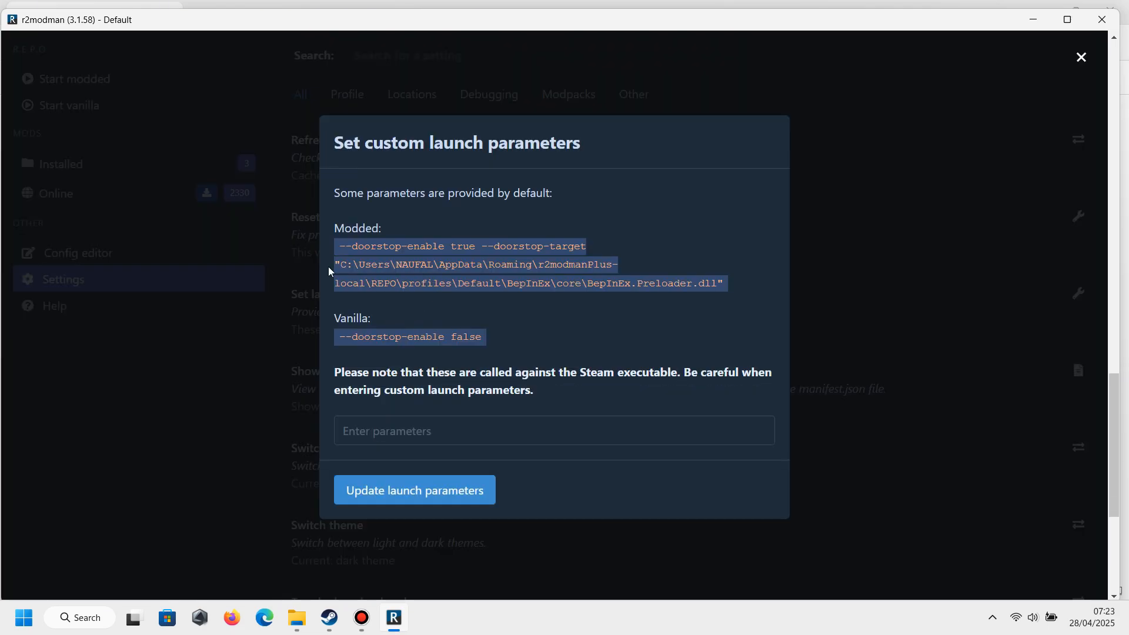
{"action": "left_click_drag", "start_coordinate": [334, 265], "coordinate": [713, 283]}
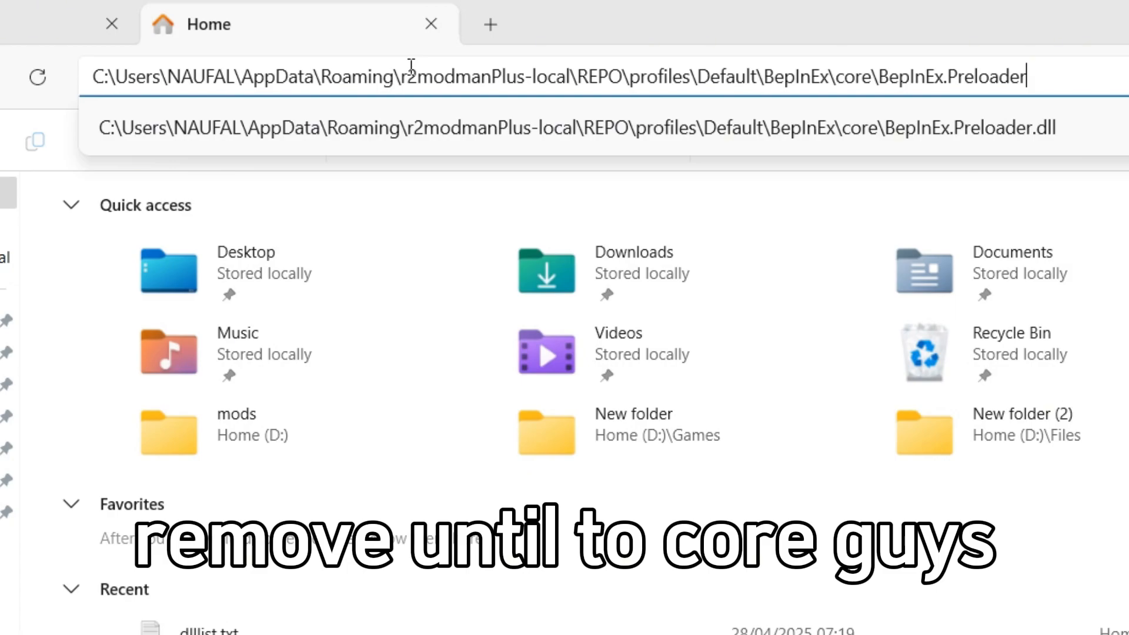
Step: Navigate to the profile's BepInEx folder from the pasted path, then up through profiles to R.E.P.O by Seami
{"action": "key", "text": "BackSpace"}
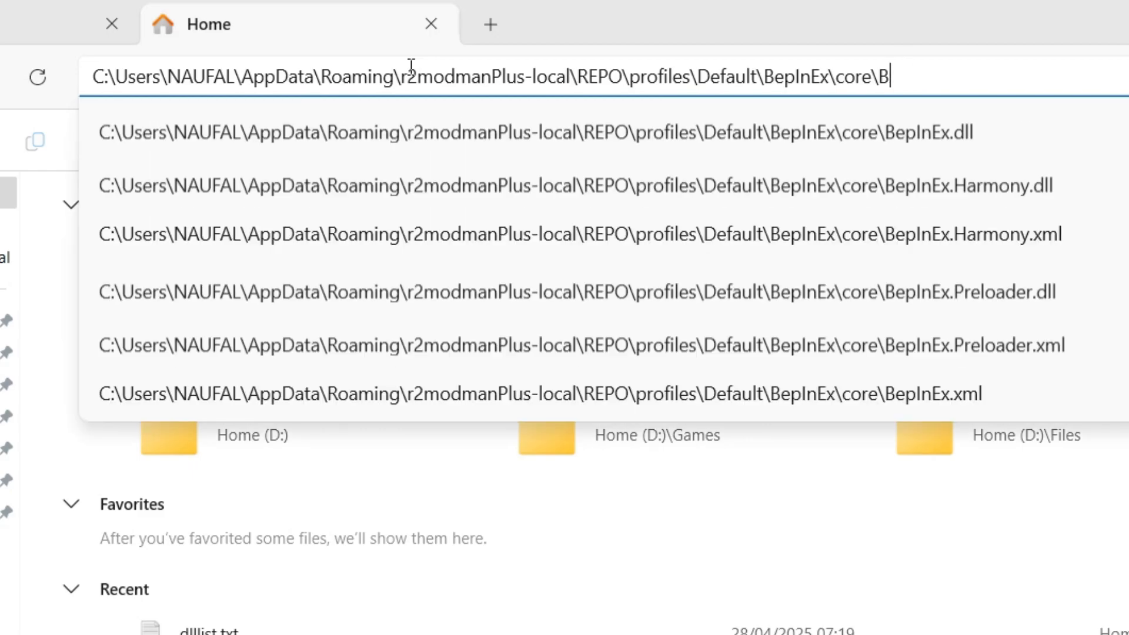
{"action": "key", "text": "Enter"}
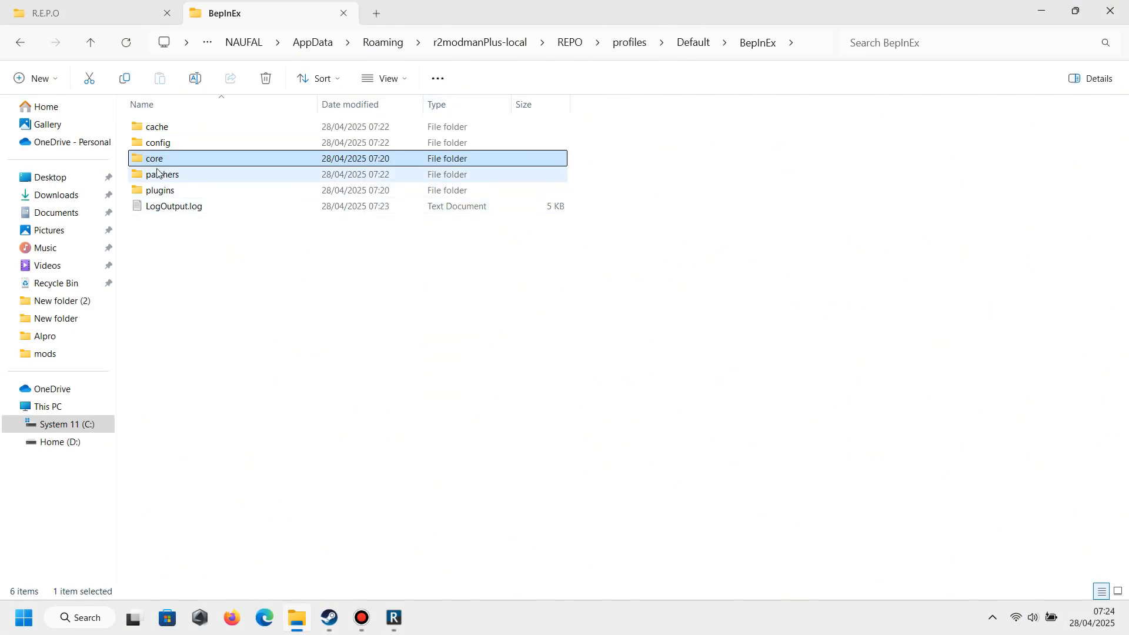
{"action": "left_click", "coordinate": [630, 42]}
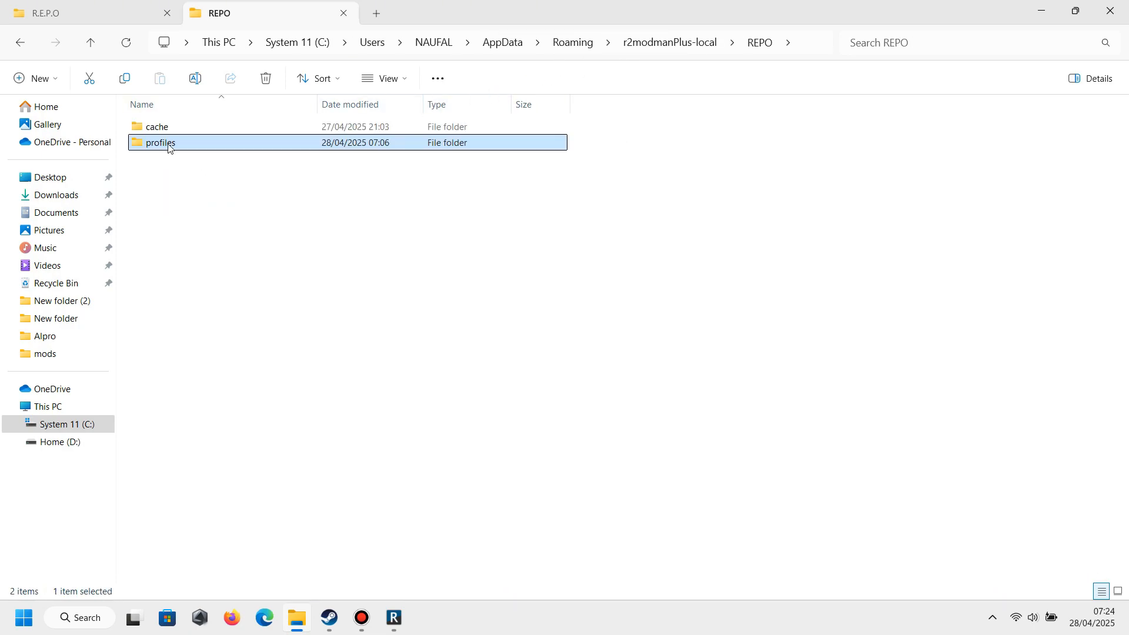
{"action": "double_click", "coordinate": [160, 142]}
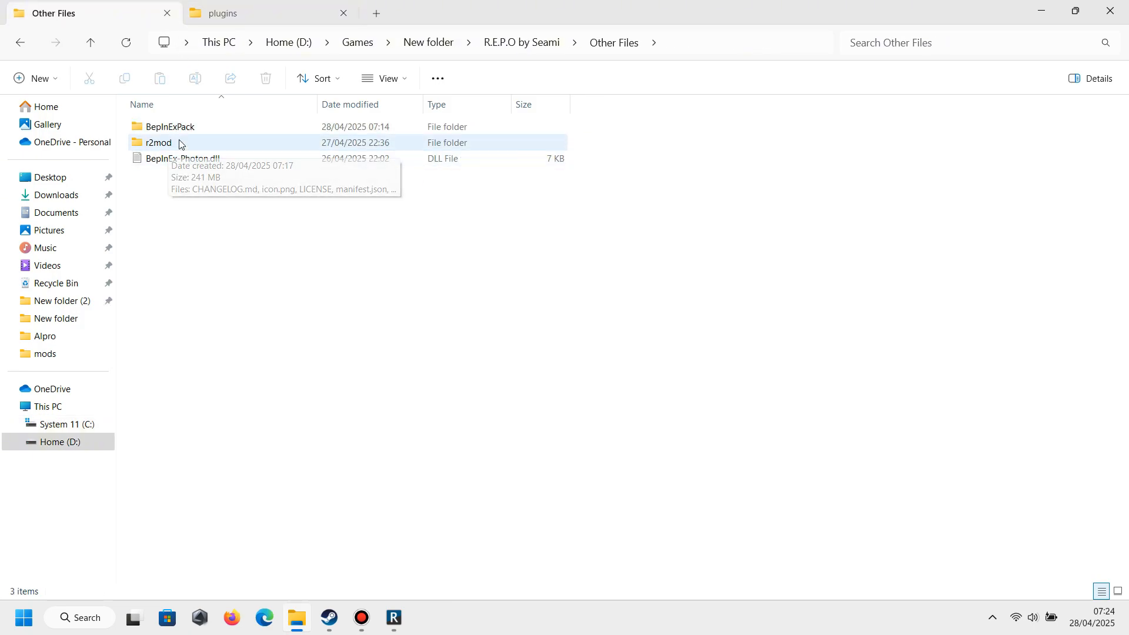
{"action": "left_click", "coordinate": [183, 157]}
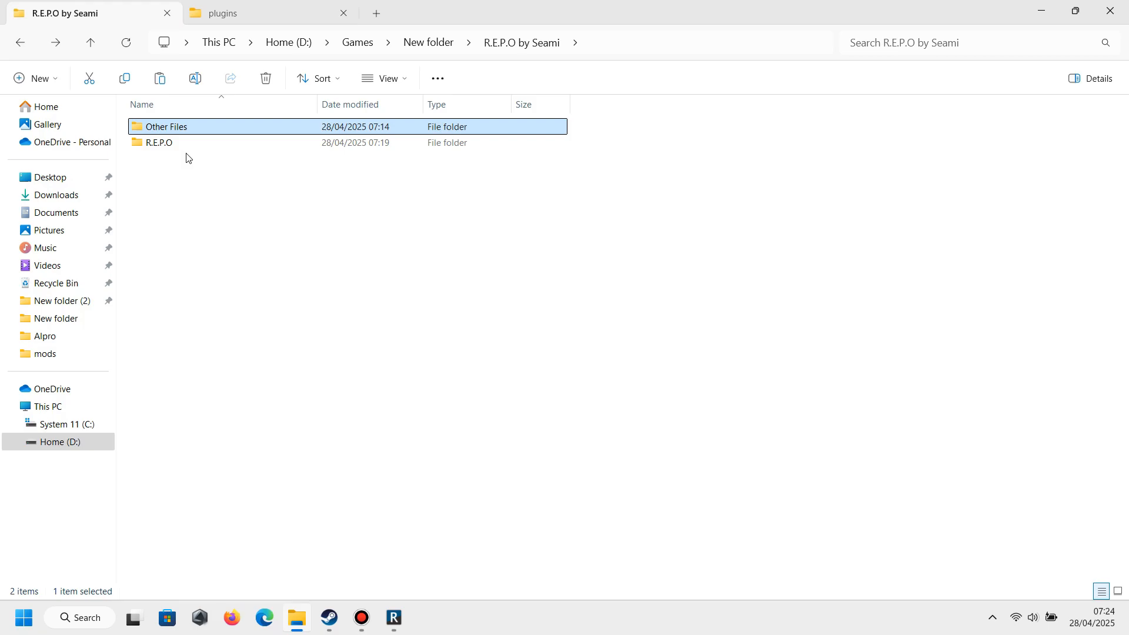
Step: Enter the R.E.P.O game folder and launch the game through the REPO MODS shortcut
{"action": "double_click", "coordinate": [158, 142]}
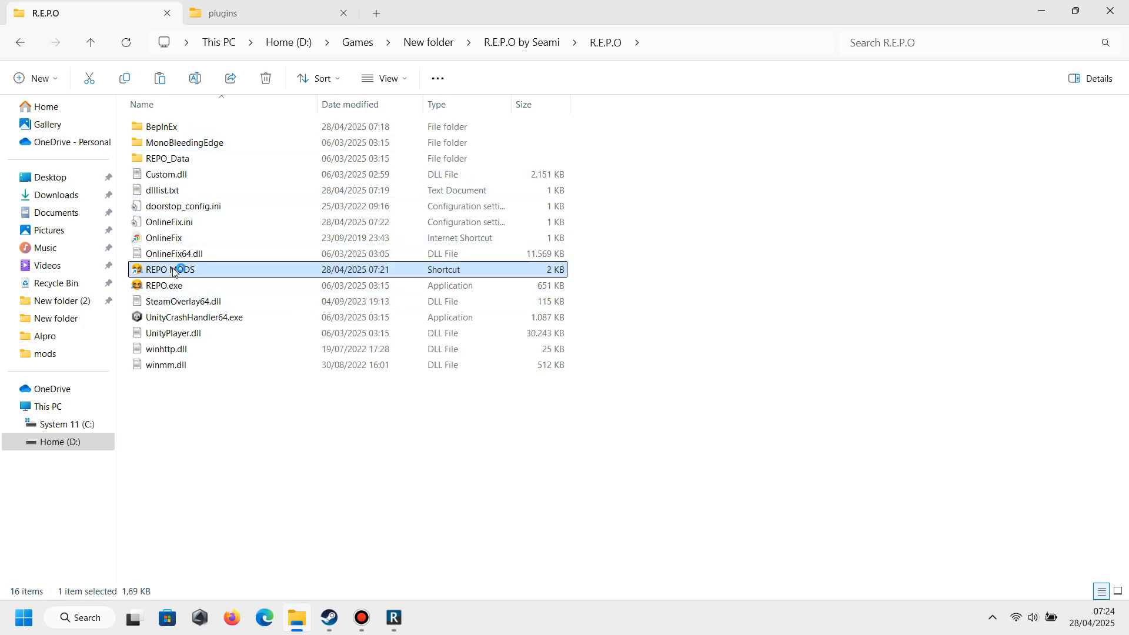
{"action": "double_click", "coordinate": [174, 270]}
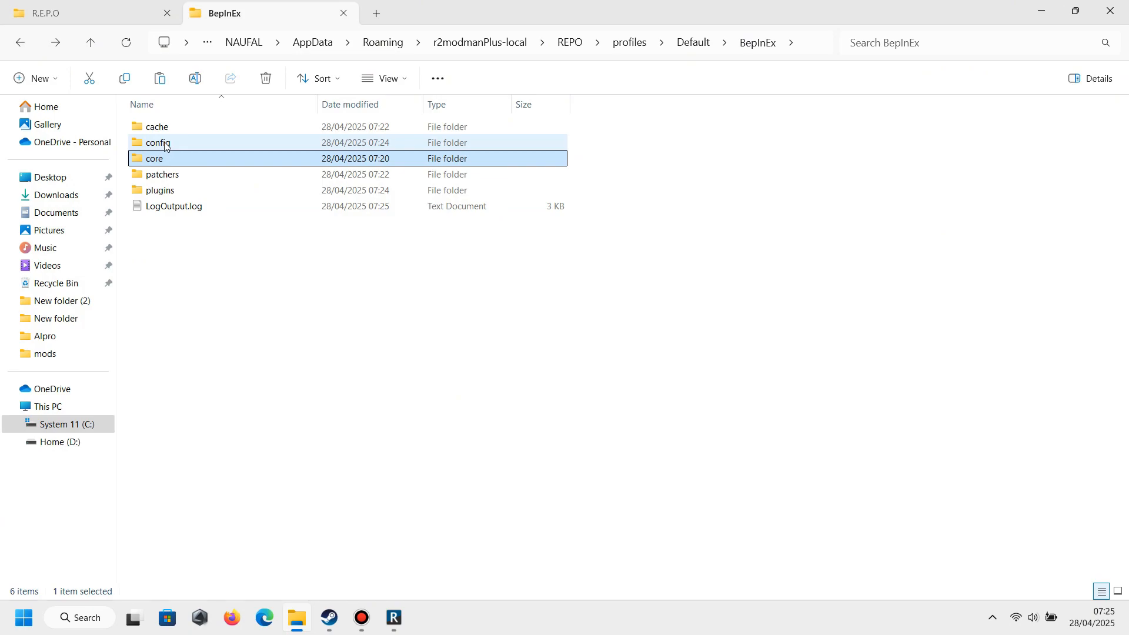
Step: Open photon-redirect.cfg from the config folder in Notepad, showing PhotonAppID PASTE_HERE
{"action": "left_click", "coordinate": [158, 142]}
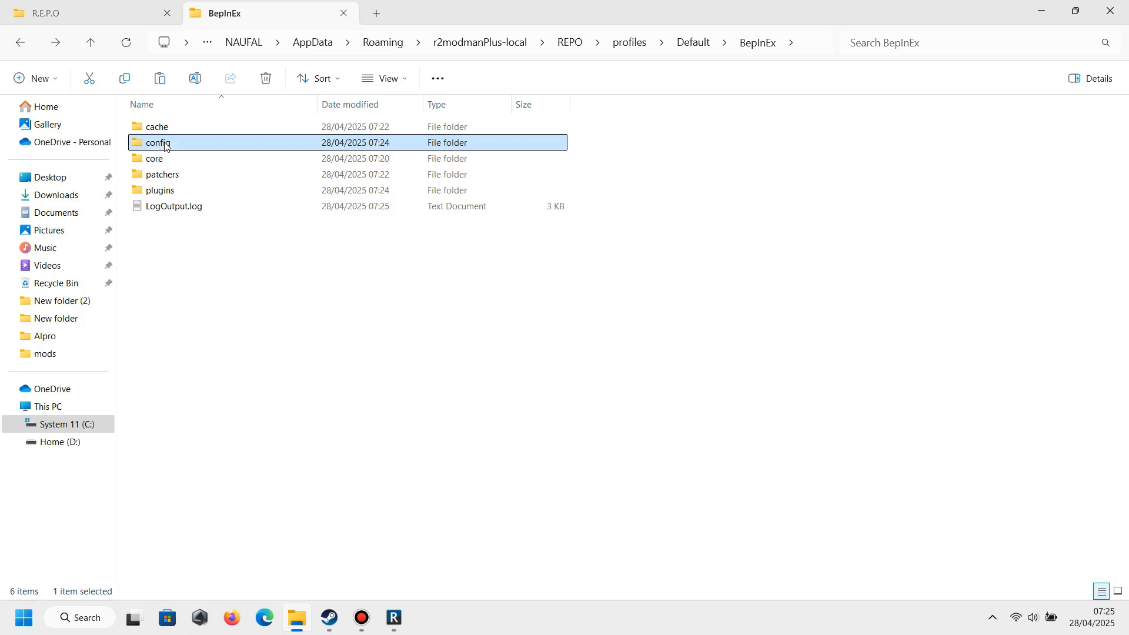
{"action": "double_click", "coordinate": [156, 142]}
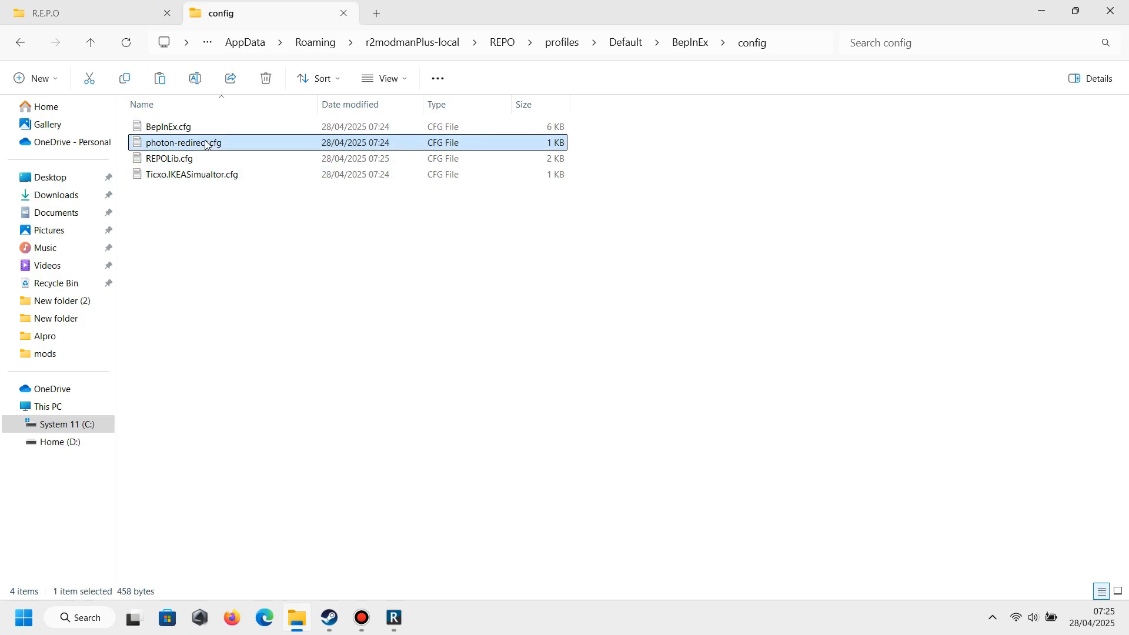
{"action": "double_click", "coordinate": [183, 142]}
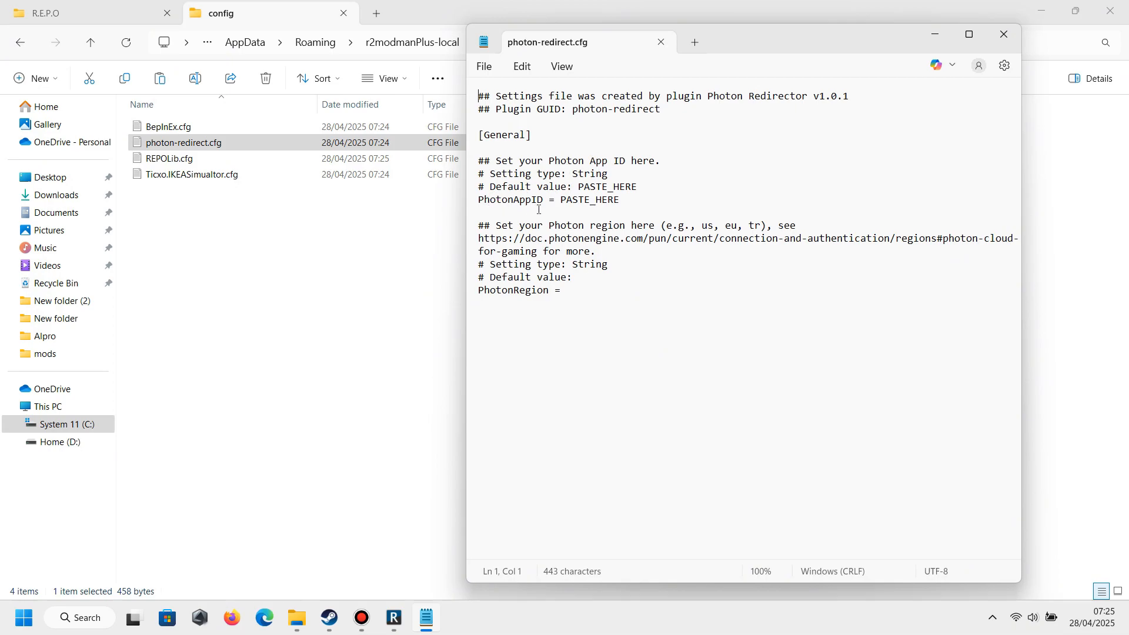
{"action": "mouse_move", "coordinate": [658, 212]}
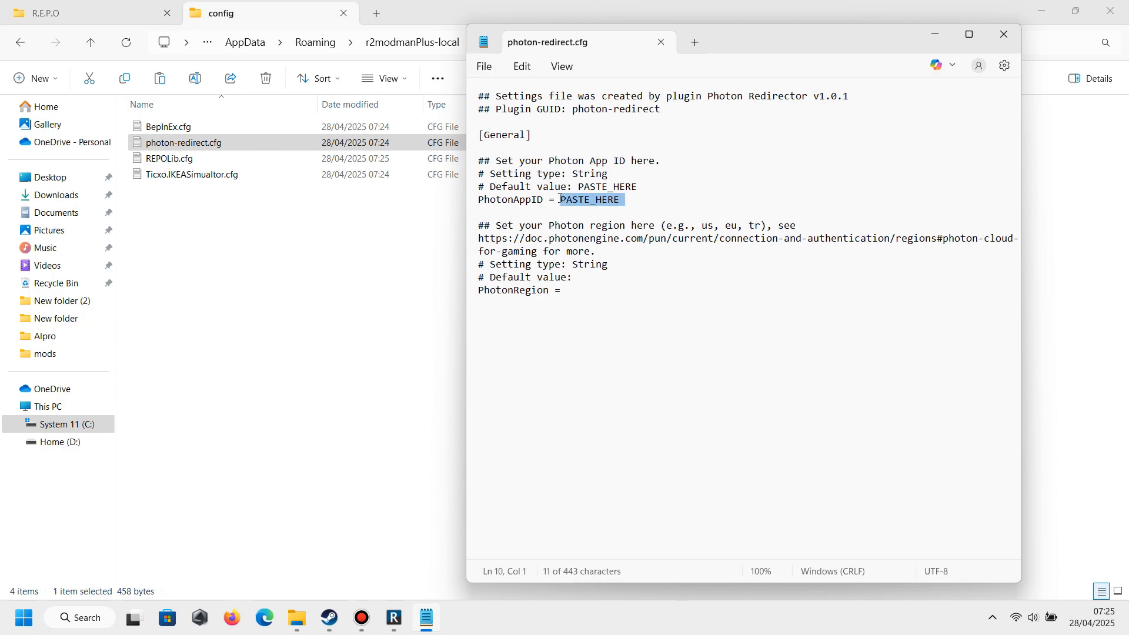
{"action": "mouse_move", "coordinate": [469, 249]}
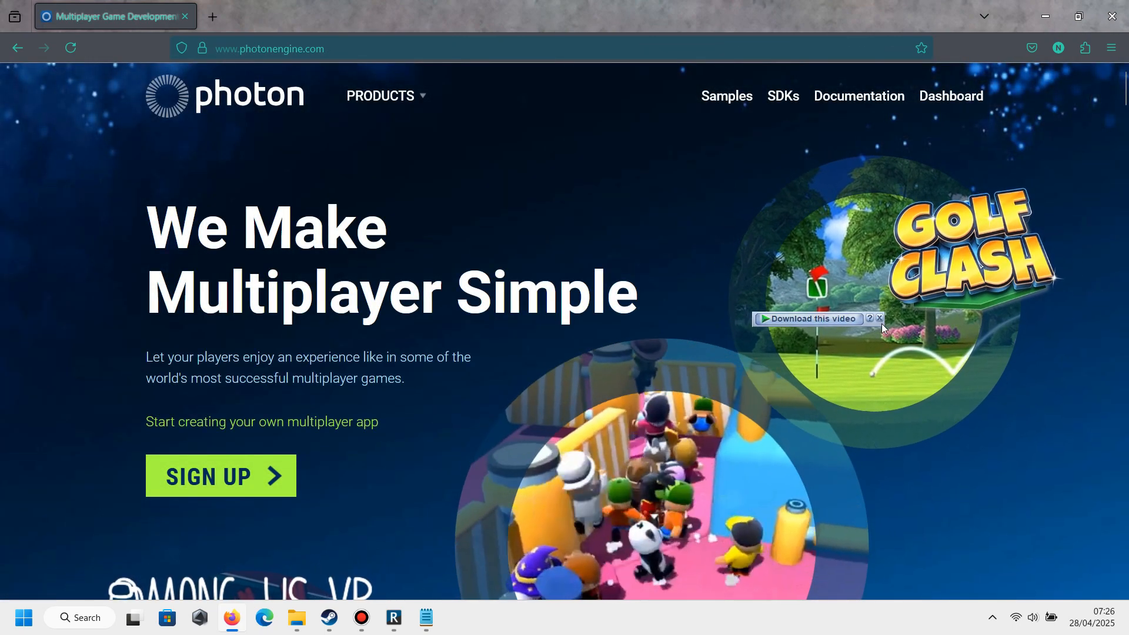
Step: Create a new Photon Realtime (multiplayer game) app named MY REPO MODS from the dashboard
{"action": "left_click", "coordinate": [952, 96]}
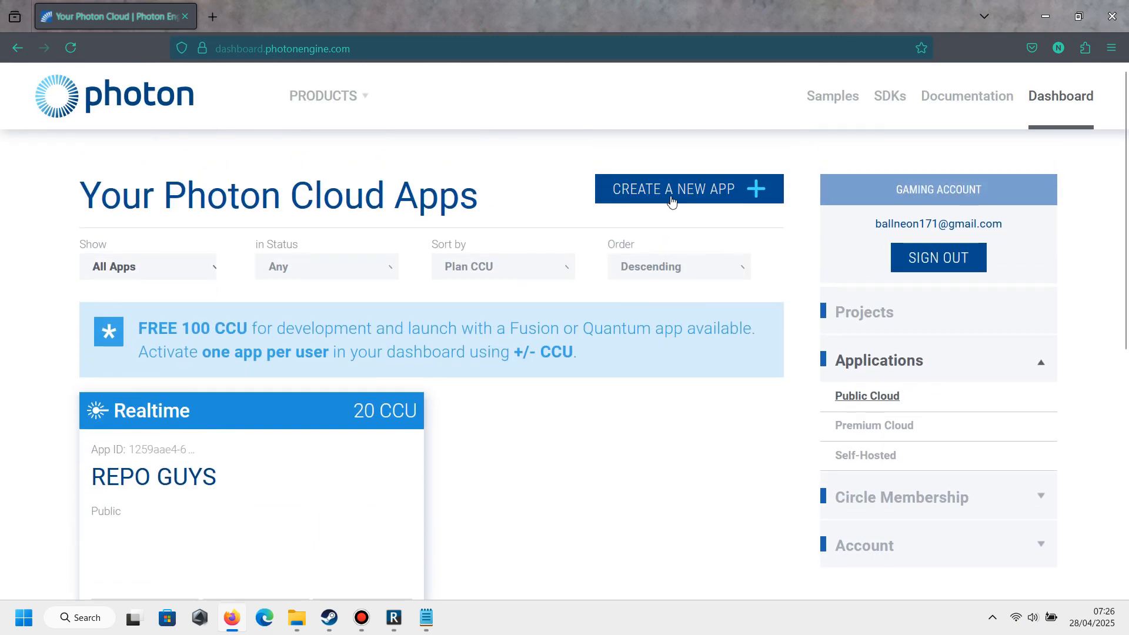
{"action": "left_click", "coordinate": [689, 188]}
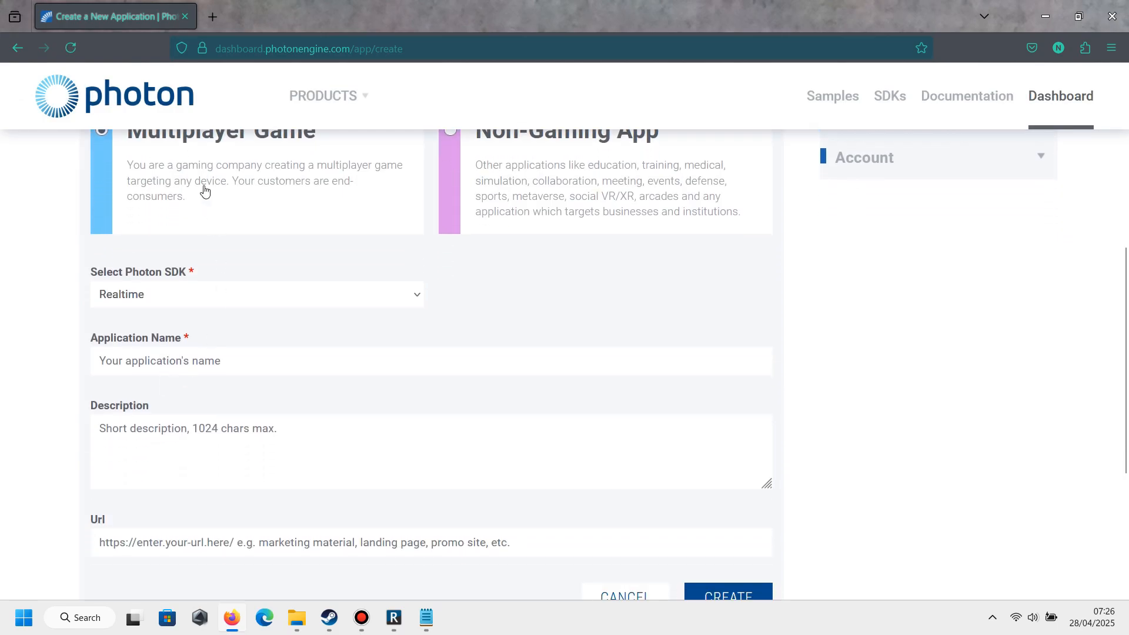
{"action": "left_click", "coordinate": [728, 442]}
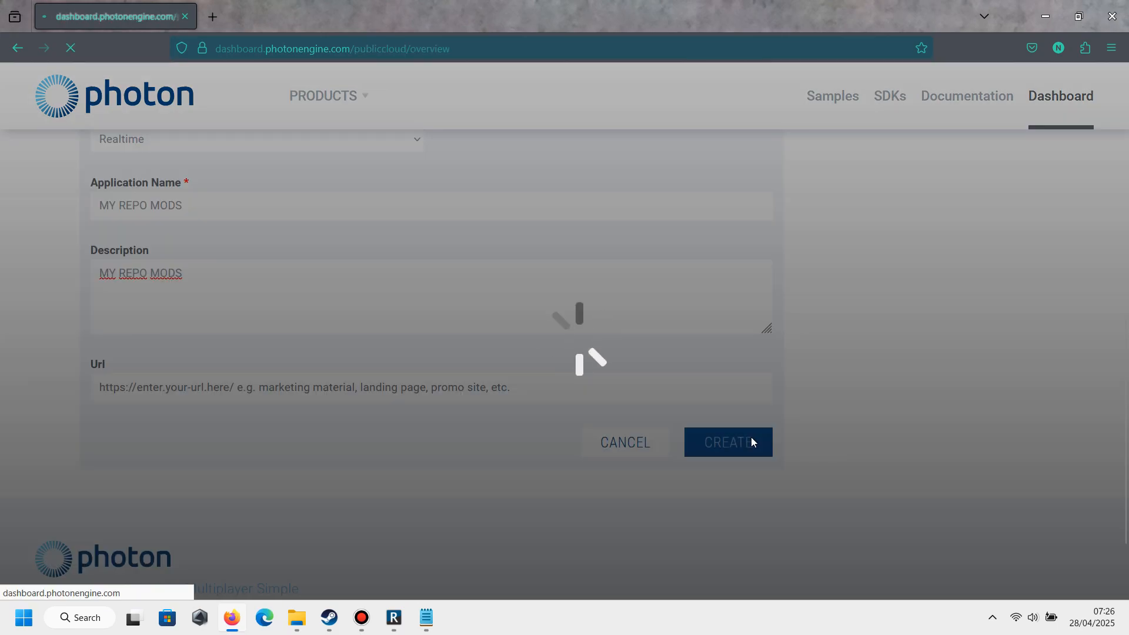
{"action": "left_click", "coordinate": [728, 442]}
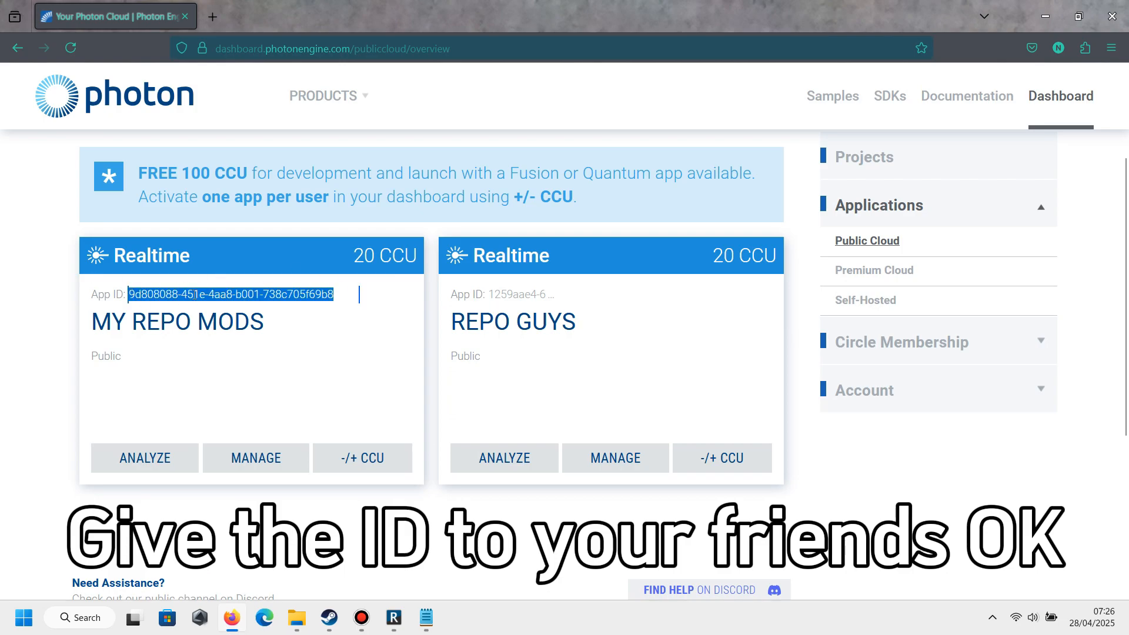
{"action": "right_click", "coordinate": [230, 294]}
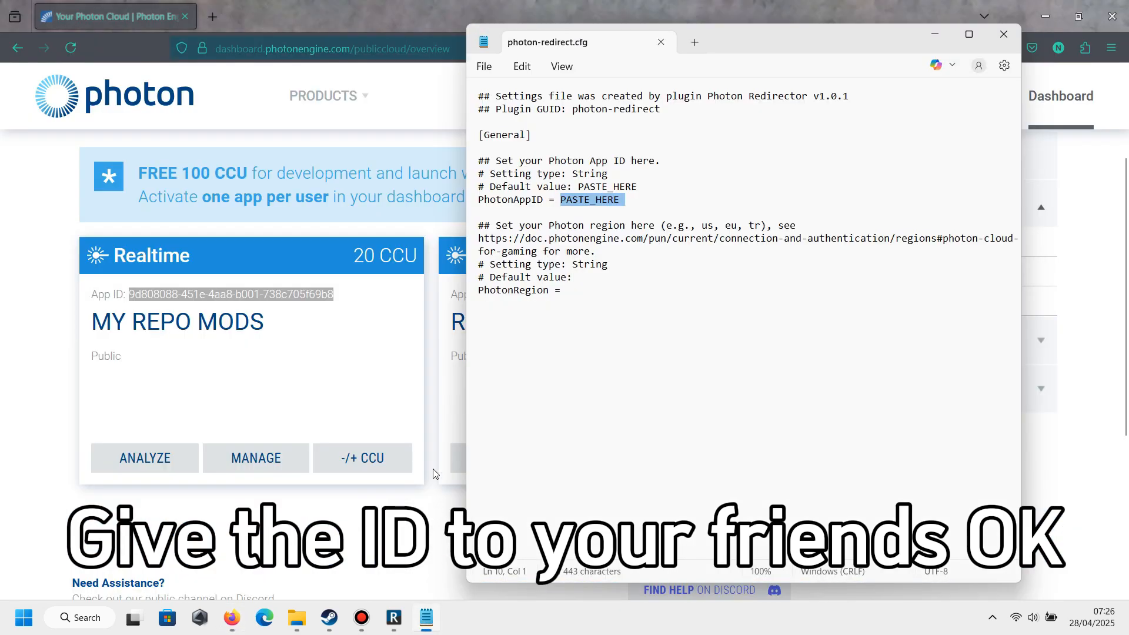
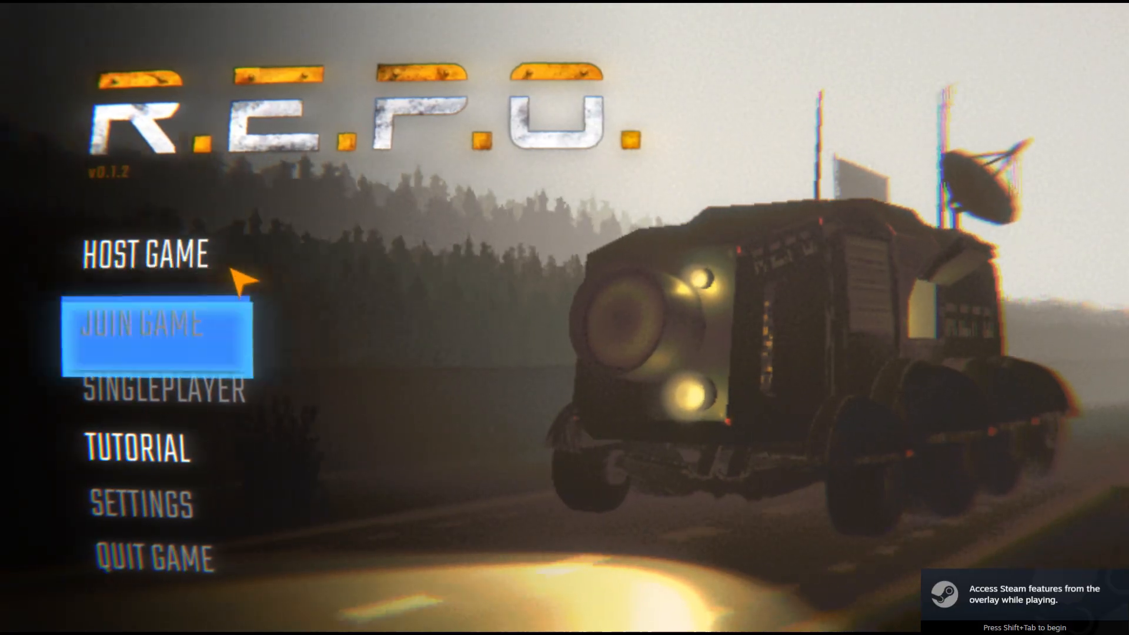
Step: Host a multiplayer game, load the saved game into the lobby, start it and enter the level
{"action": "left_click", "coordinate": [147, 255]}
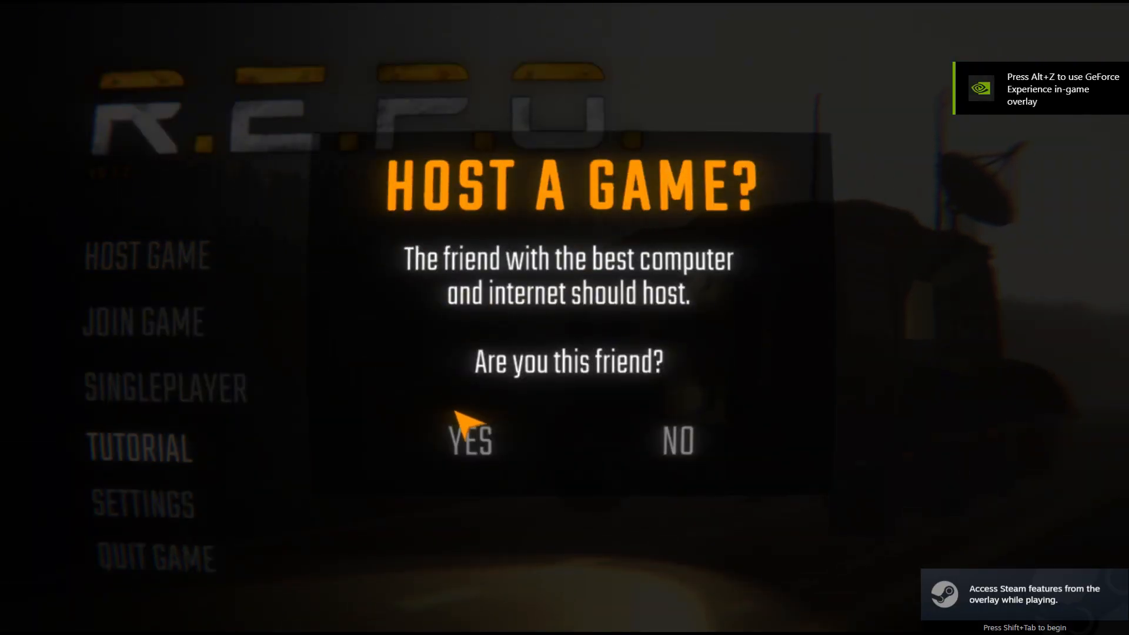
{"action": "left_click", "coordinate": [470, 440]}
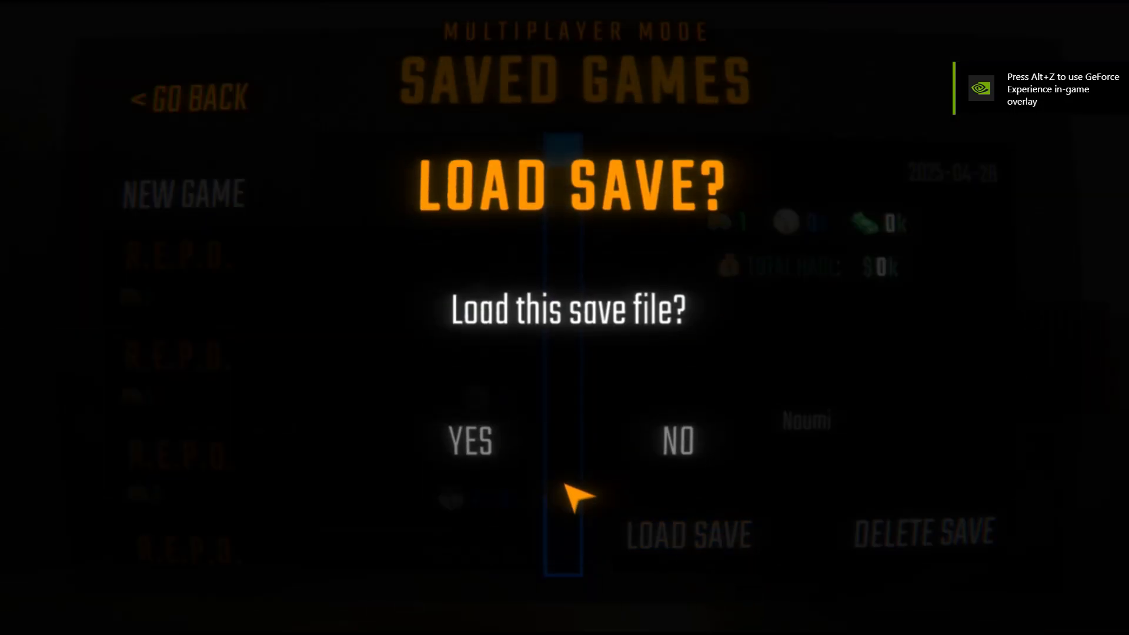
{"action": "left_click", "coordinate": [469, 440]}
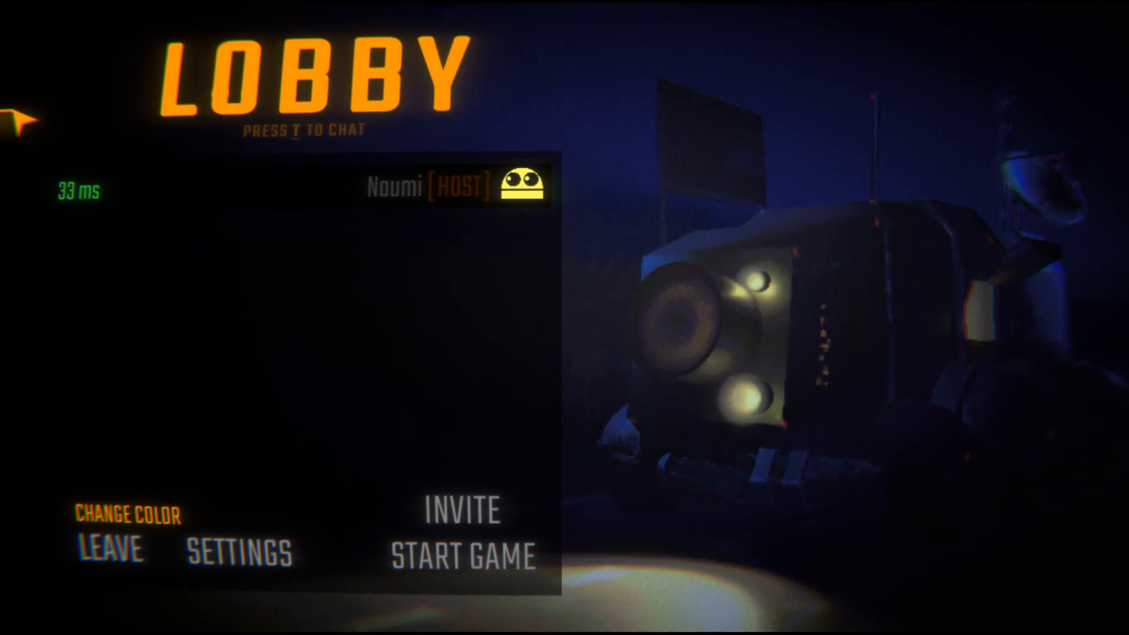
{"action": "mouse_move", "coordinate": [502, 582]}
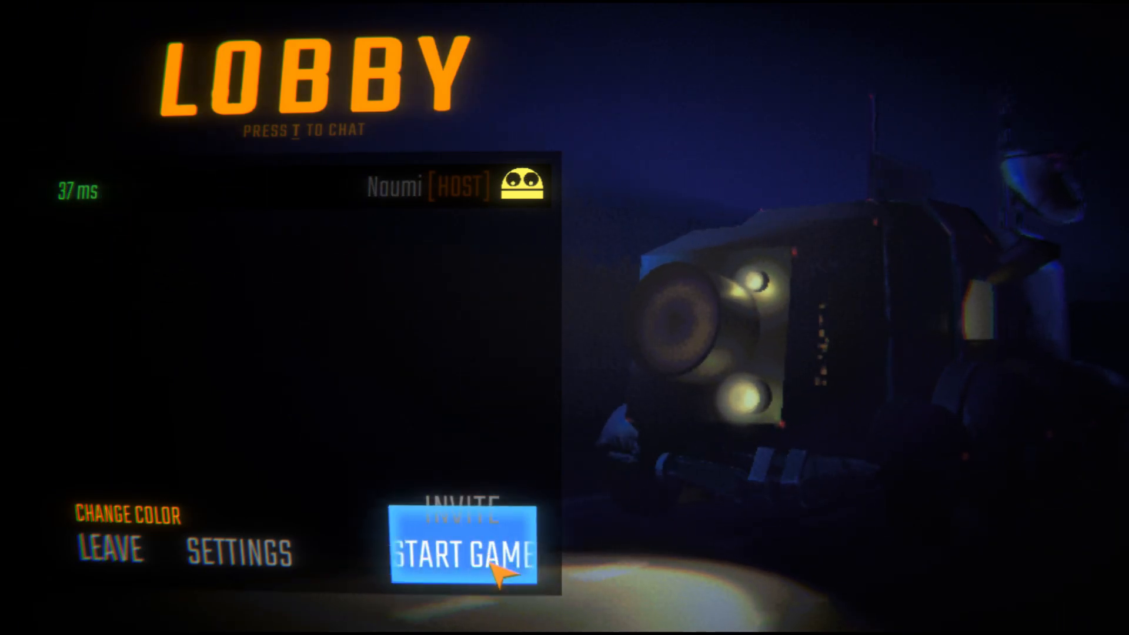
{"action": "left_click", "coordinate": [460, 555]}
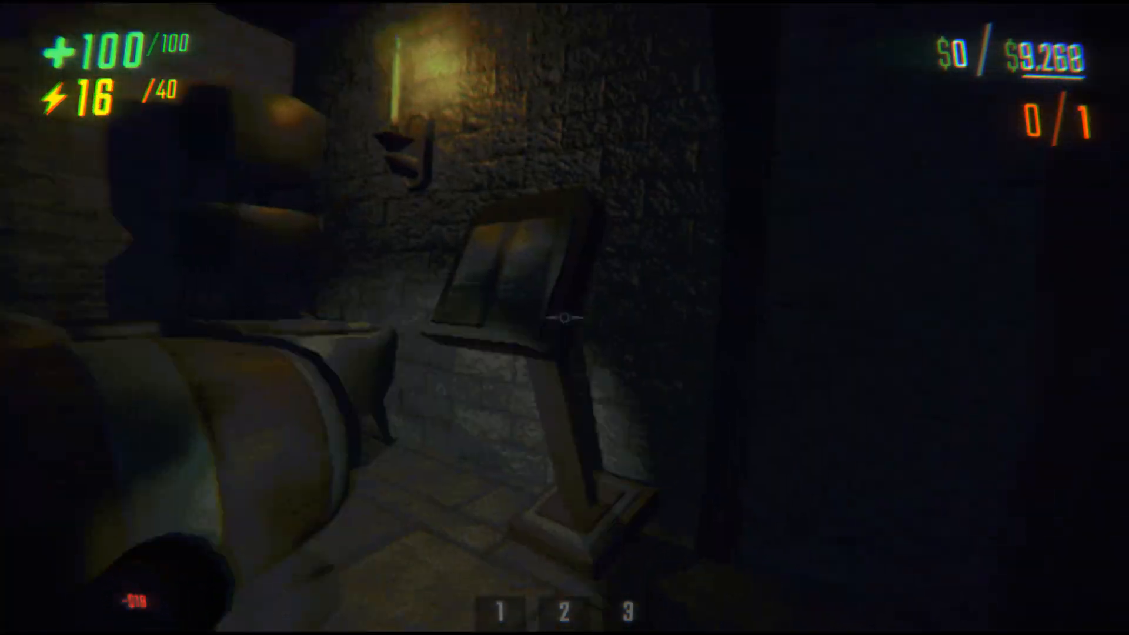
{"action": "left_click", "coordinate": [563, 324]}
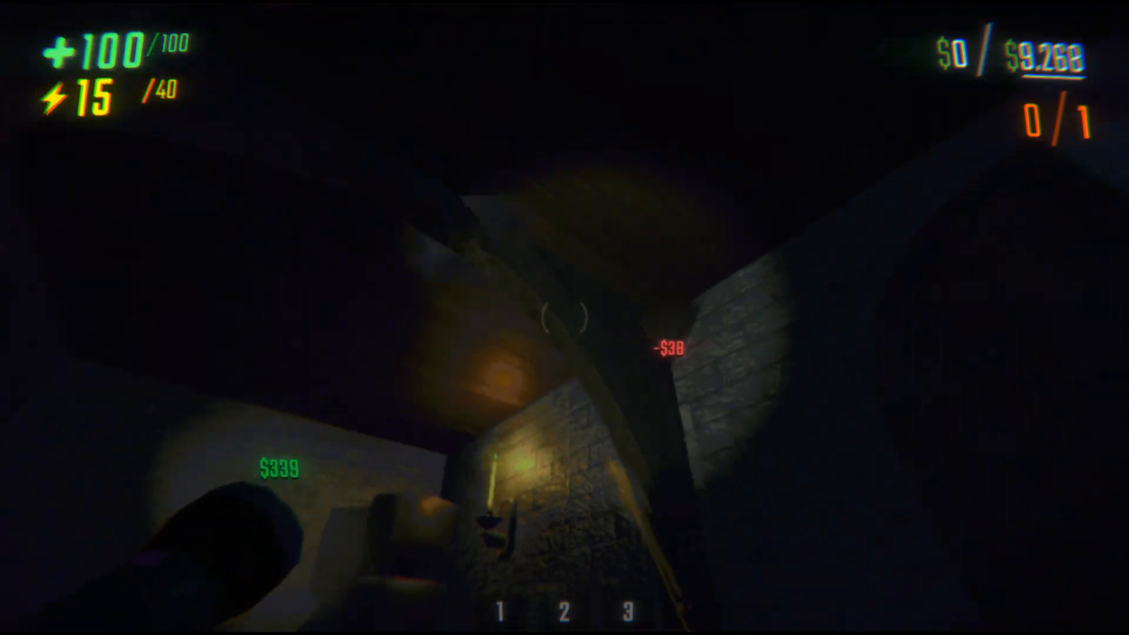